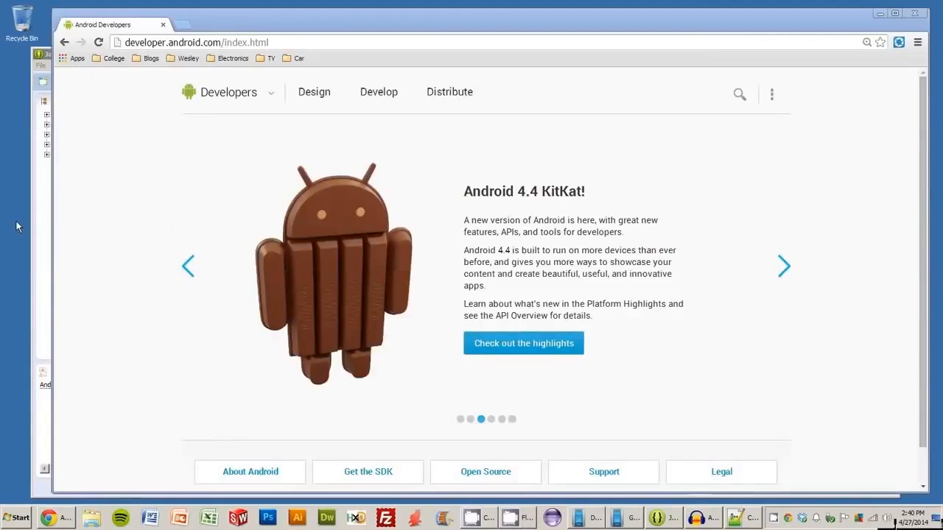
mouse_move(426, 79)
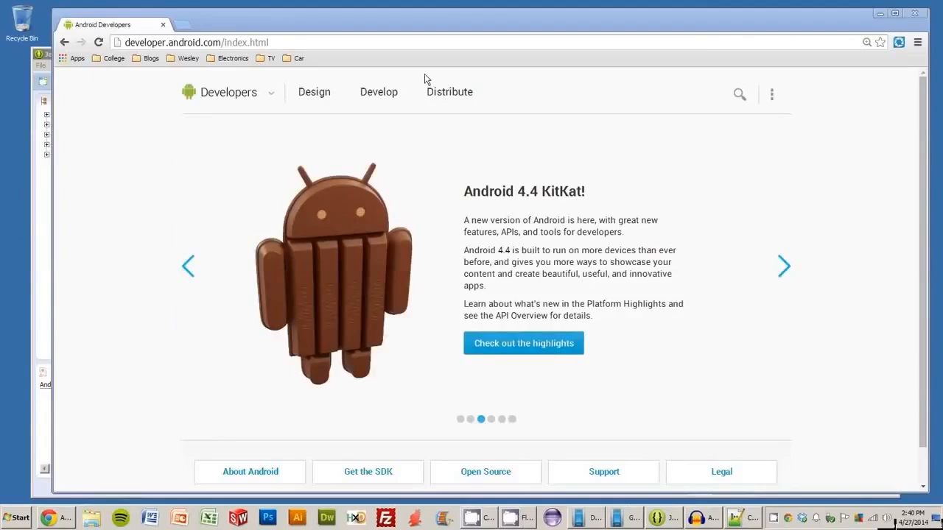
mouse_move(788, 130)
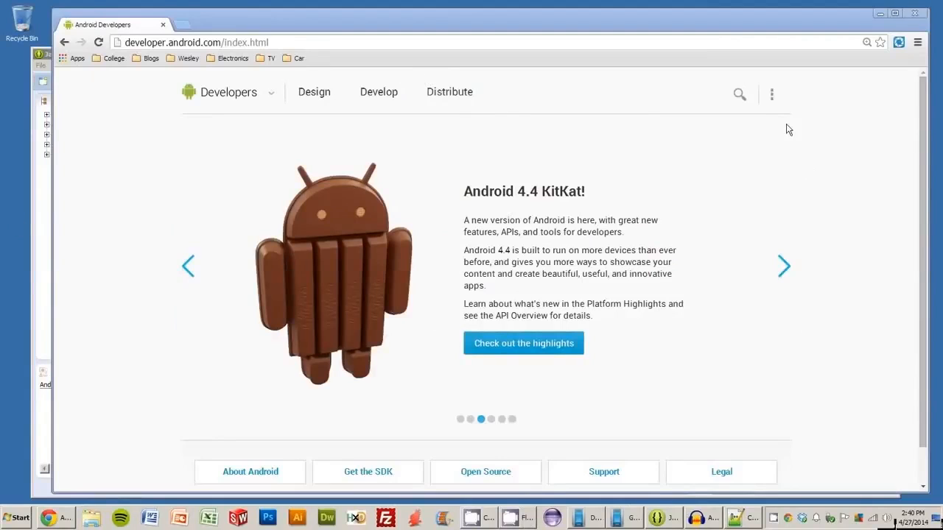
mouse_move(857, 112)
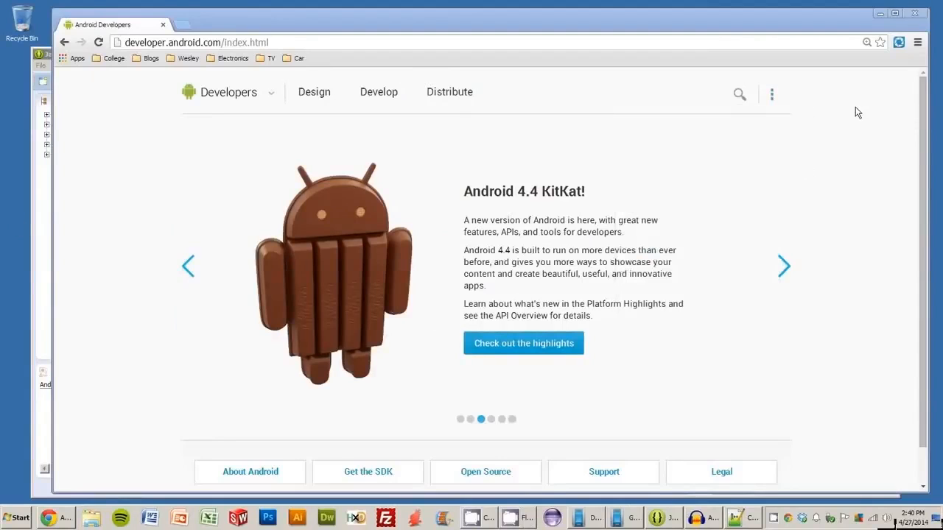
Browse the Android Developers site and view the Getting Started training lessons.
left_click(783, 265)
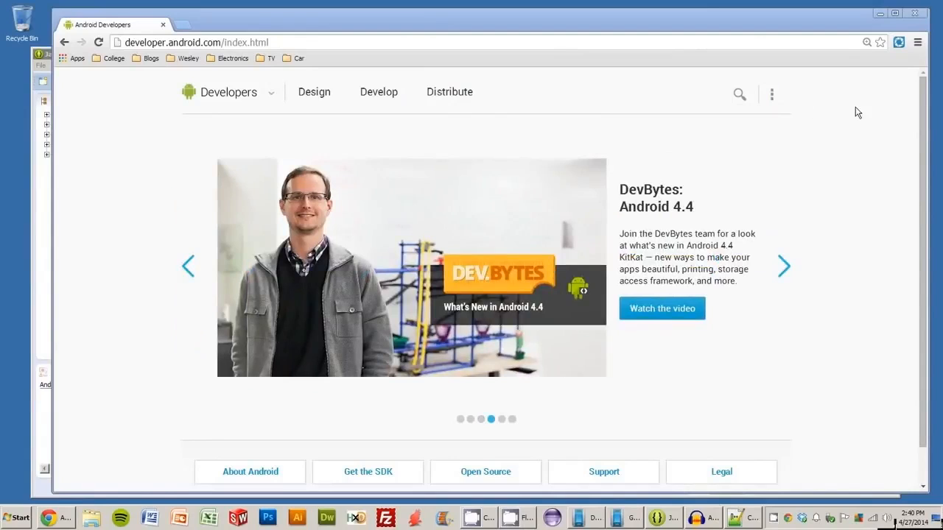
mouse_move(843, 112)
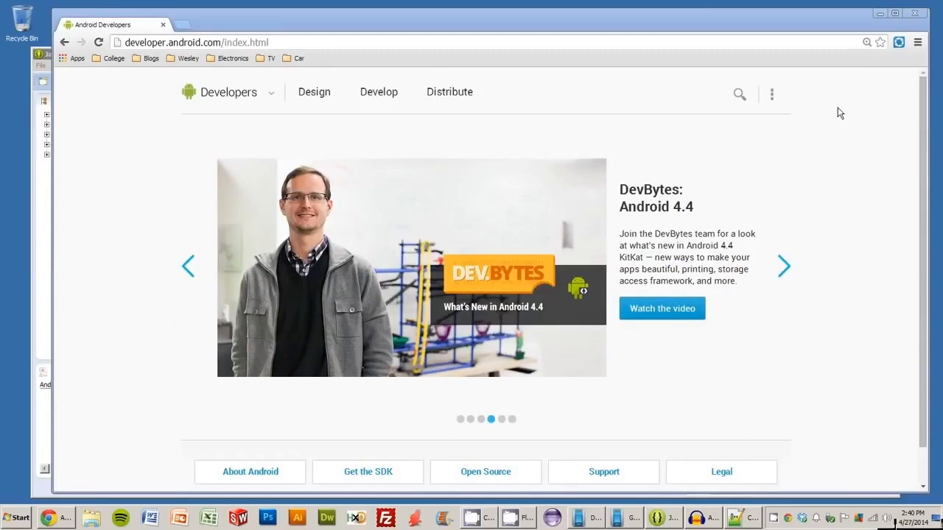
left_click(783, 265)
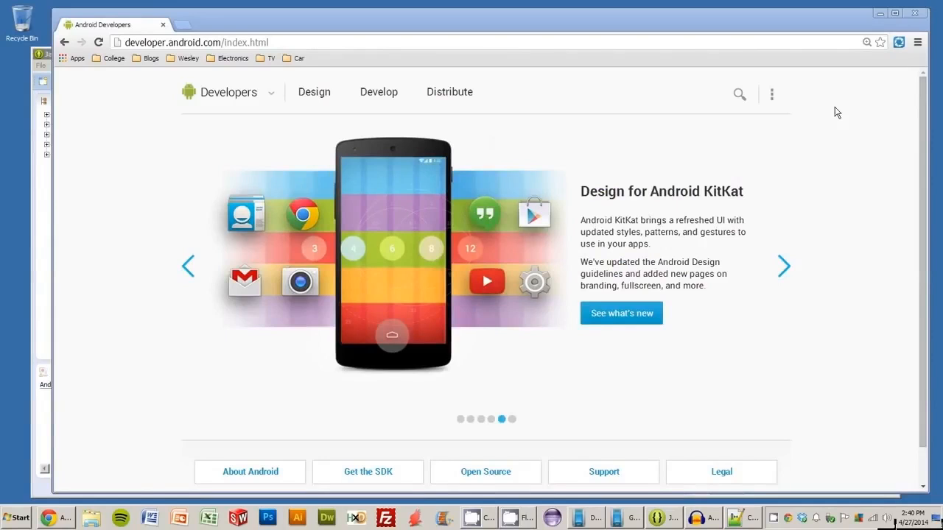
left_click(784, 265)
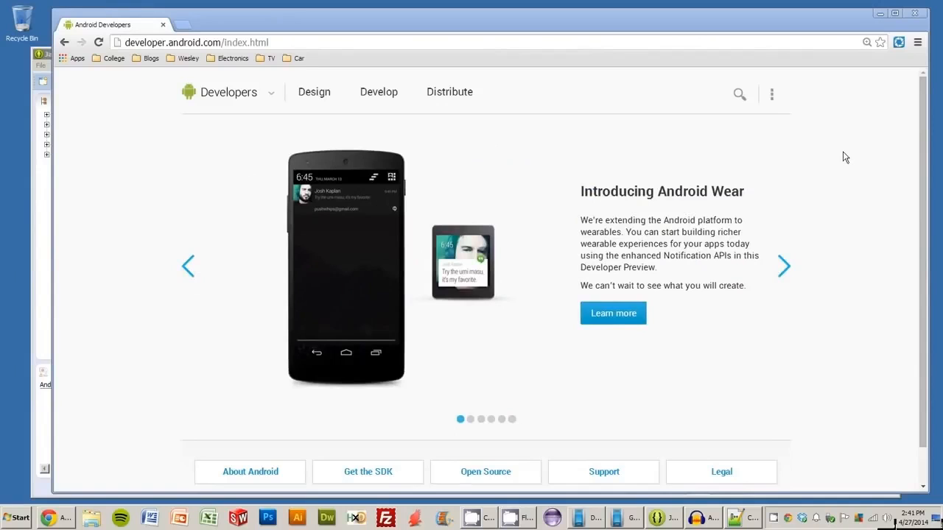
mouse_move(837, 156)
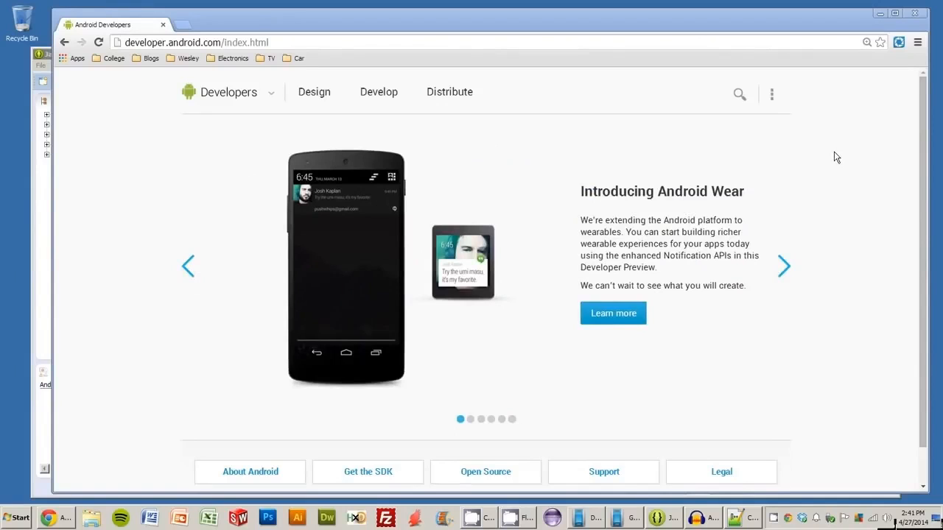
left_click(783, 265)
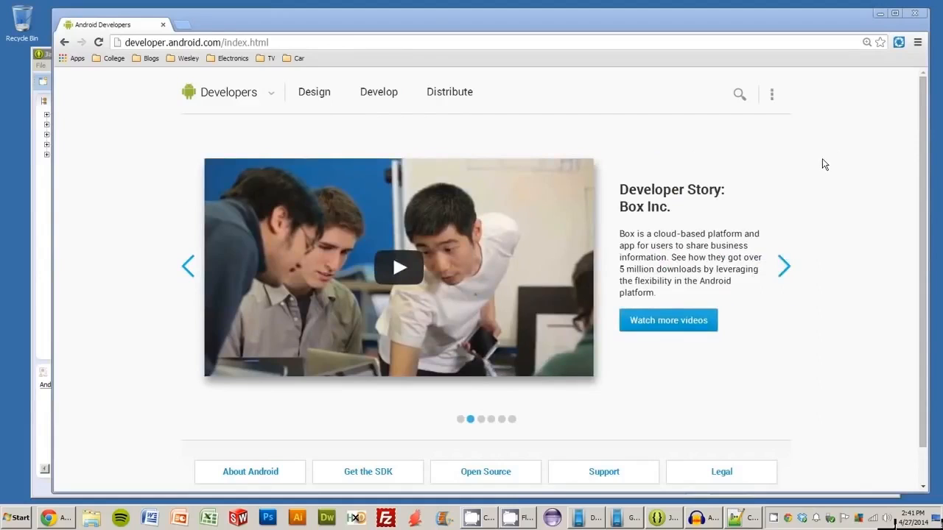
mouse_move(353, 115)
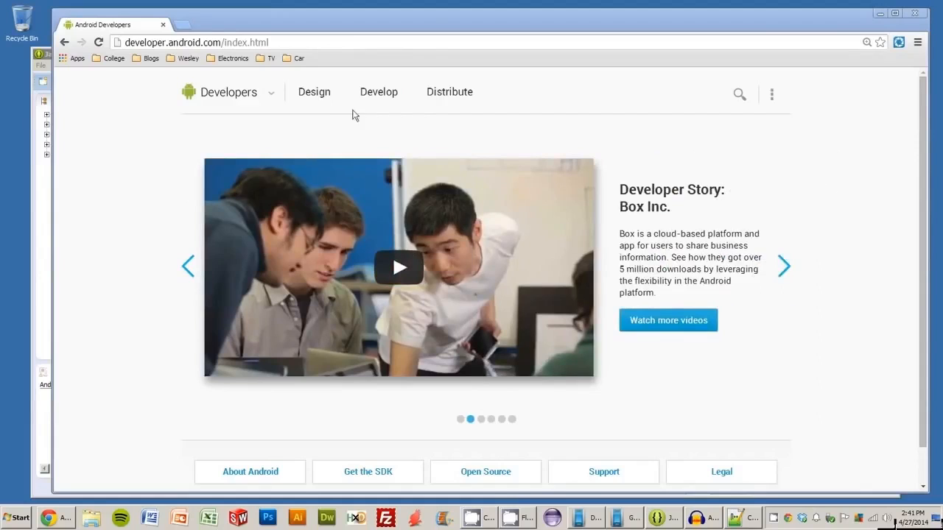
mouse_move(669, 407)
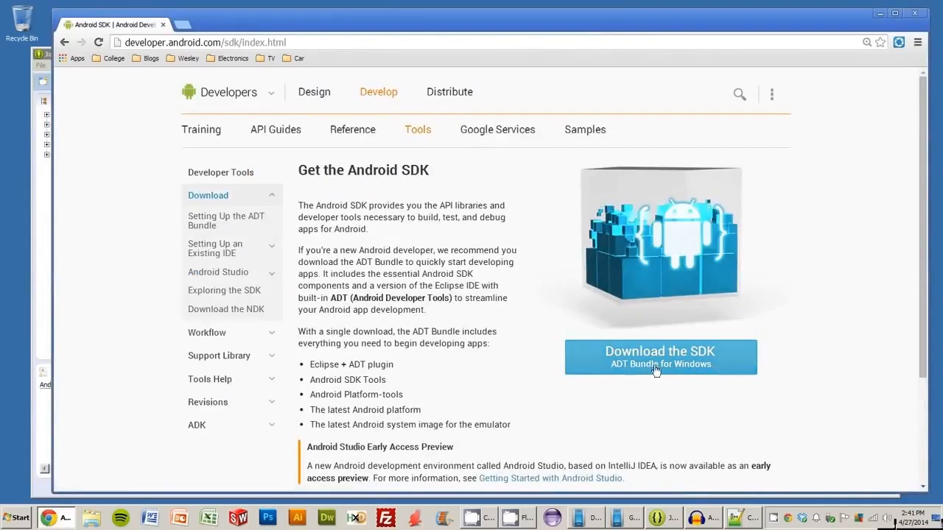
left_click(201, 130)
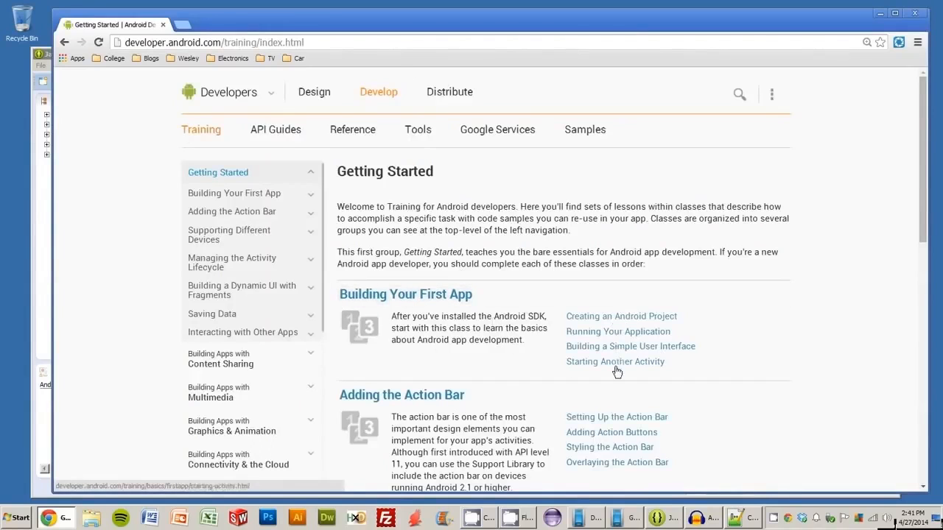
scroll("down", 3)
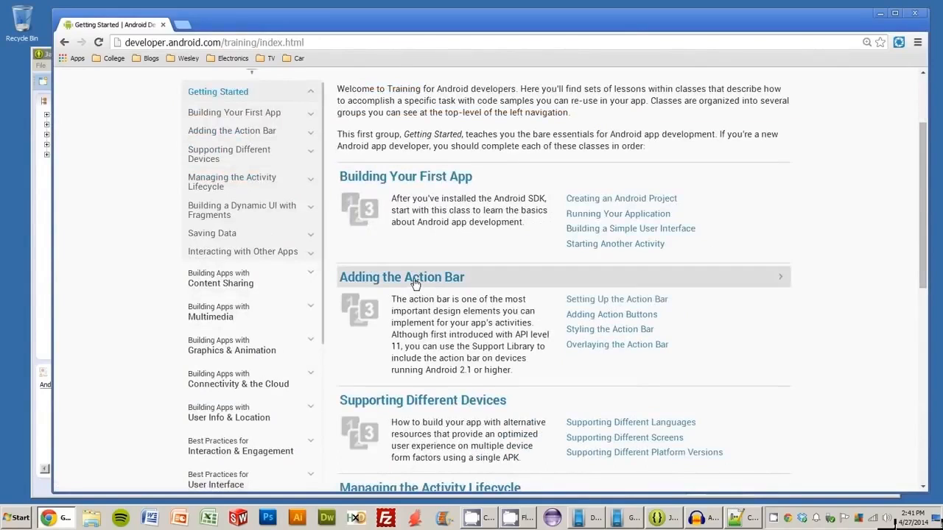
mouse_move(546, 265)
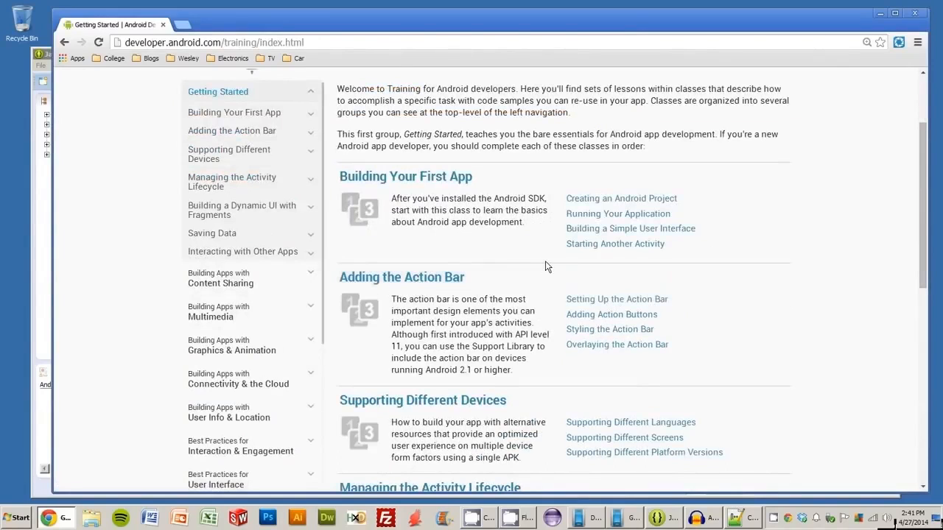
mouse_move(58, 71)
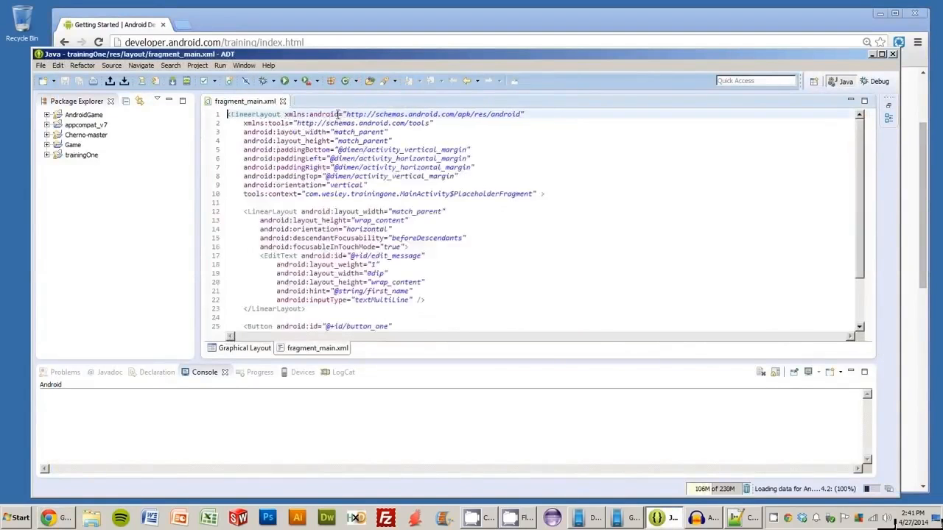
Switch to Eclipse and bring up the File > New choices.
left_click(41, 64)
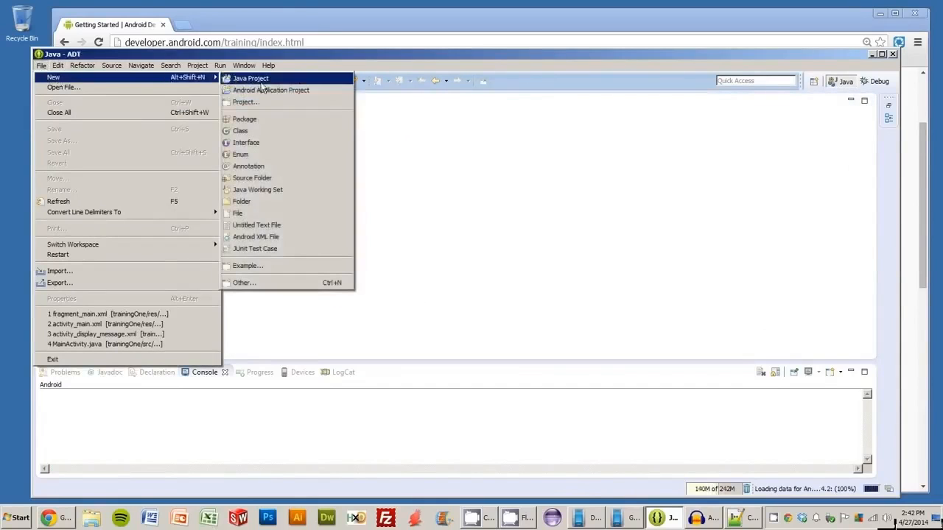
Start a new Android Application Project and name the application 'Action'.
left_click(271, 90)
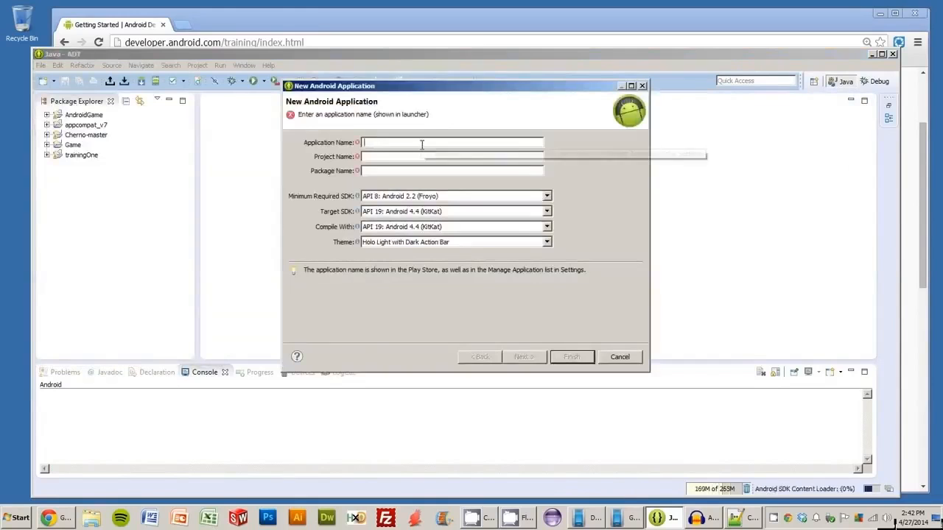
type("ACtion")
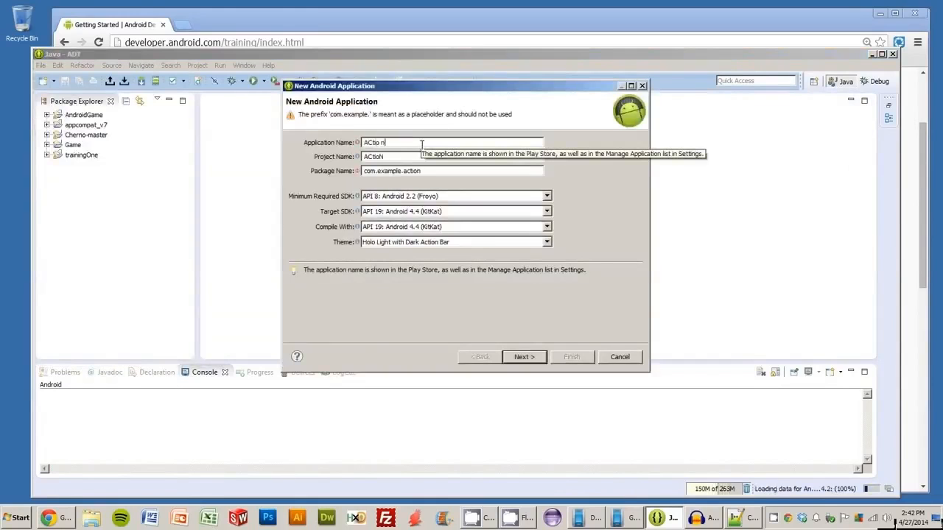
type("Action")
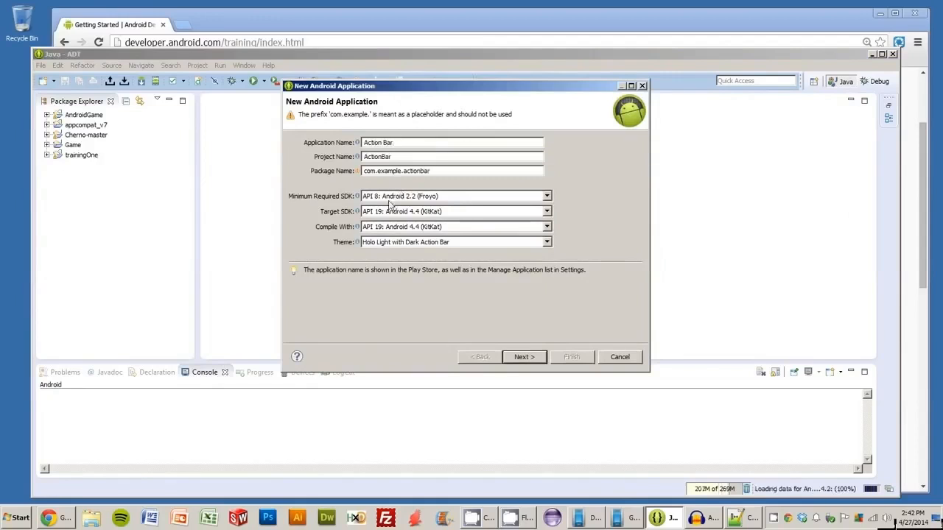
mouse_move(515, 204)
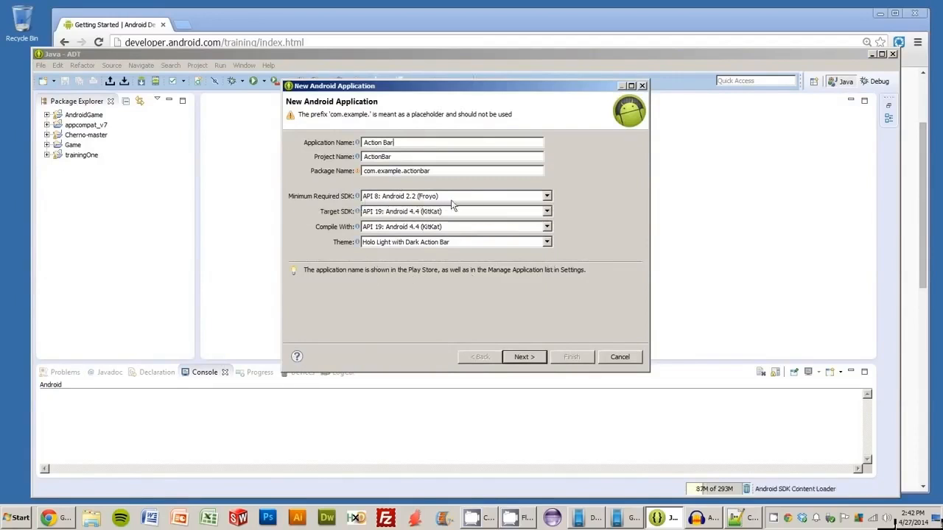
mouse_move(508, 213)
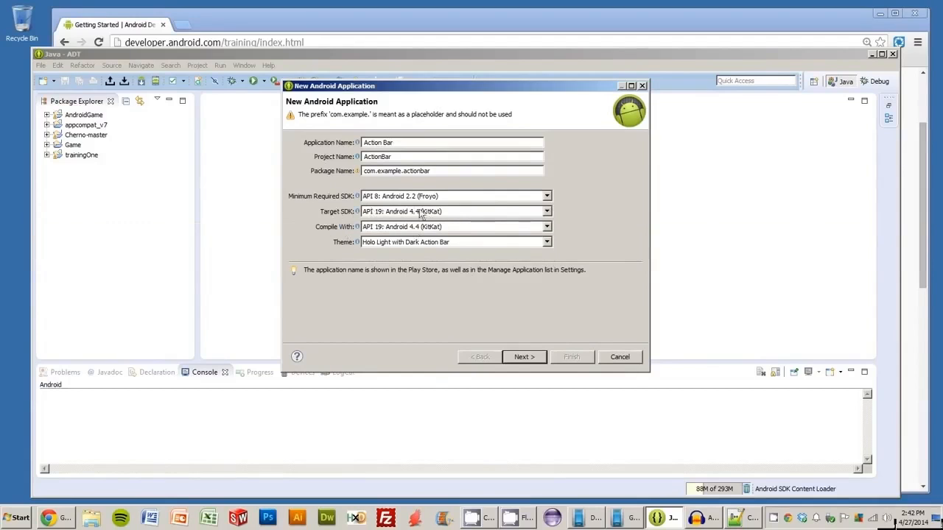
Set the new app's theme to Holo Light in the wizard.
left_click(546, 242)
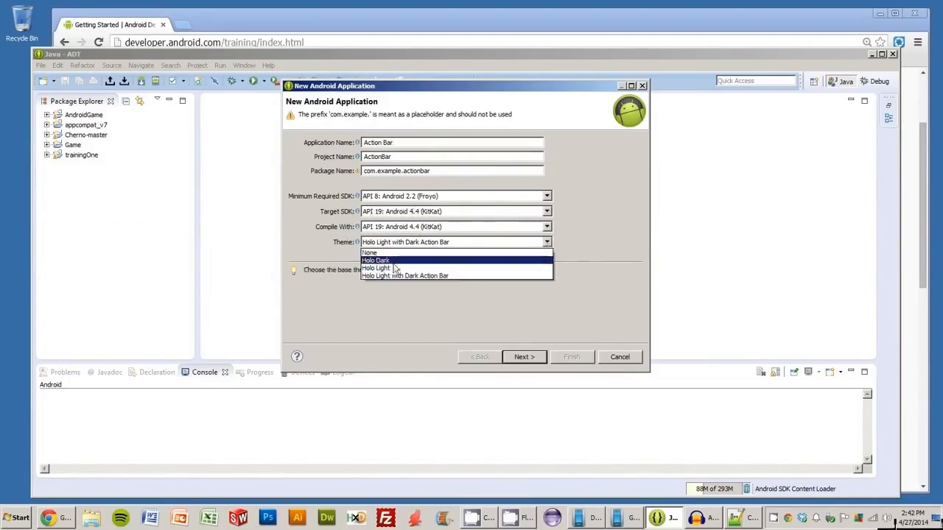
left_click(376, 268)
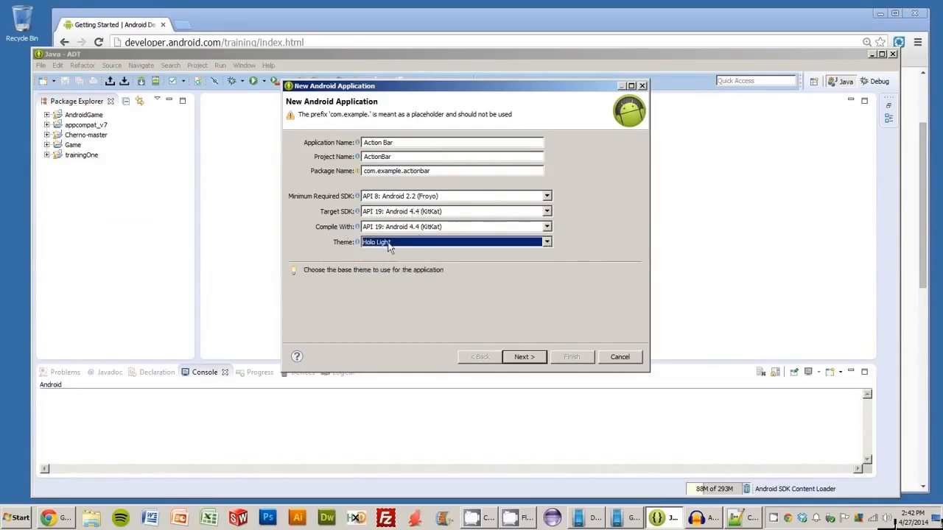
mouse_move(470, 283)
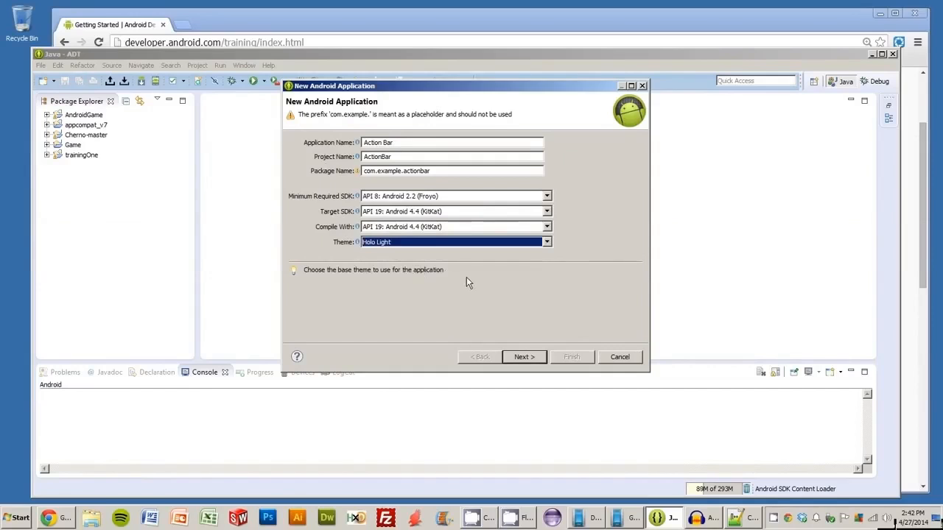
left_click(546, 241)
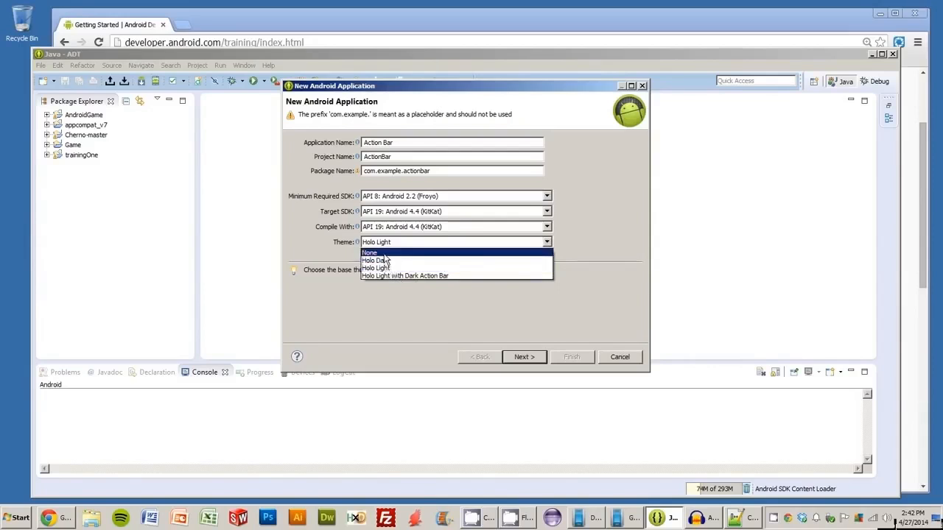
left_click(375, 268)
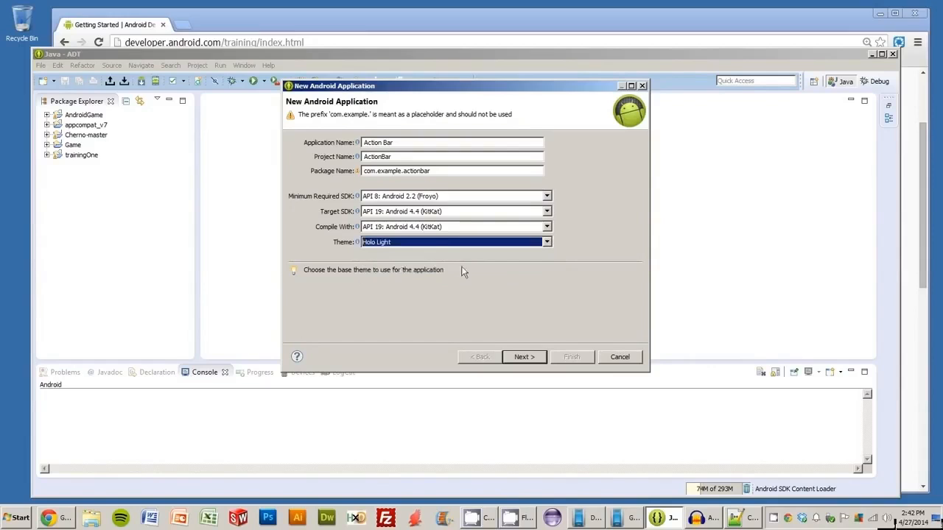
mouse_move(432, 244)
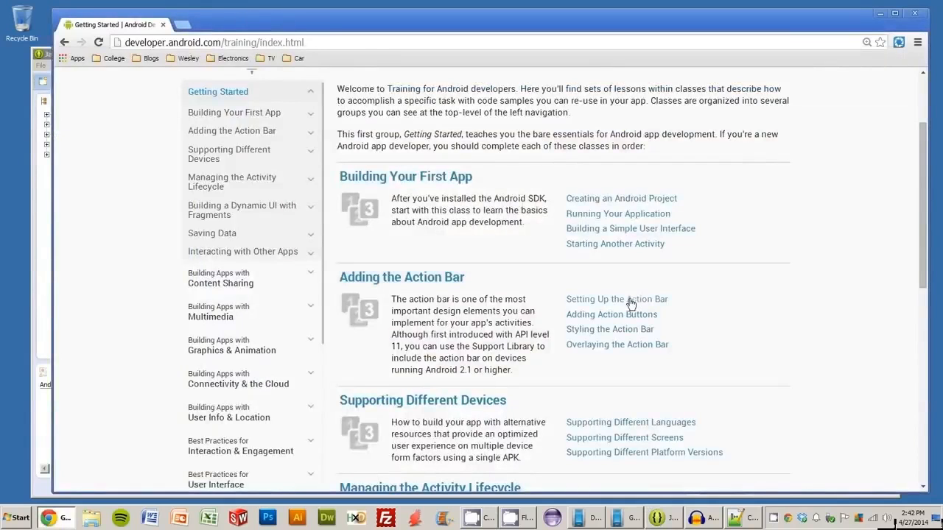
left_click(616, 299)
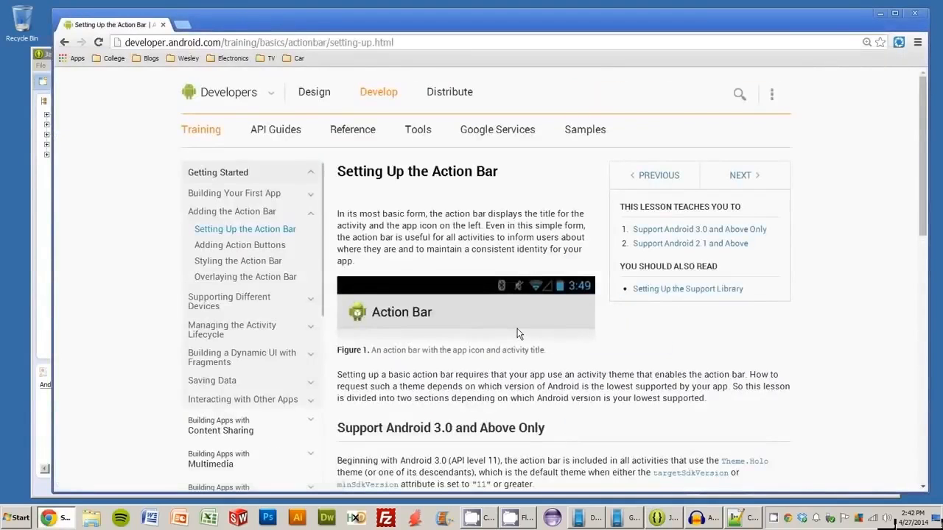
scroll("down", 3)
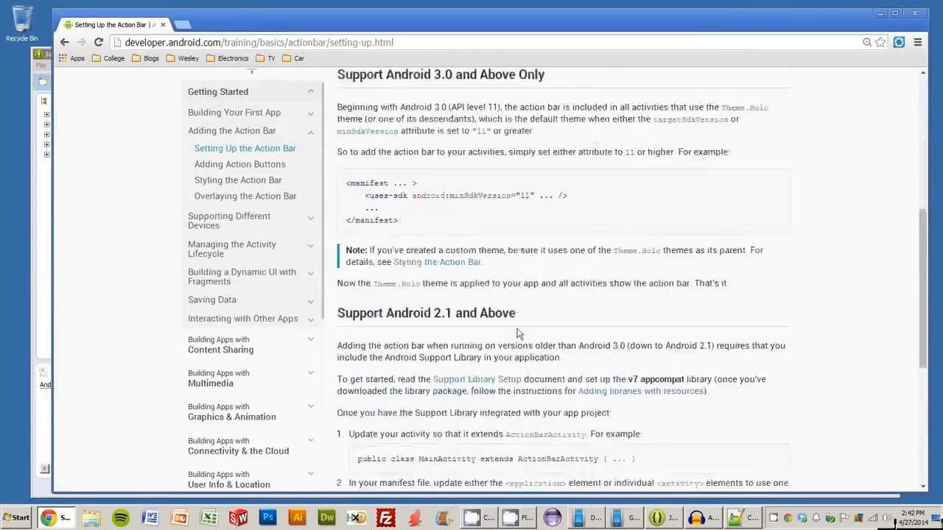
left_click_drag(342, 74, 477, 74)
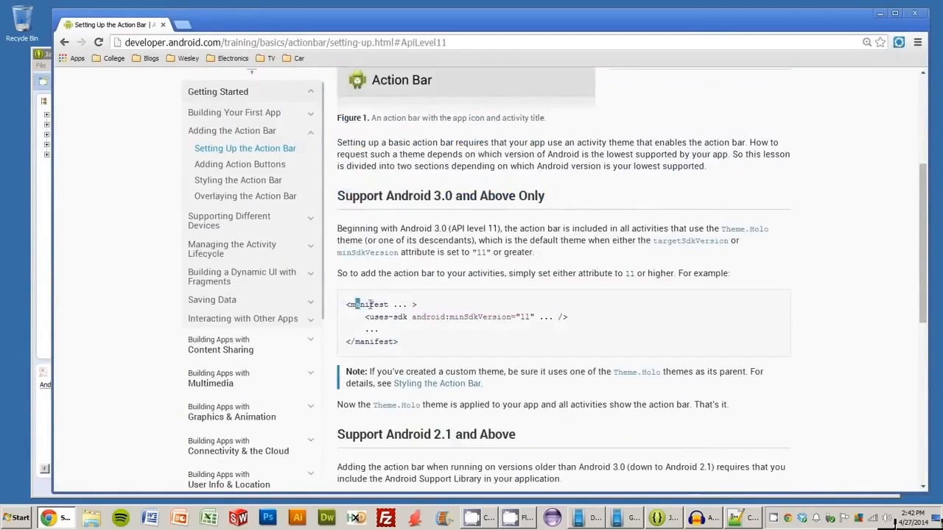
left_click_drag(480, 371, 545, 371)
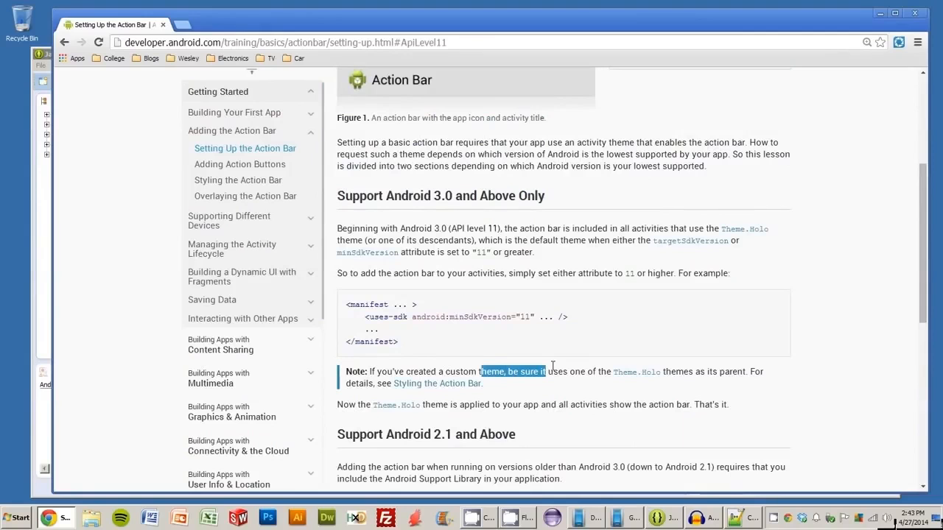
scroll("down", 3)
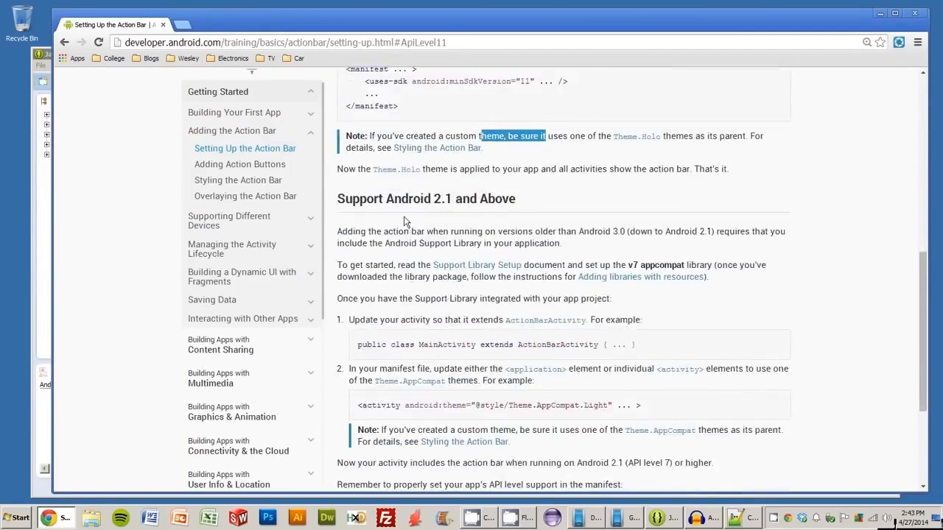
scroll("down", 3)
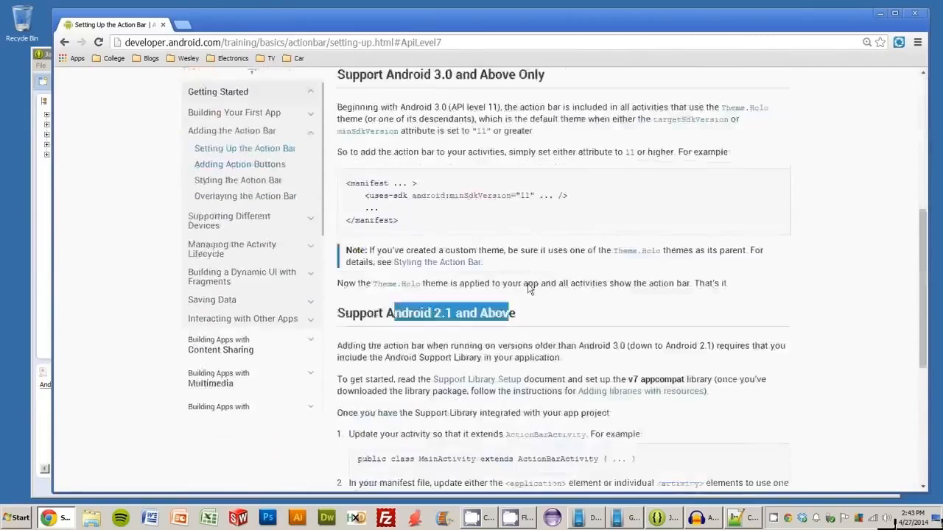
scroll("down", 3)
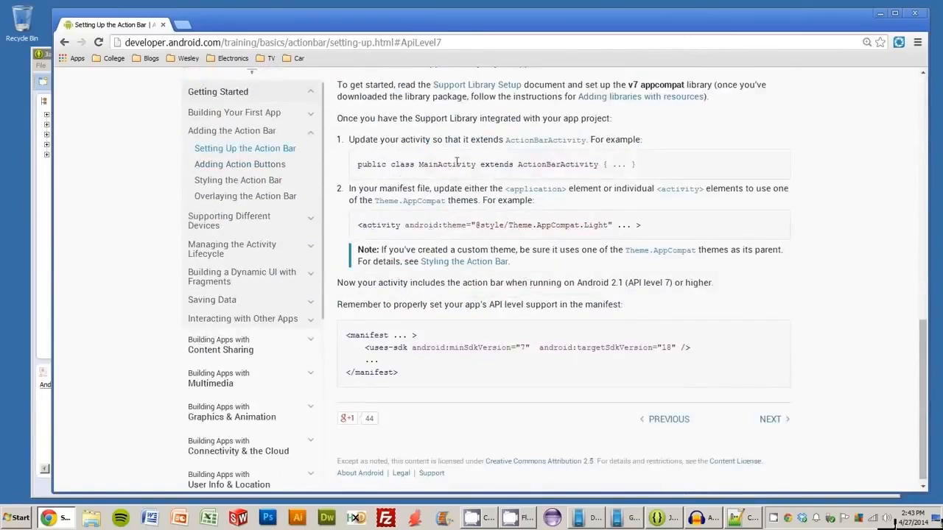
left_click_drag(356, 334, 397, 372)
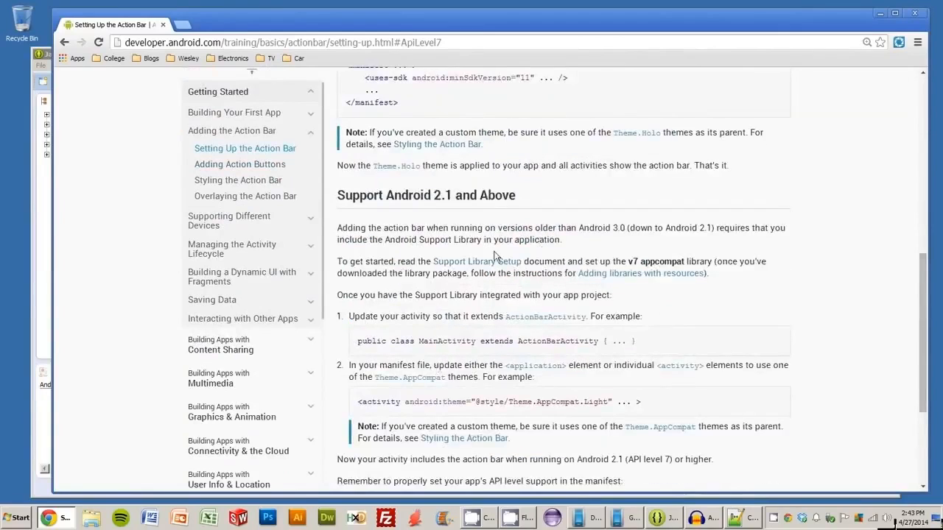
scroll("up", 3)
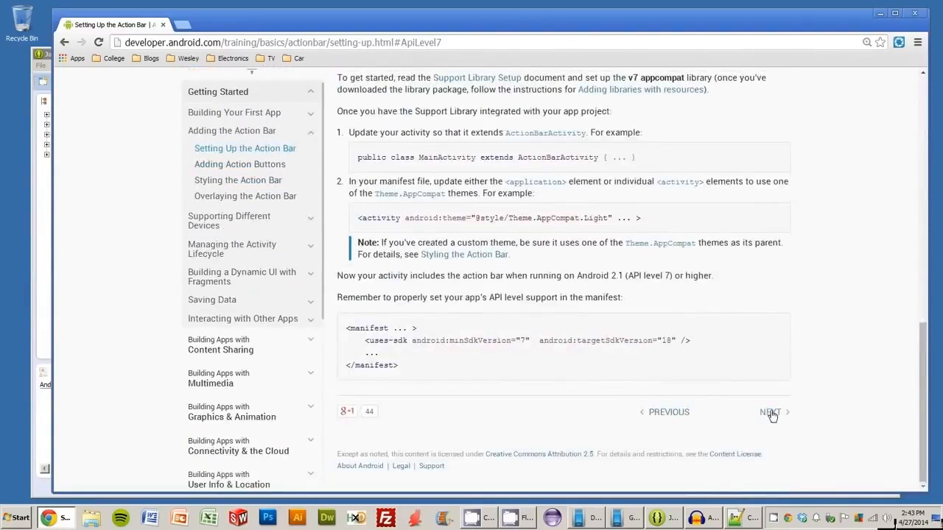
mouse_move(775, 415)
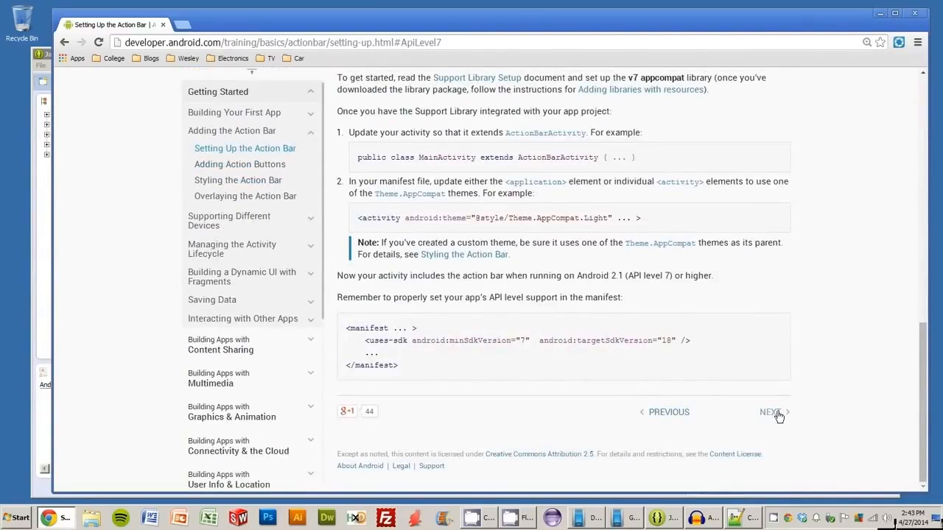
Accept the wizard's SDK and project settings, keep Blank Activity, and finish creating the ActionBar project.
left_click(770, 413)
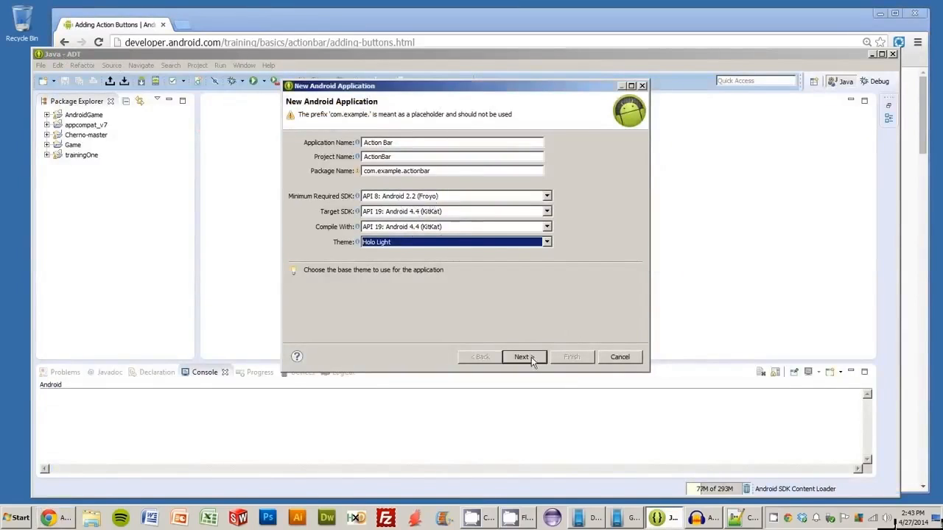
left_click(523, 357)
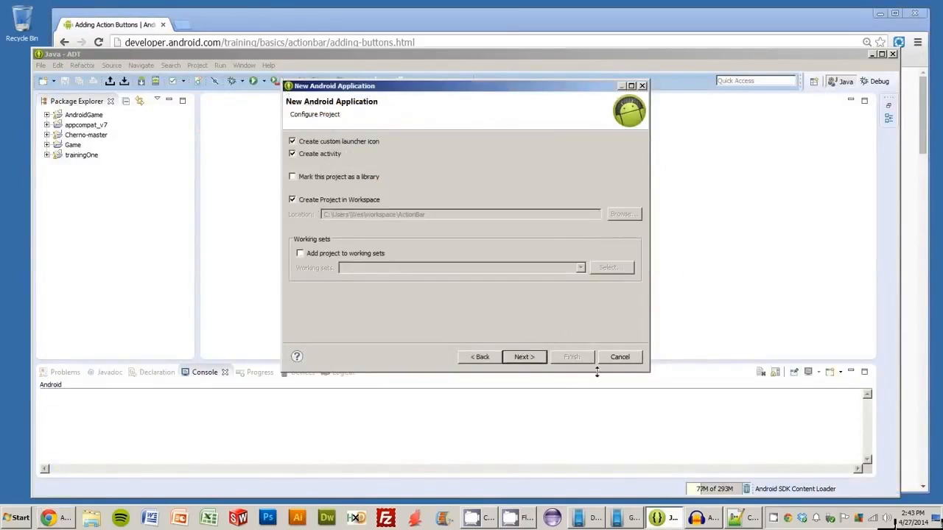
left_click(524, 356)
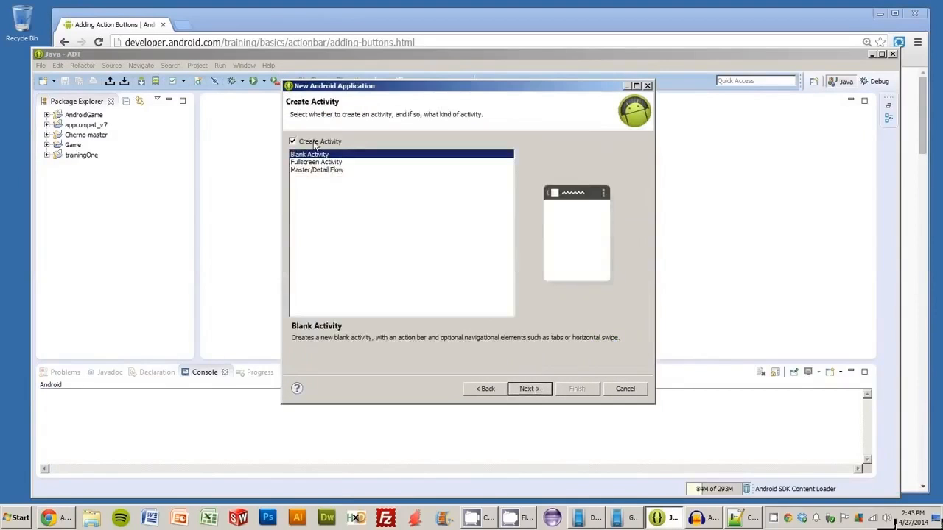
left_click(529, 389)
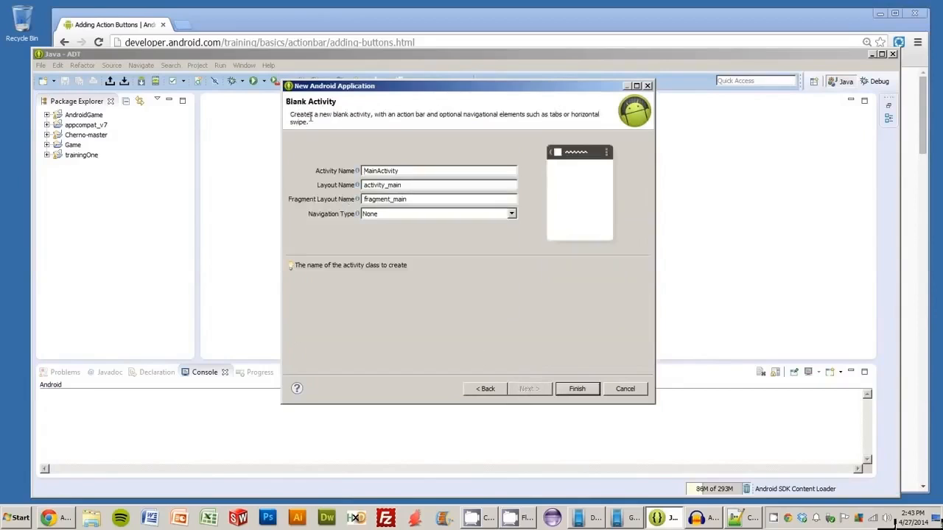
mouse_move(424, 221)
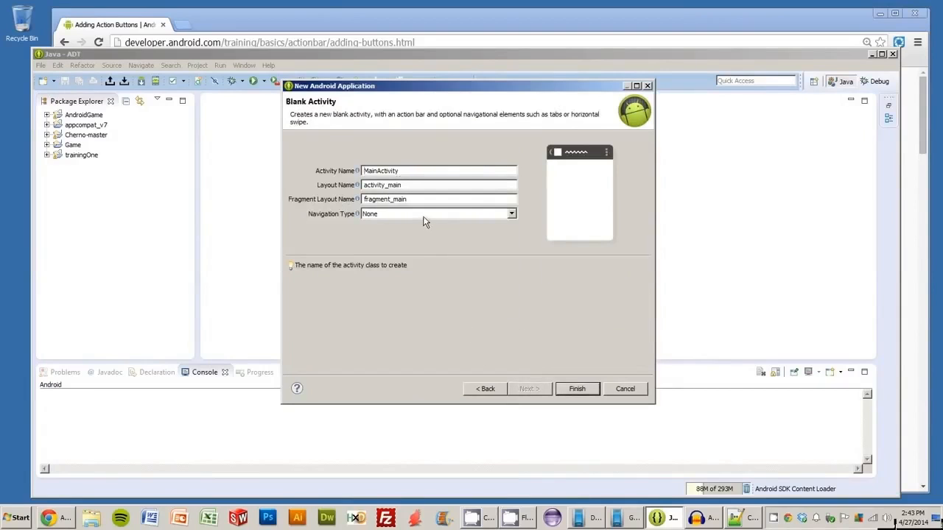
left_click(577, 388)
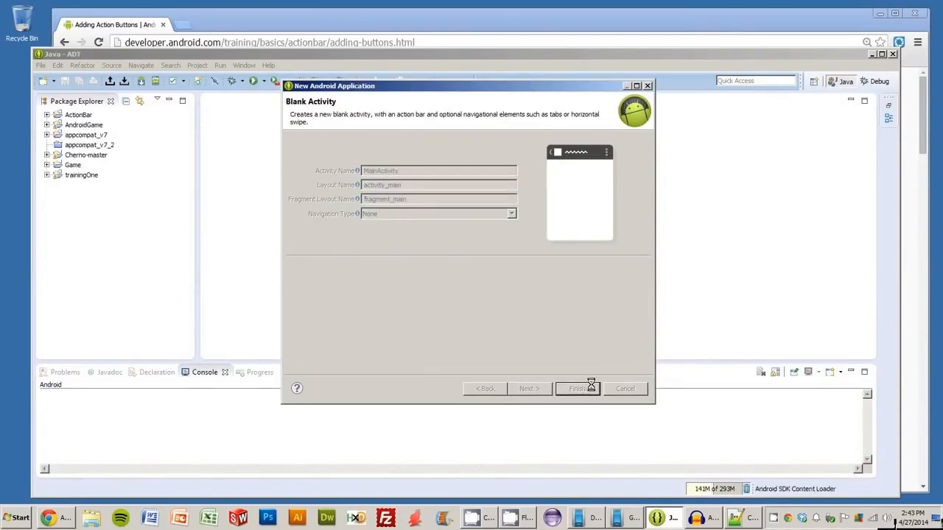
left_click(577, 389)
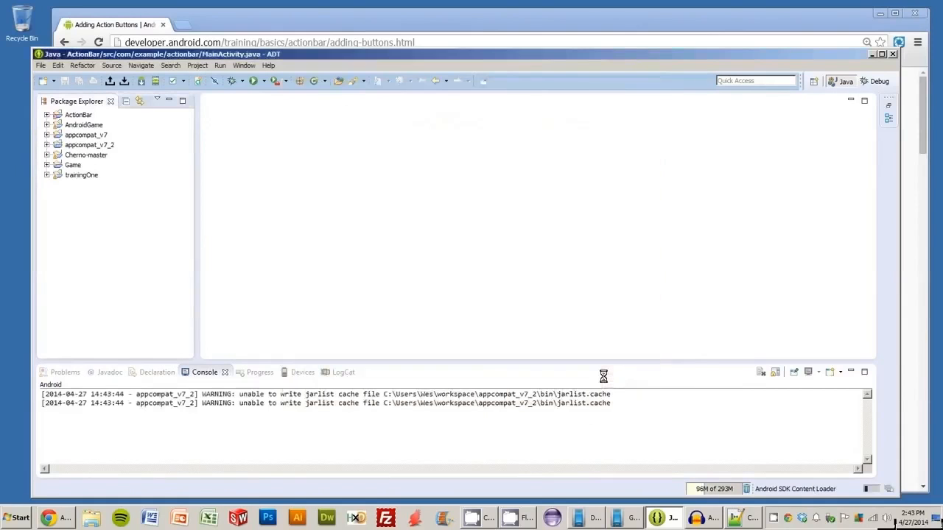
Expand the ActionBar project in Package Explorer, browse its res folders, then collapse it.
double_click(125, 276)
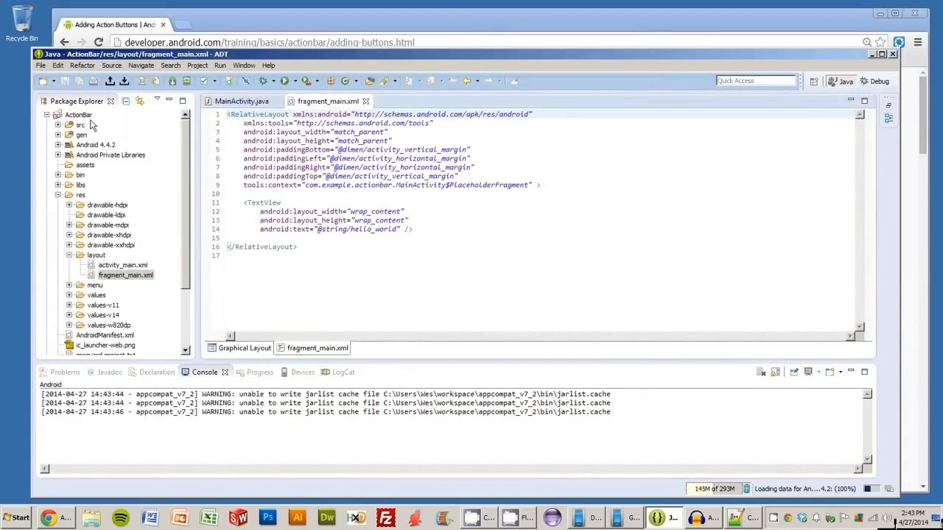
left_click(57, 115)
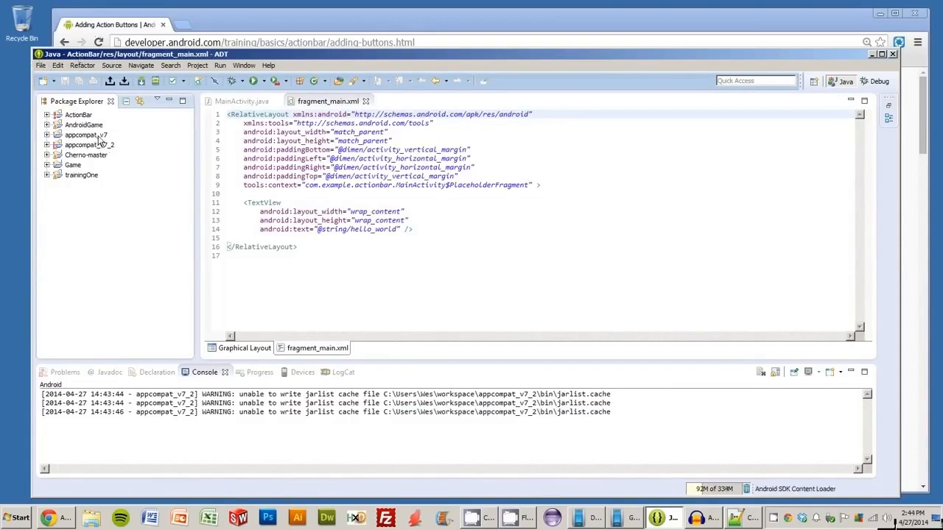
mouse_move(109, 150)
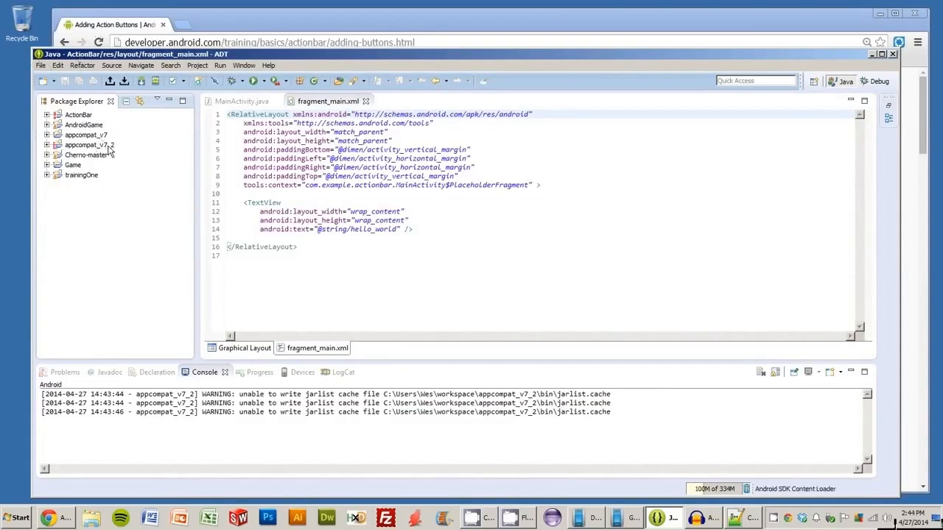
mouse_move(144, 150)
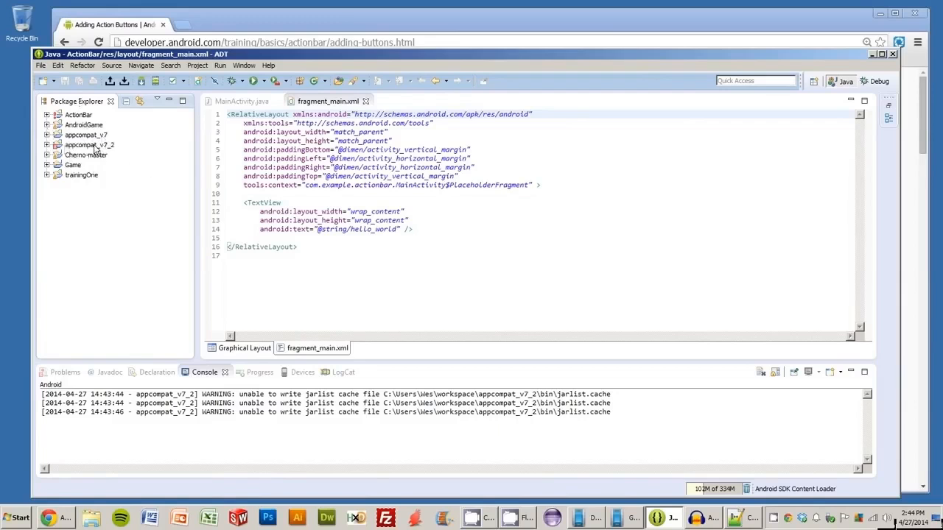
Delete the appcompat_v7_2 project including its contents on disk, then view MainActivity.java.
right_click(89, 146)
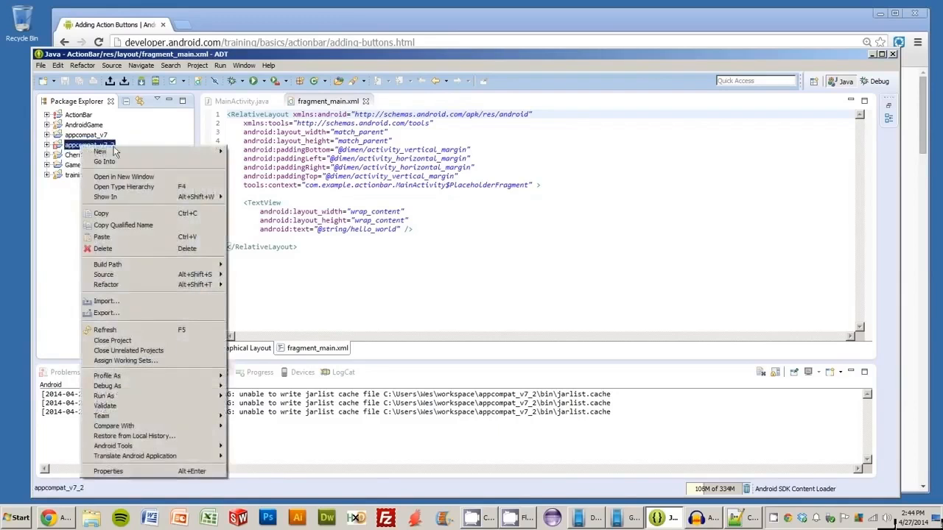
left_click(103, 247)
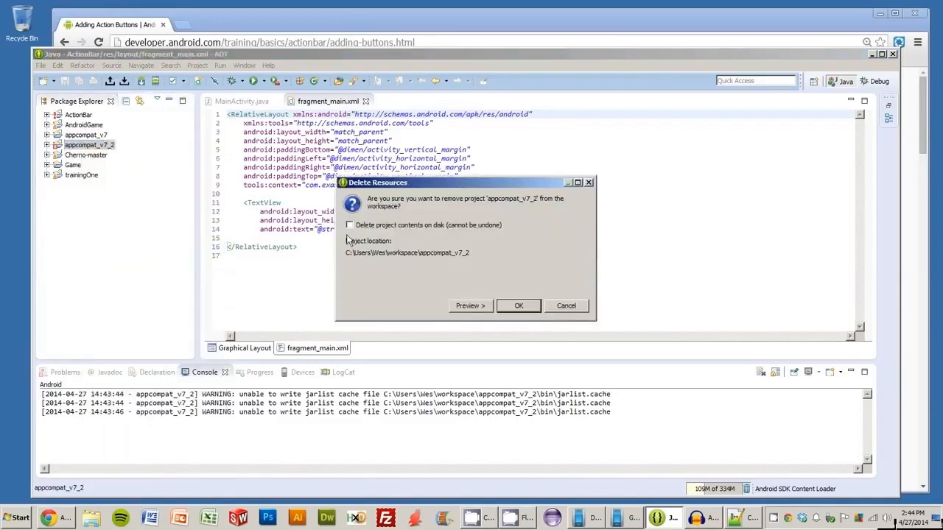
left_click(349, 224)
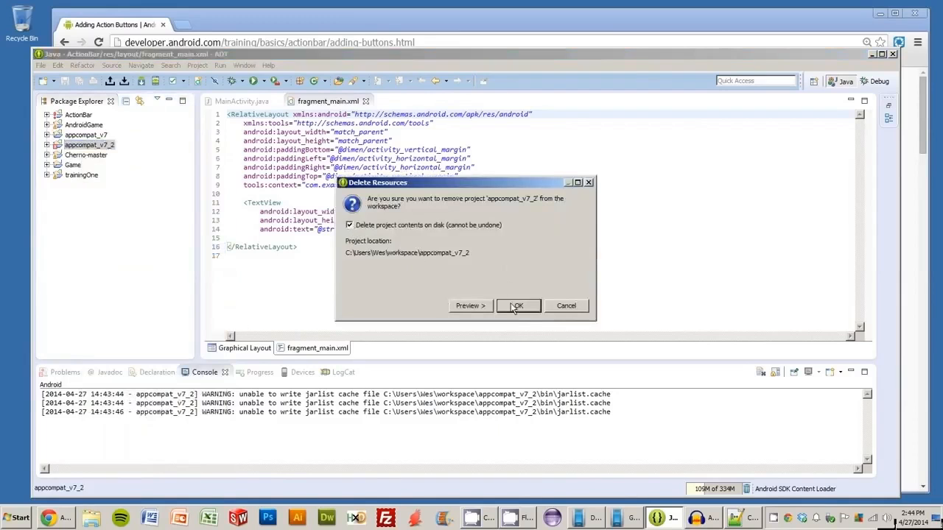
left_click(517, 305)
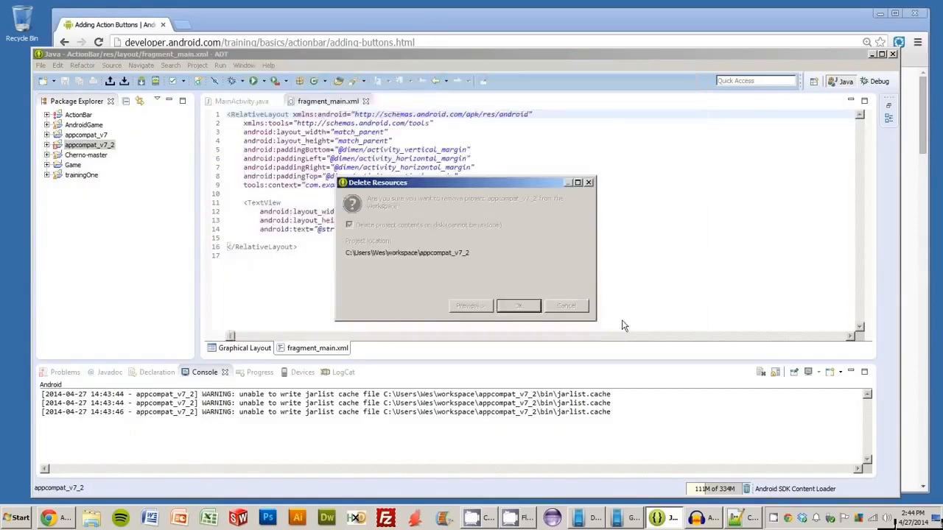
left_click(518, 305)
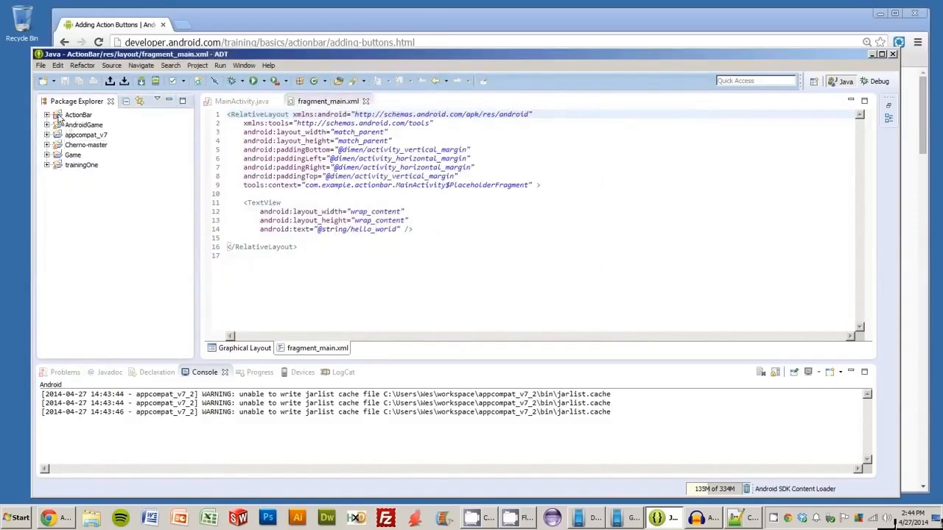
left_click(241, 100)
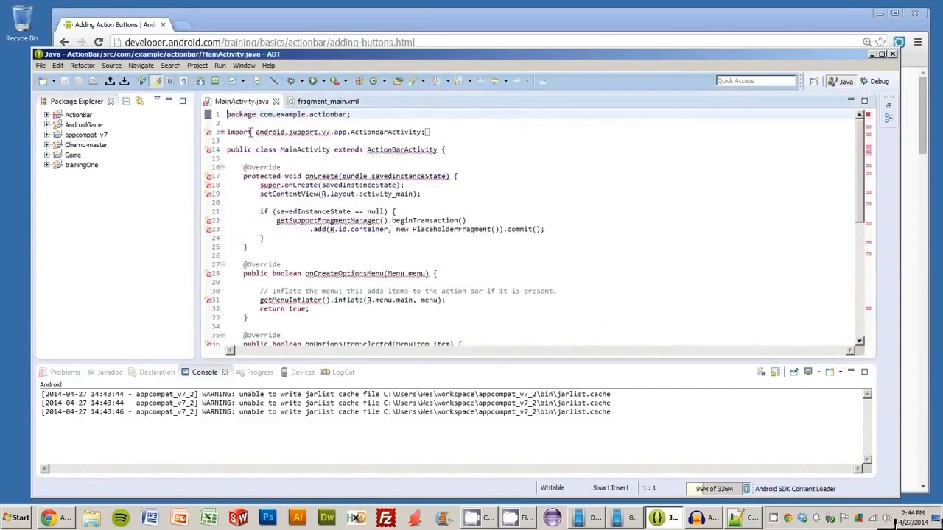
Bring up the ActionBar project's Properties and its Android settings page.
double_click(293, 133)
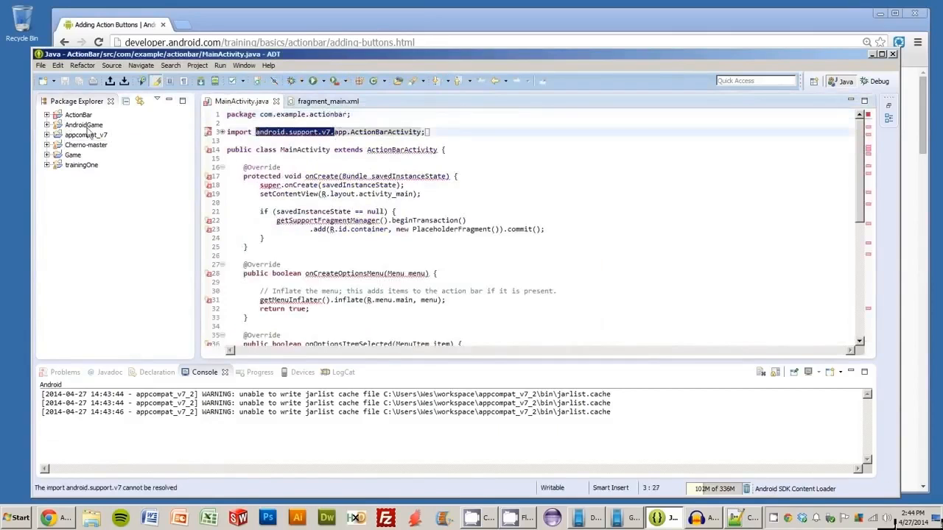
right_click(80, 115)
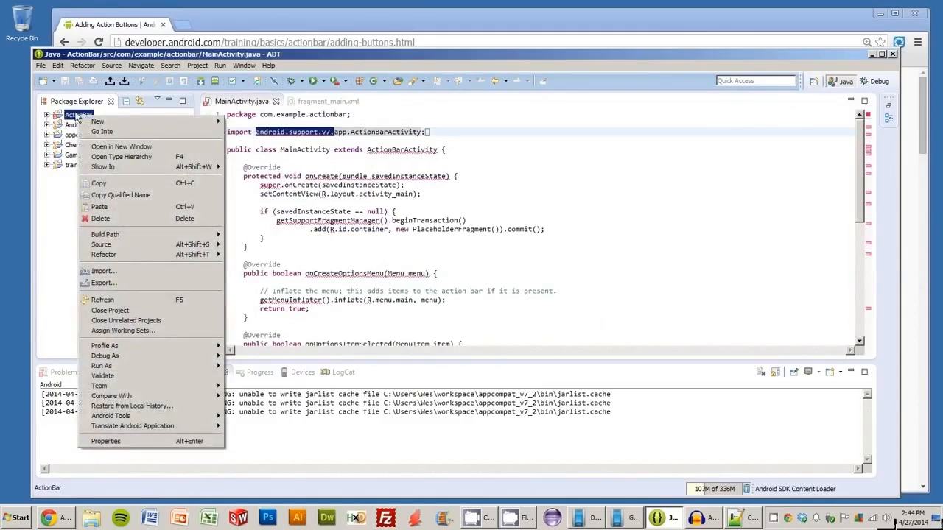
left_click(107, 442)
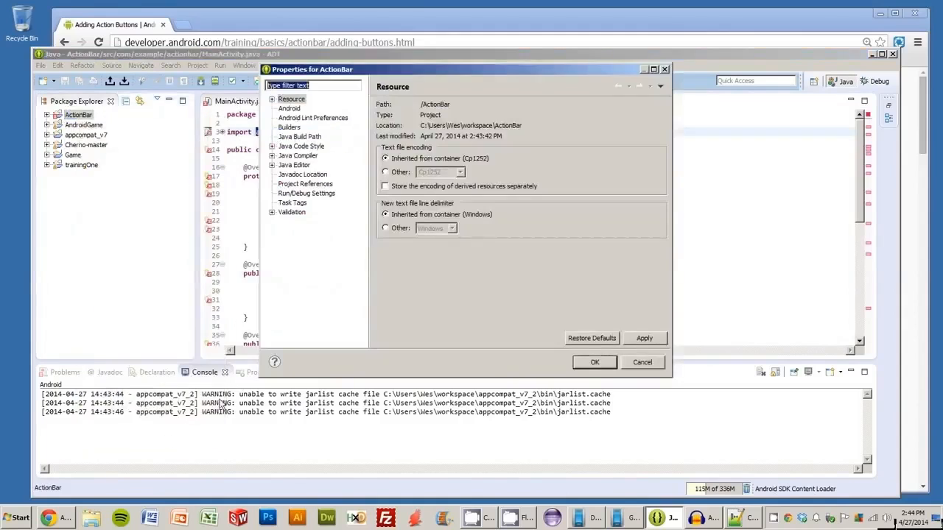
left_click(288, 109)
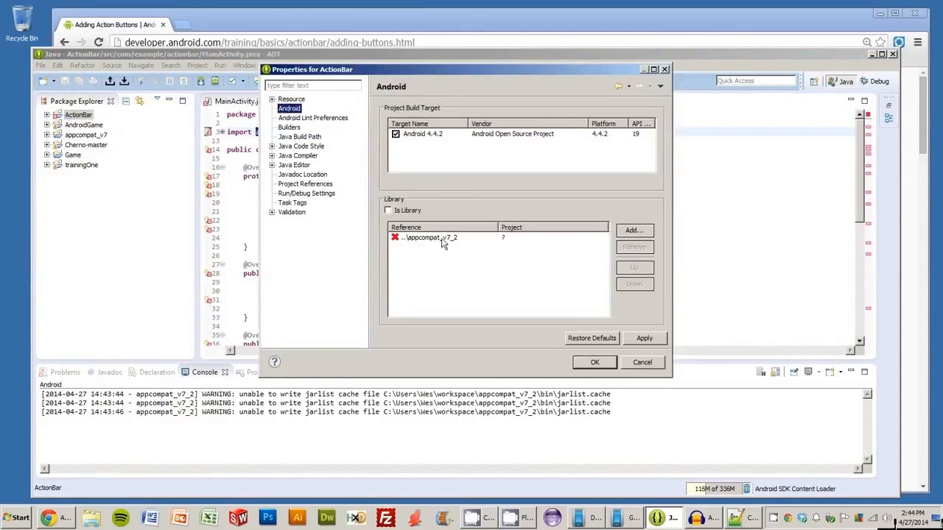
Replace the broken appcompat_v7_2 library reference with appcompat_v7 and apply it.
left_click(430, 237)
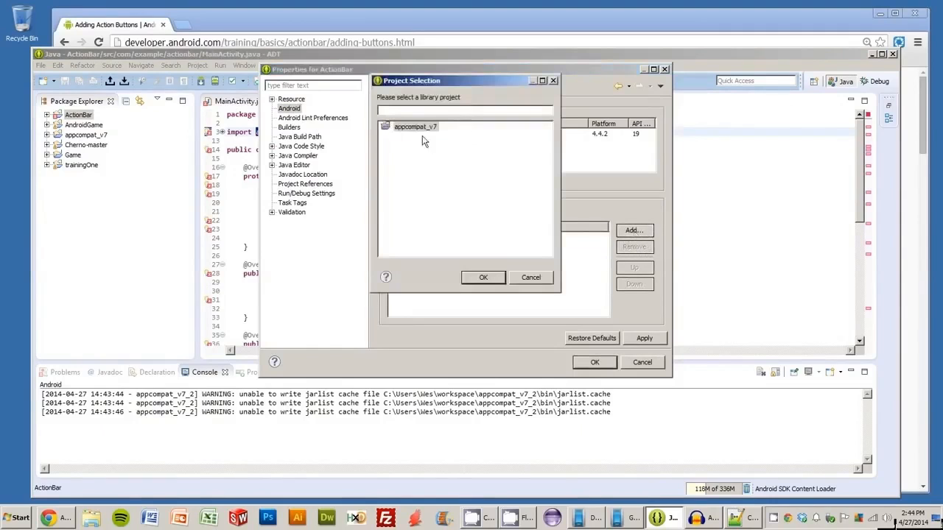
left_click(416, 126)
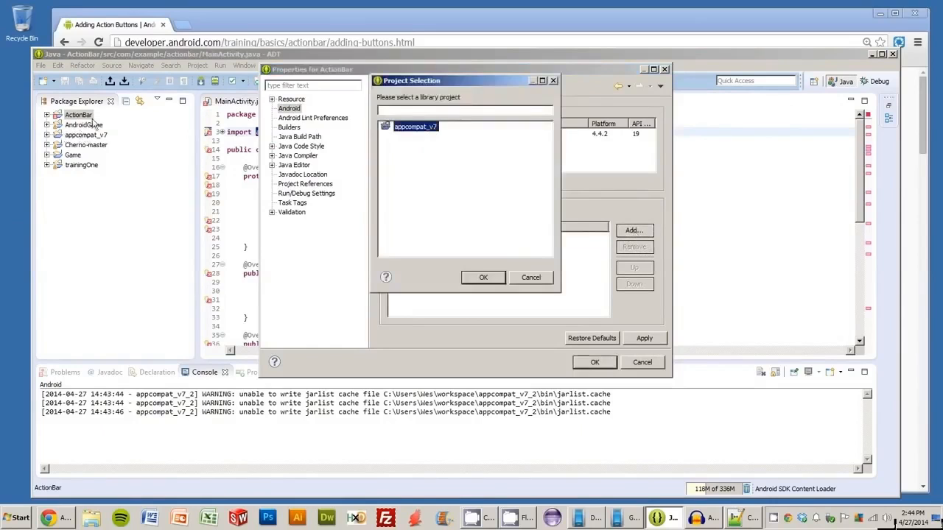
left_click(483, 277)
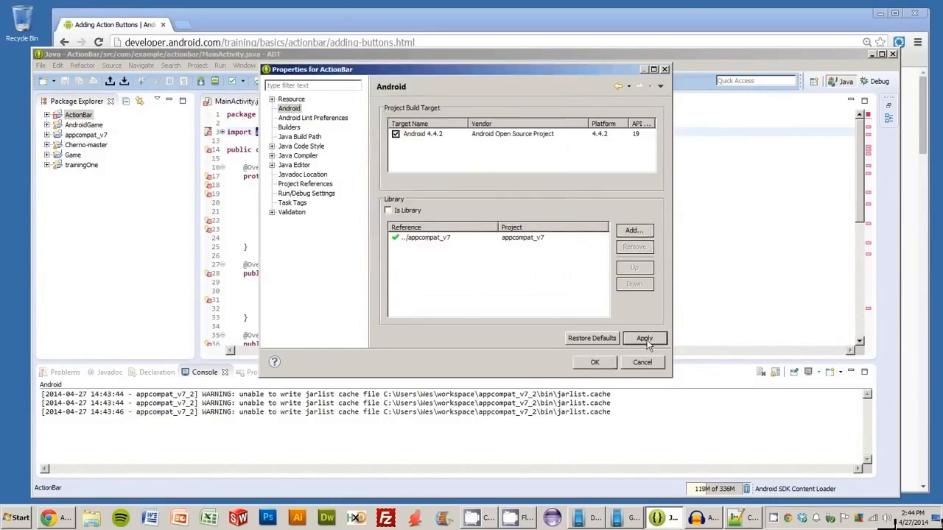
left_click(595, 363)
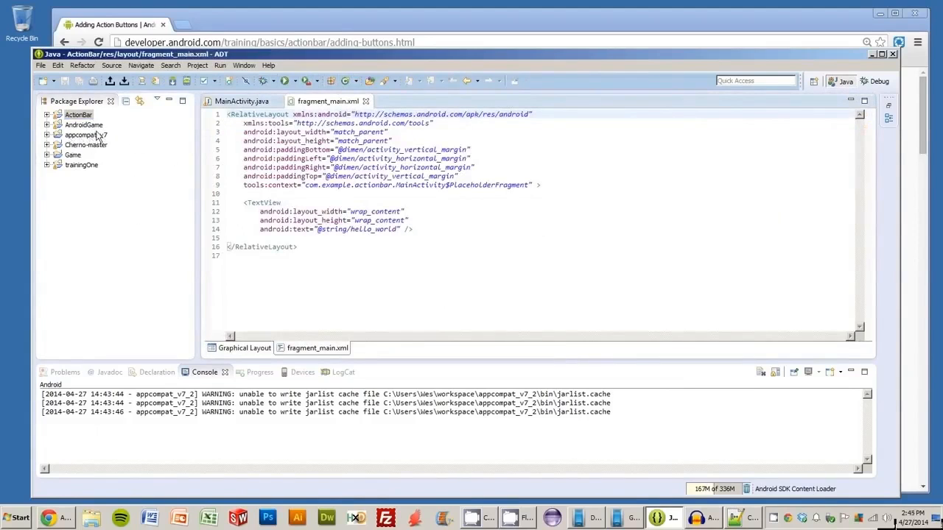
right_click(79, 115)
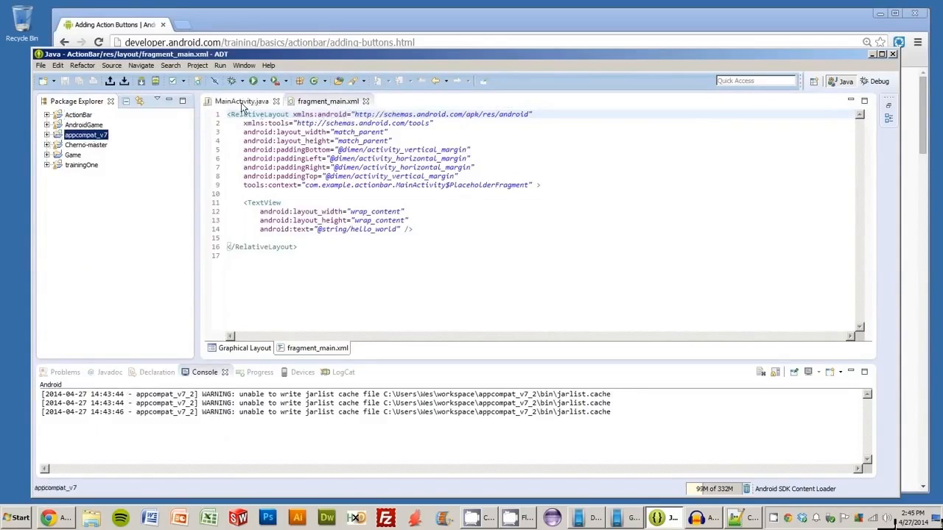
left_click(241, 100)
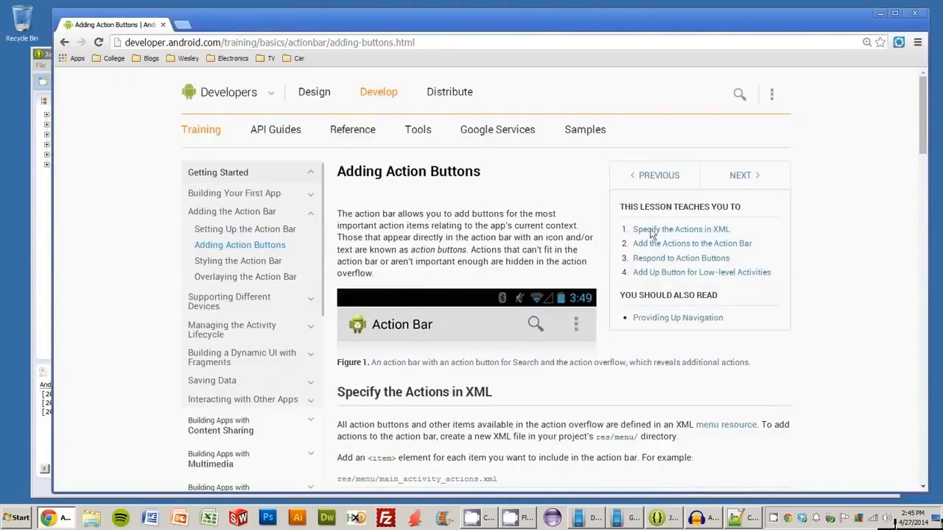
mouse_move(728, 344)
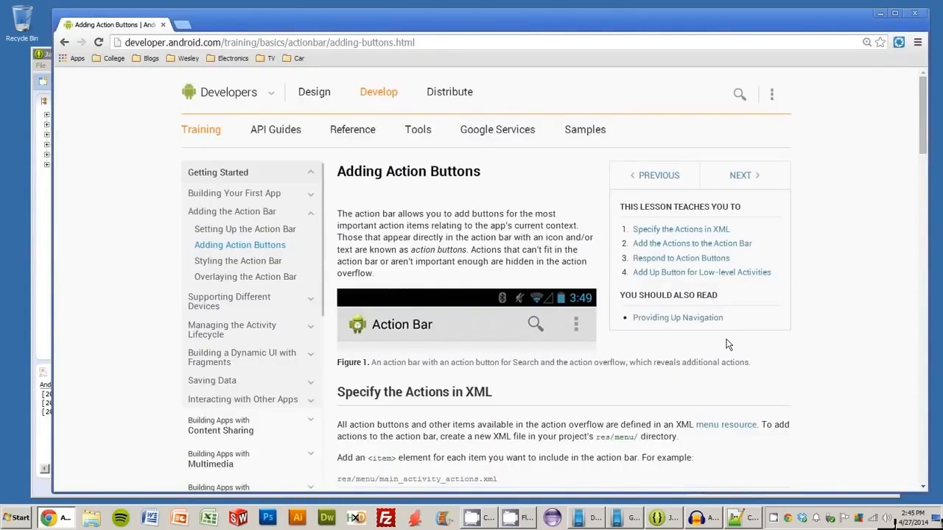
Scroll the Adding Action Buttons lesson to its 'Specify the Actions in XML' example.
scroll("down", 3)
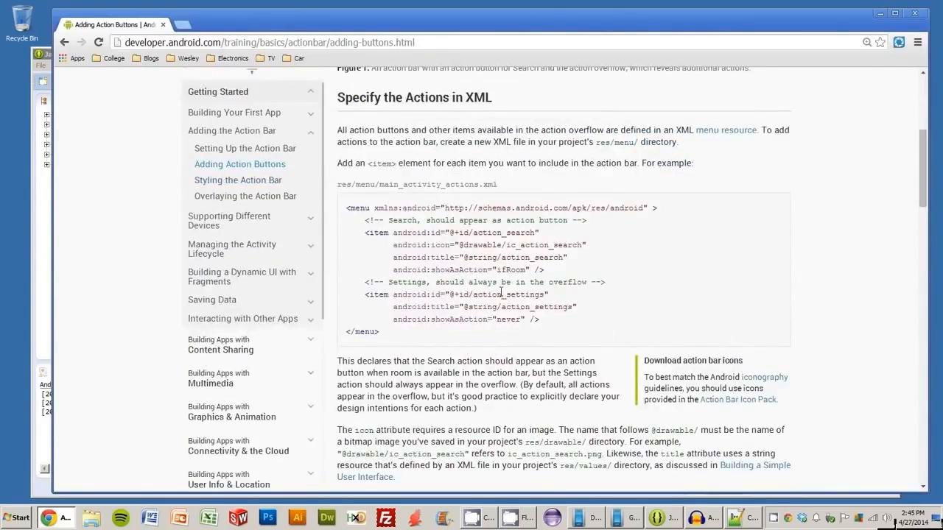
scroll("up", 3)
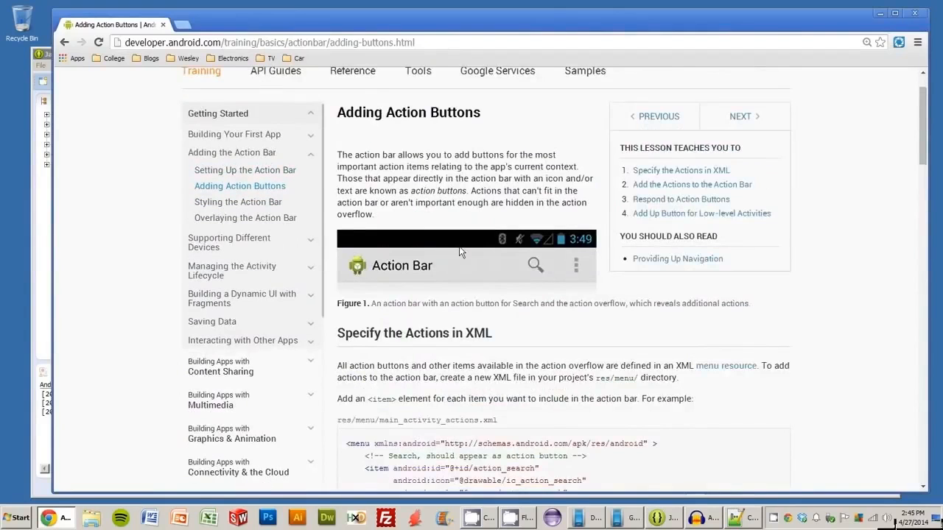
scroll("down", 3)
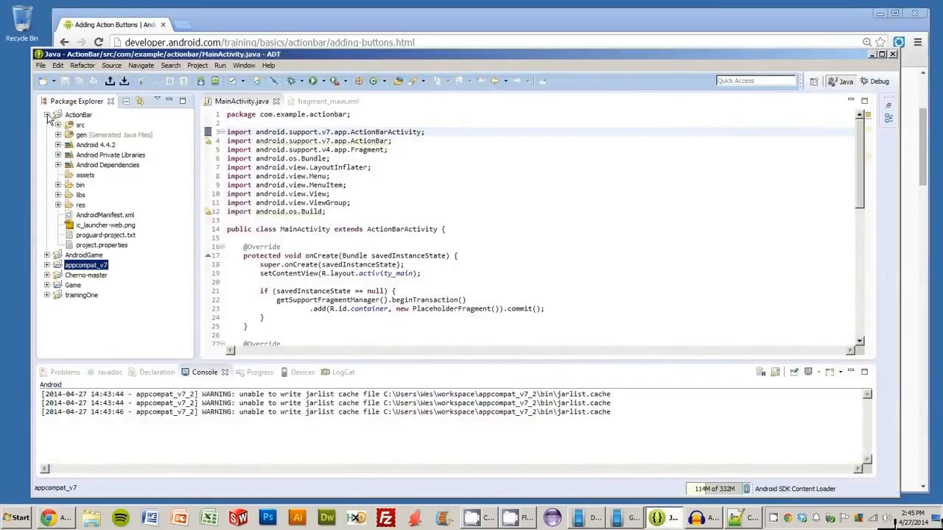
Expand res > menu, view main.xml and select the settings item's markup.
left_click(59, 204)
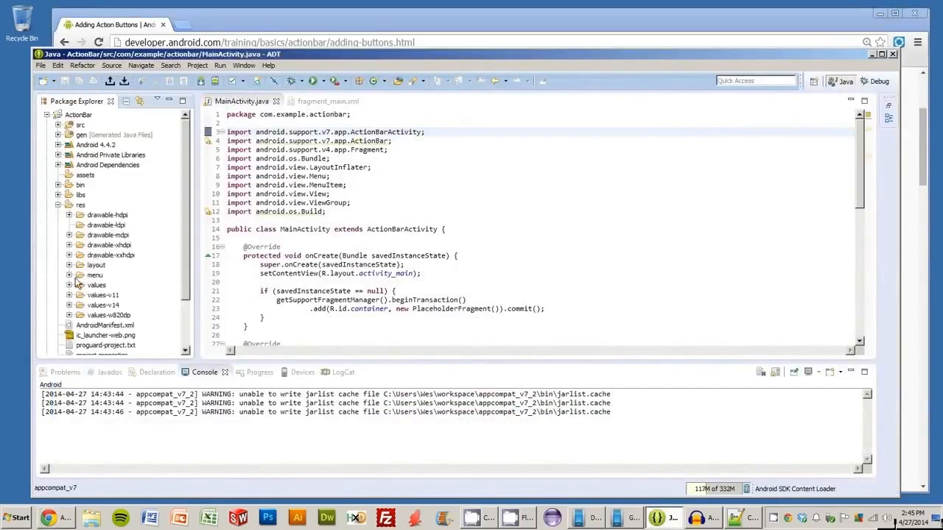
left_click(68, 275)
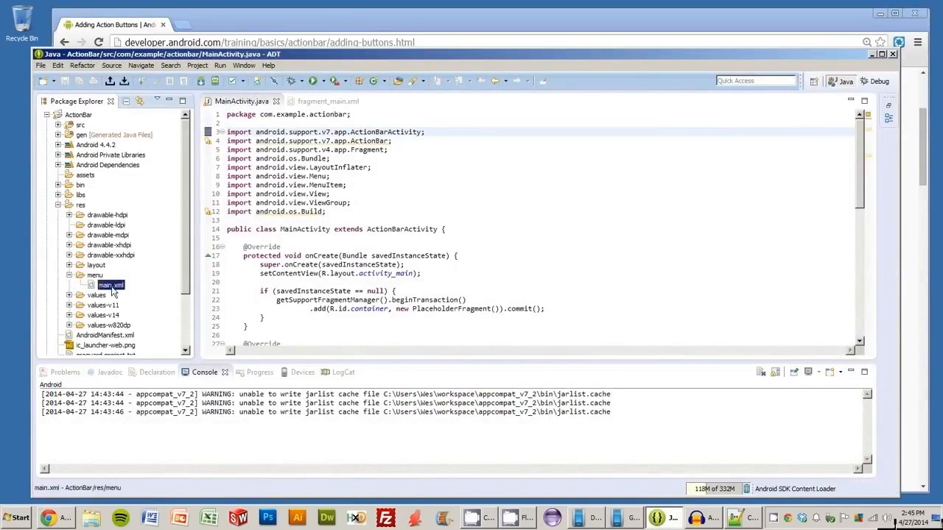
double_click(110, 286)
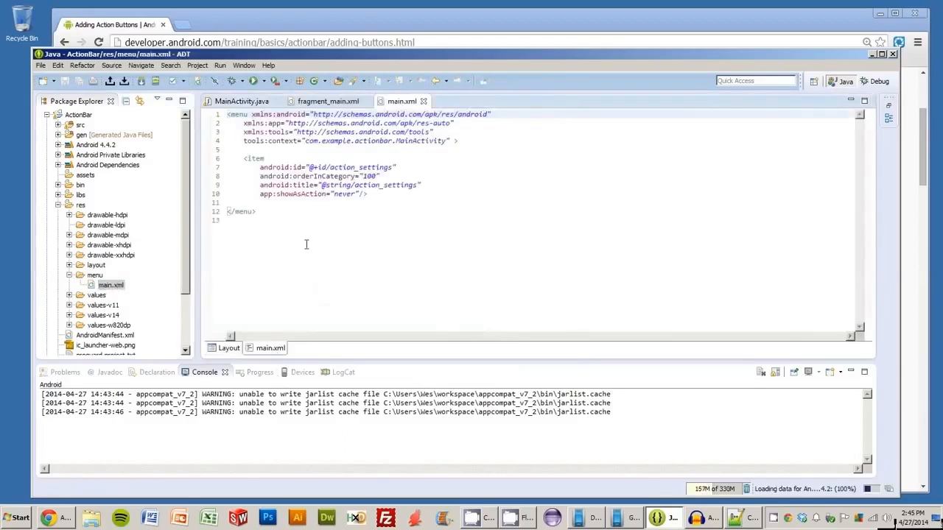
left_click_drag(259, 157, 367, 195)
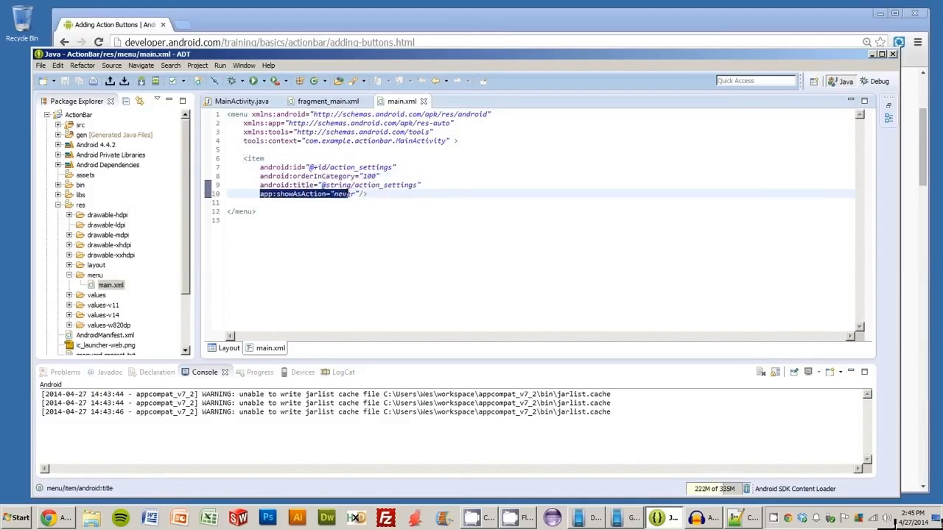
double_click(342, 195)
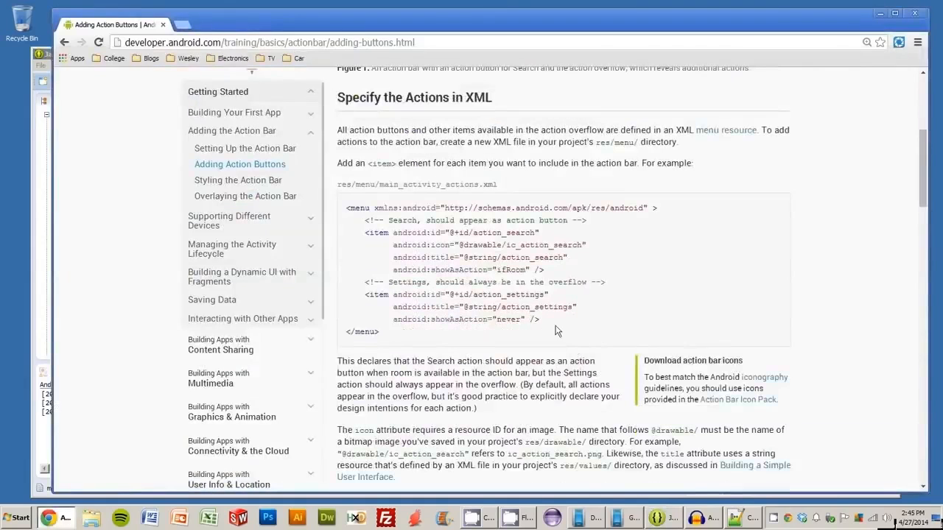
Check the lesson's sample menu XML, then duplicate the settings <item> block in main.xml.
double_click(509, 269)
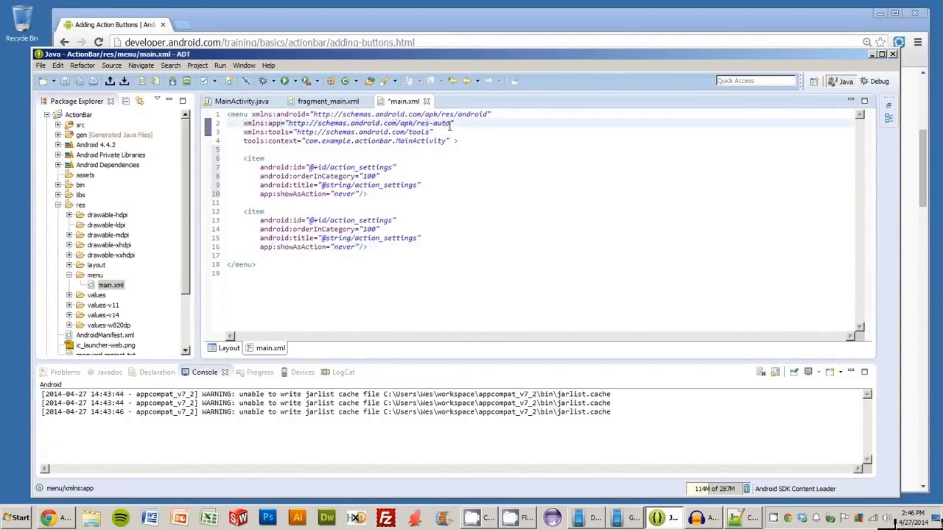
double_click(368, 124)
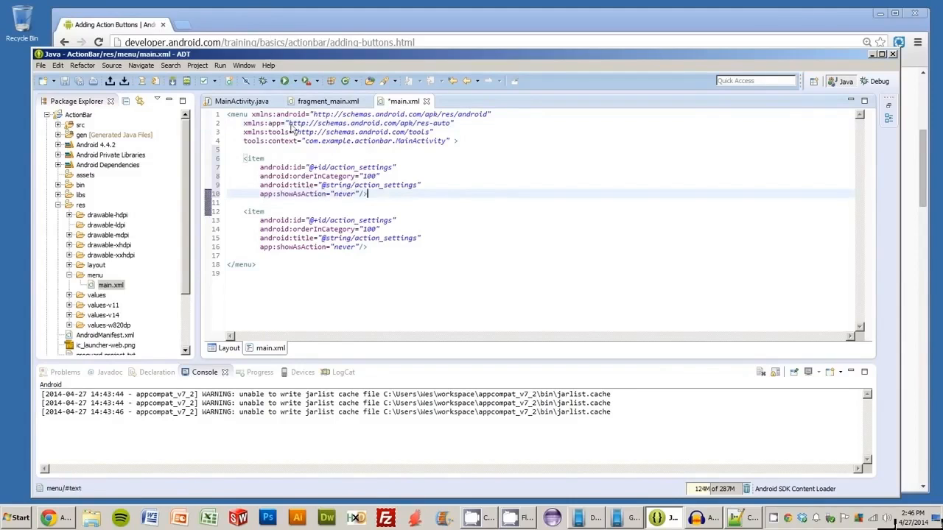
mouse_move(71, 297)
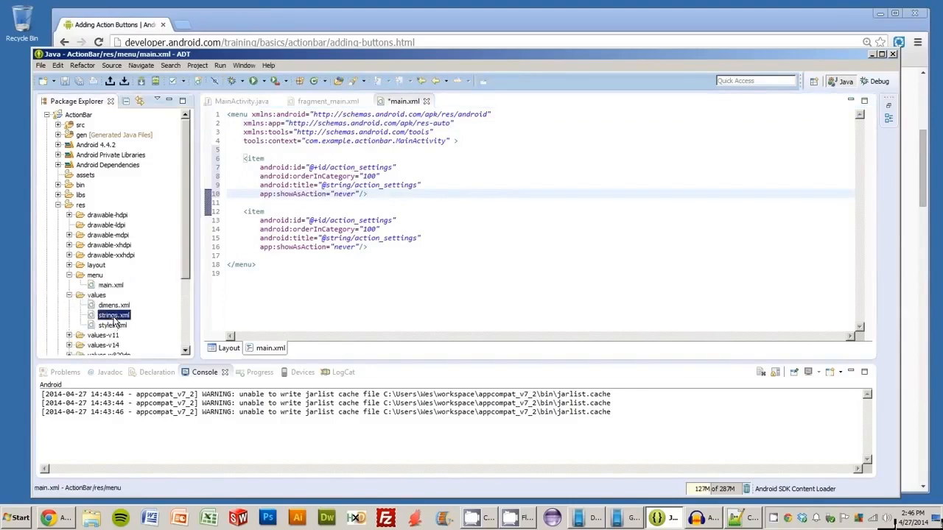
In strings.xml, duplicate the settings line as action_search with value Search, then return to main.xml.
double_click(112, 316)
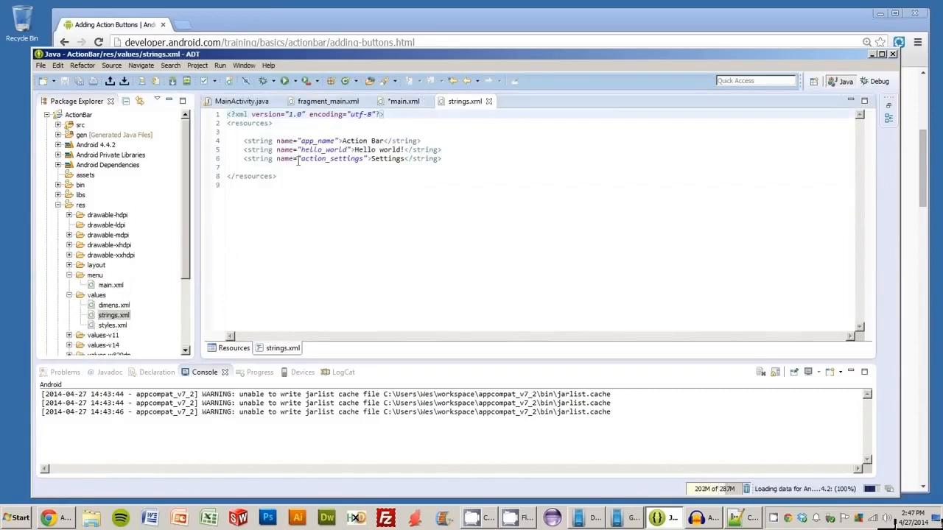
triple_click(331, 159)
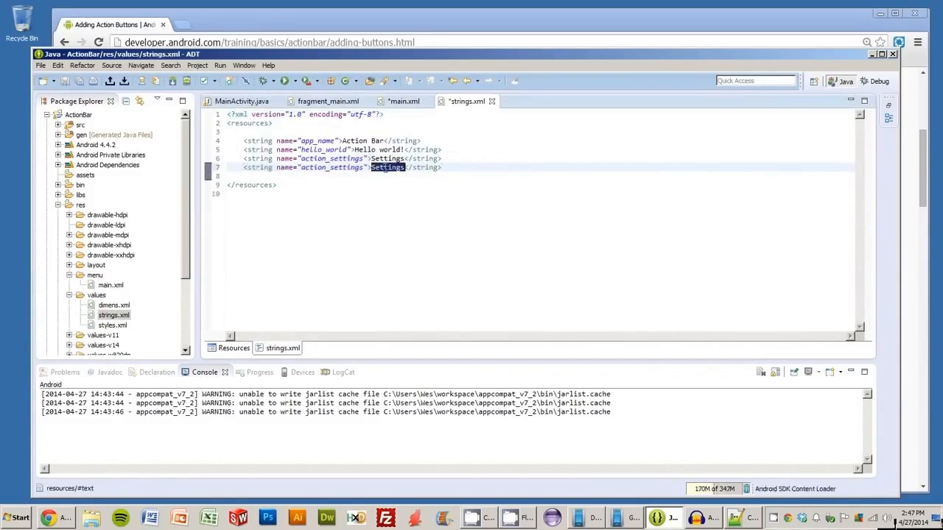
type("Search")
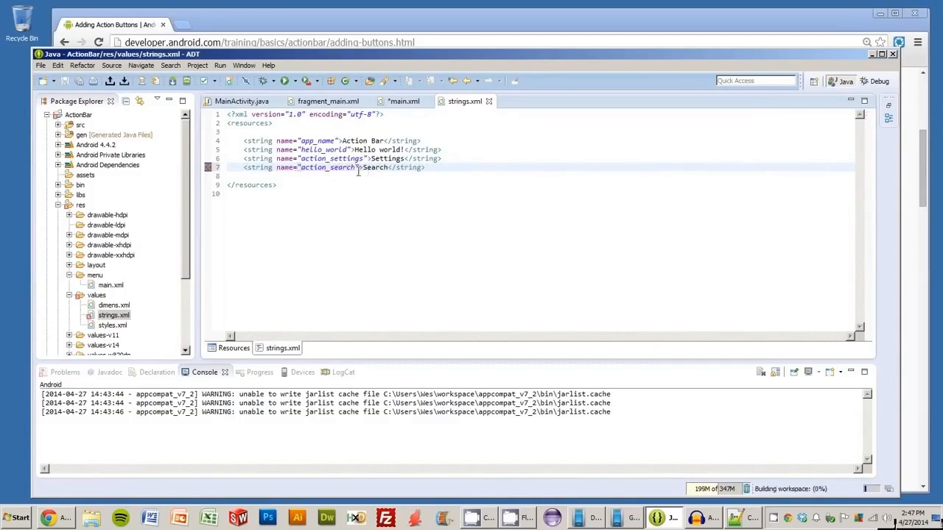
left_click(403, 100)
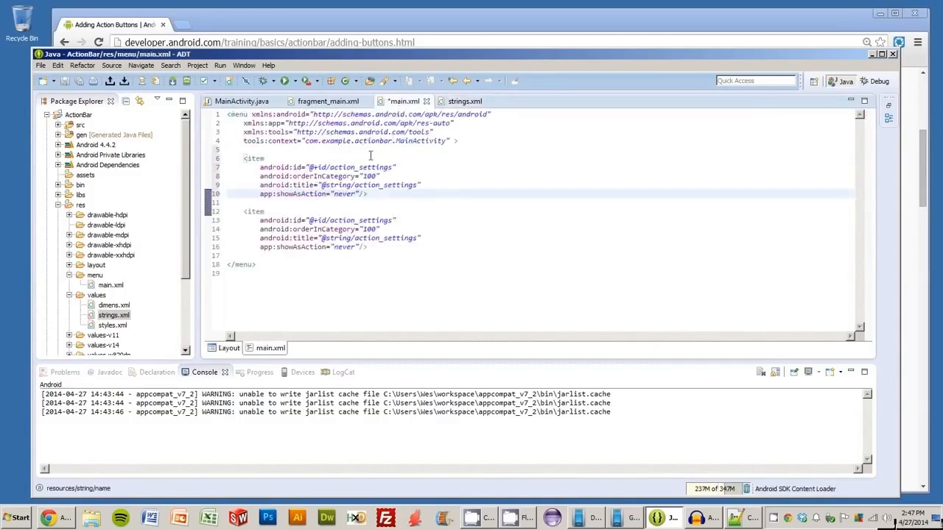
Change the first item's id and title to action_search and its showAsAction to ifRoom.
double_click(374, 168)
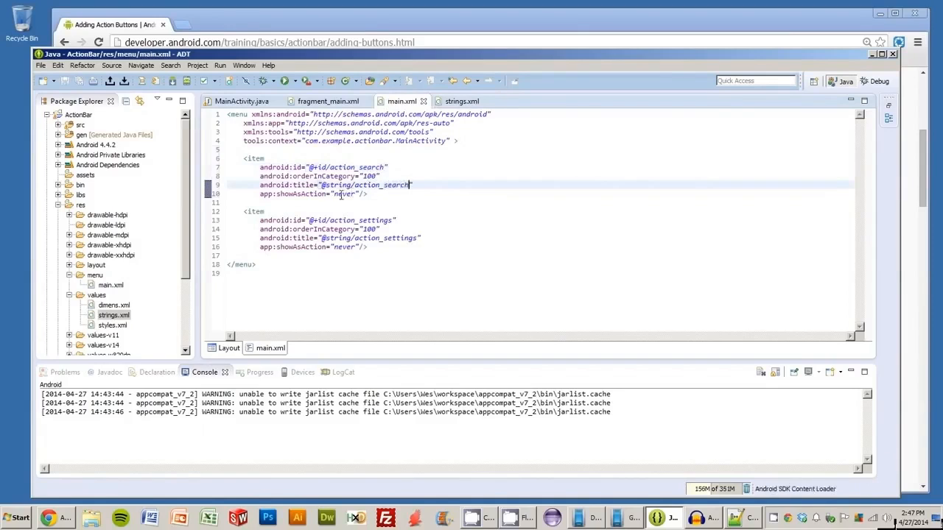
type("ifRoom")
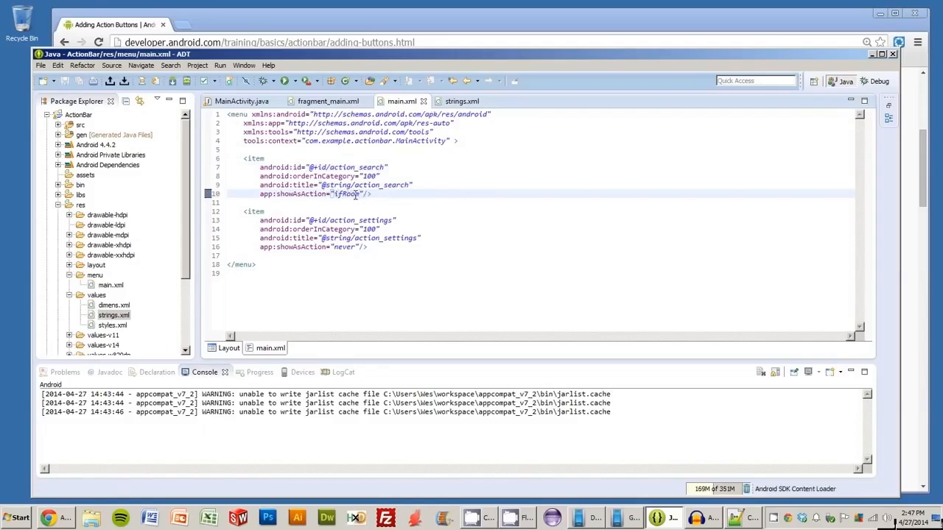
left_click_drag(243, 159, 371, 194)
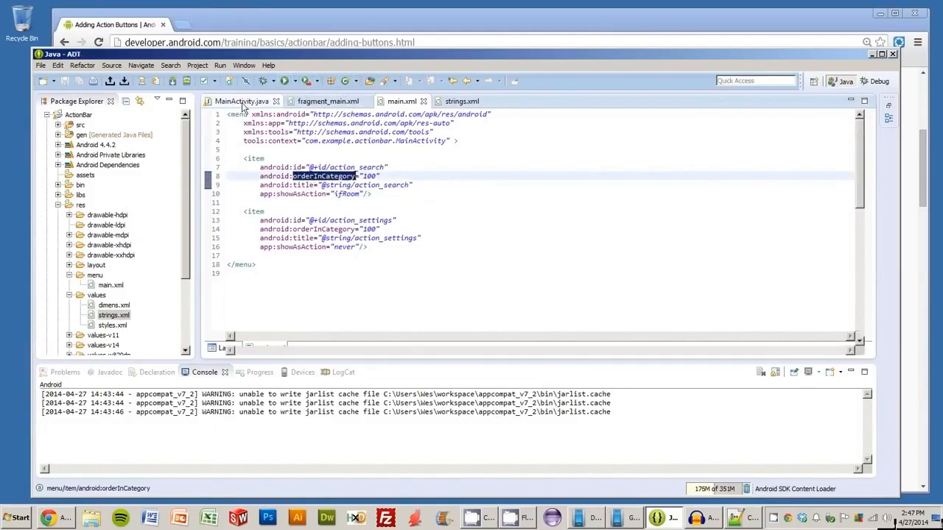
Run ActionBar as an Android application on the connected device, reusing it for future launches and uninstalling the old version.
left_click(312, 81)
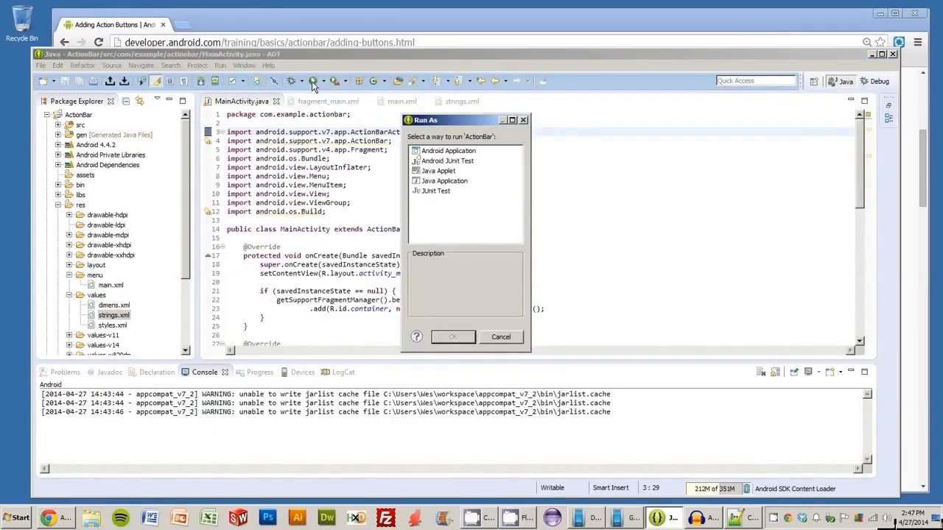
left_click(452, 336)
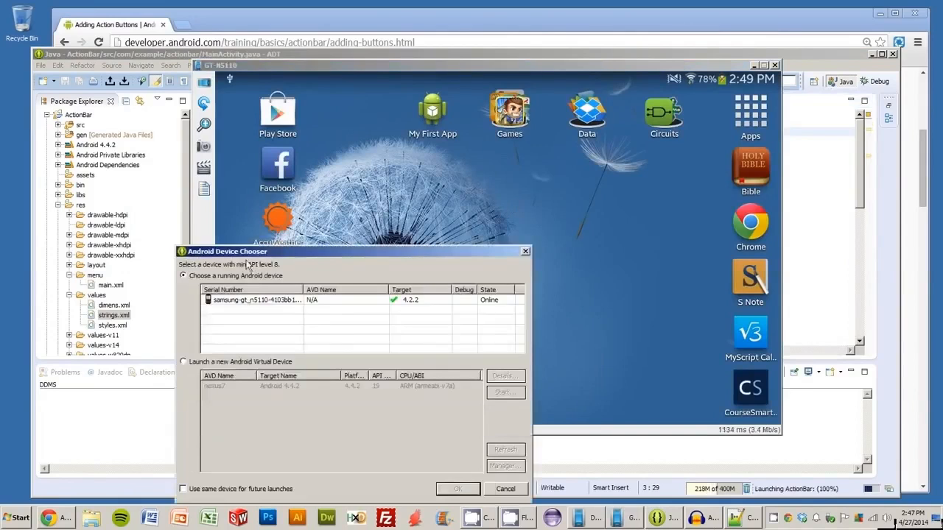
left_click(182, 489)
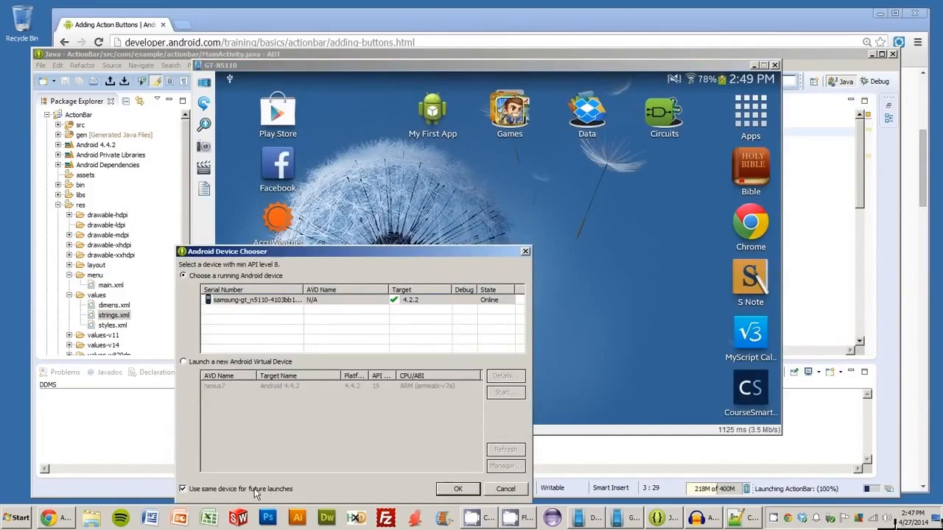
left_click(456, 489)
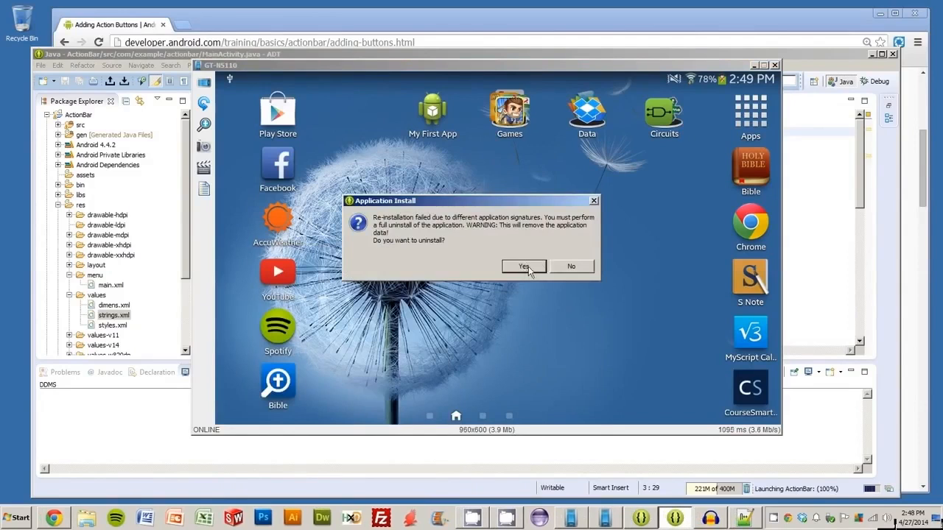
left_click(525, 265)
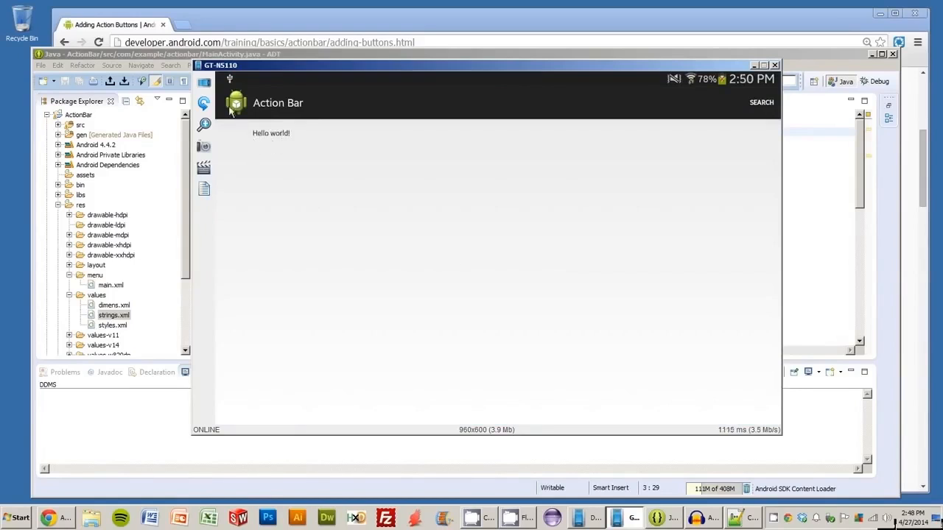
mouse_move(280, 106)
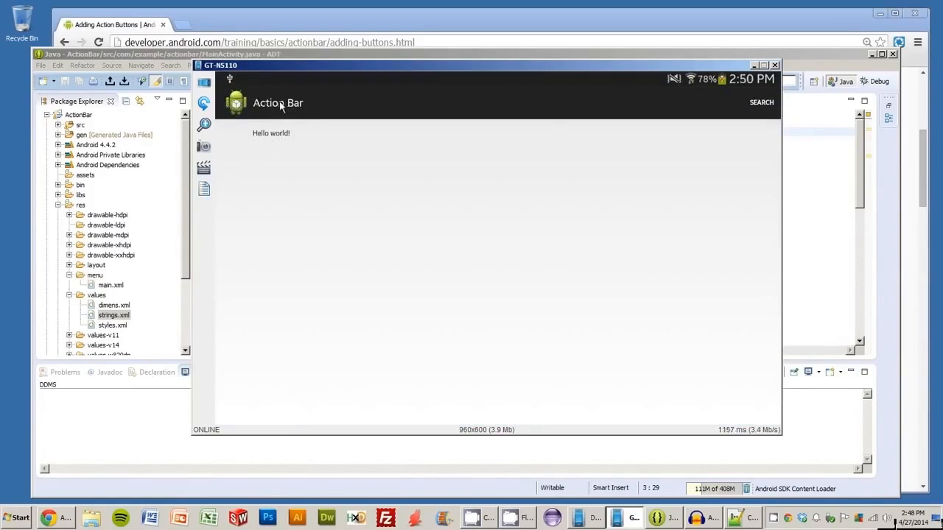
mouse_move(764, 119)
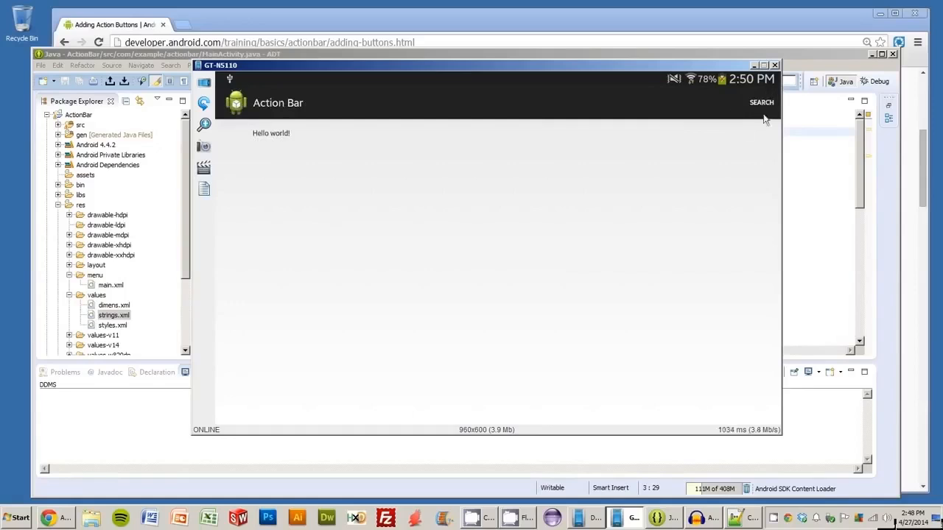
mouse_move(679, 183)
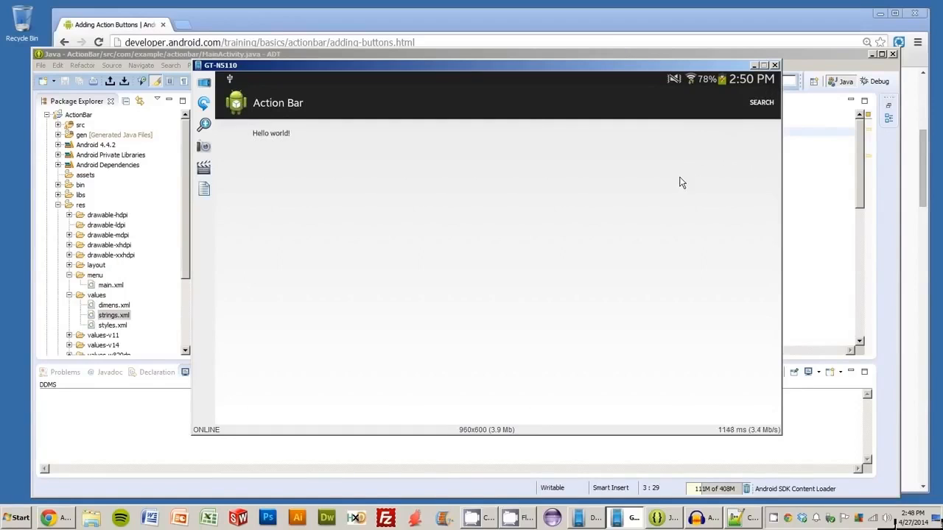
Close the Device Screen Capture window showing SEARCH as text in the action bar.
left_click(760, 102)
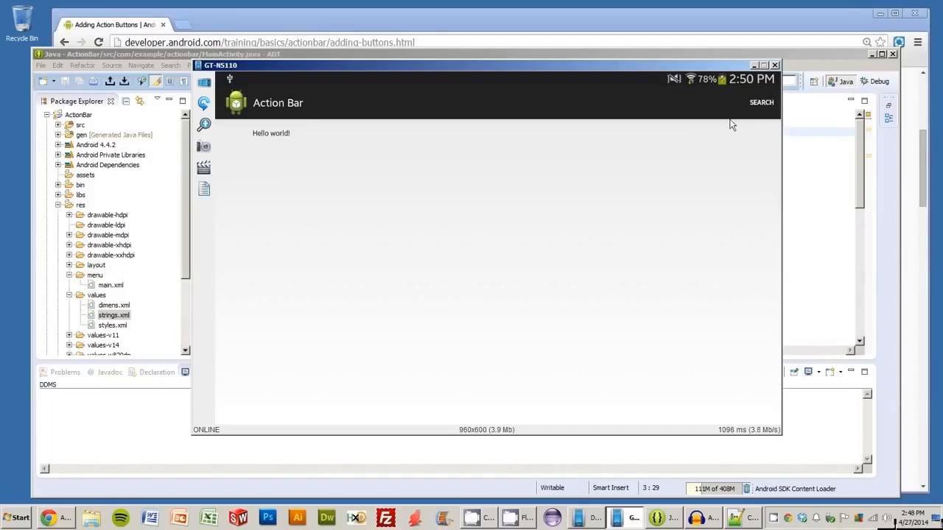
mouse_move(360, 165)
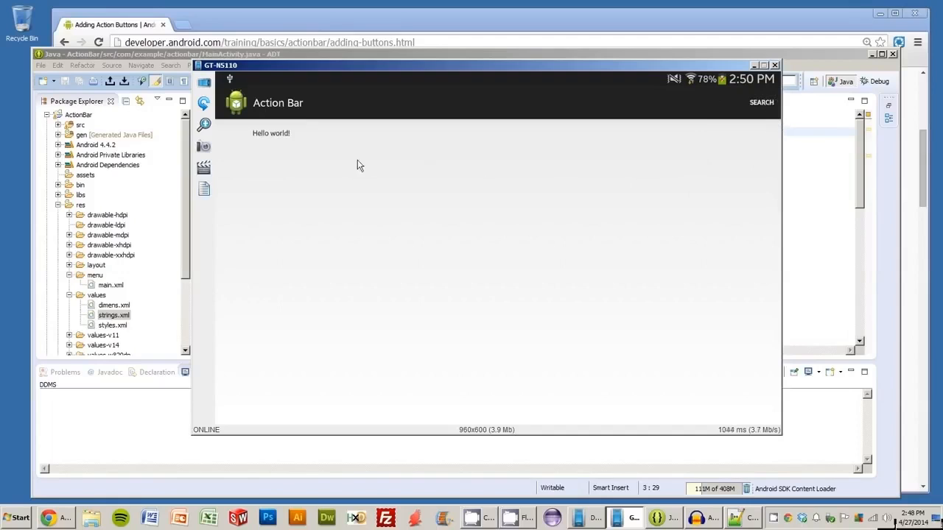
mouse_move(750, 123)
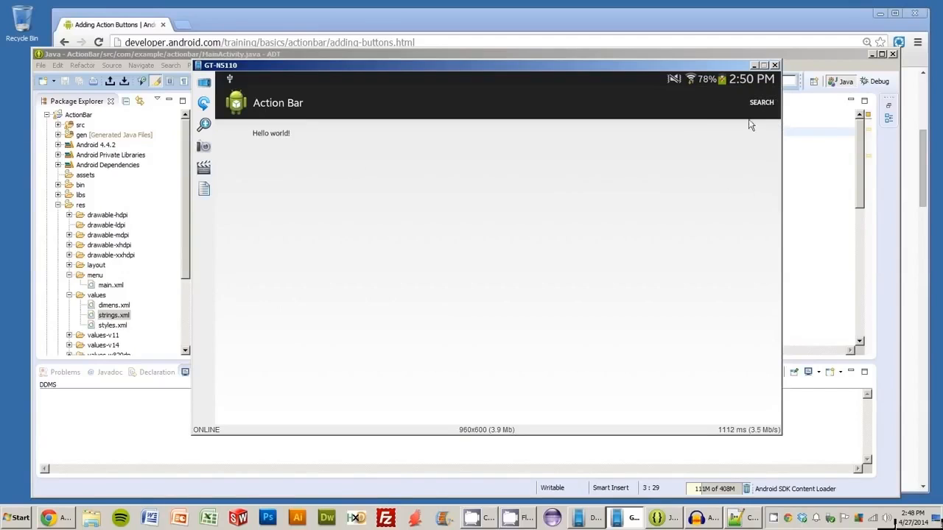
mouse_move(872, 146)
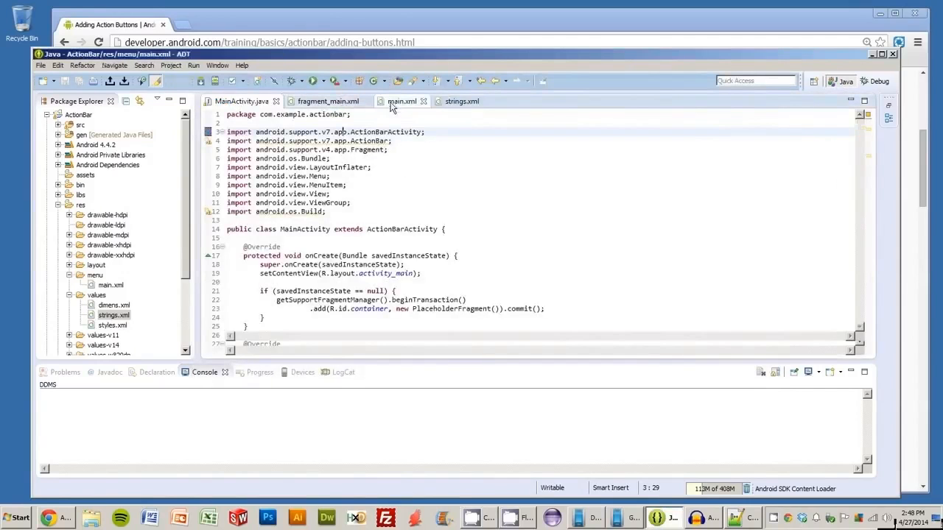
left_click(400, 100)
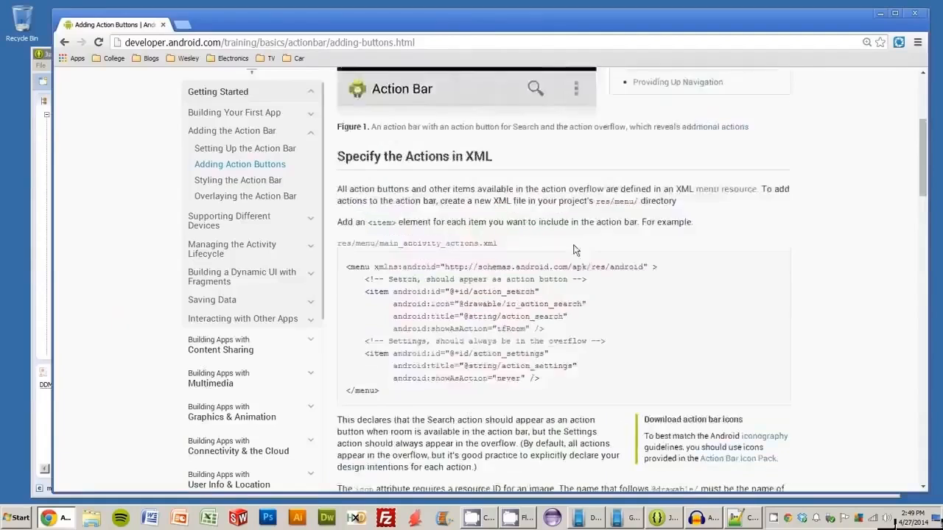
Scroll up to Figure 1 of the Adding Action Buttons page showing the search icon and overflow.
scroll("up", 3)
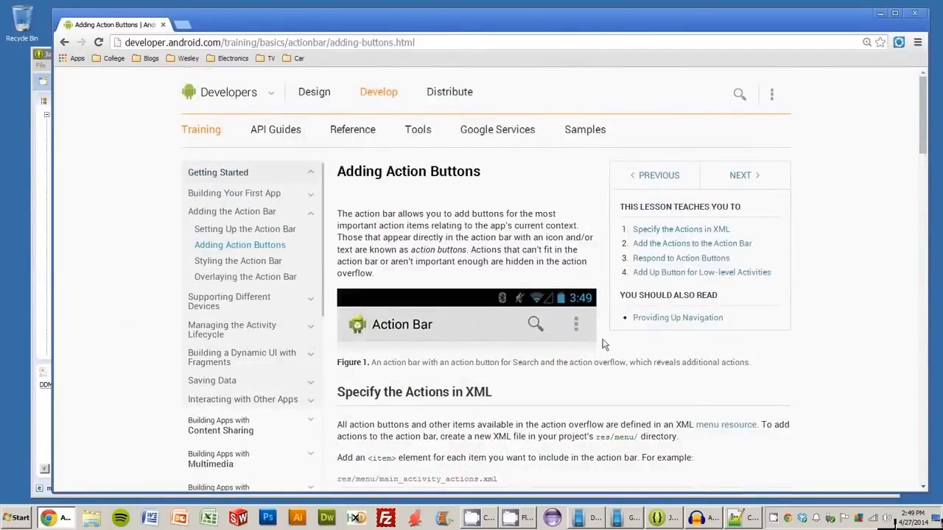
mouse_move(604, 297)
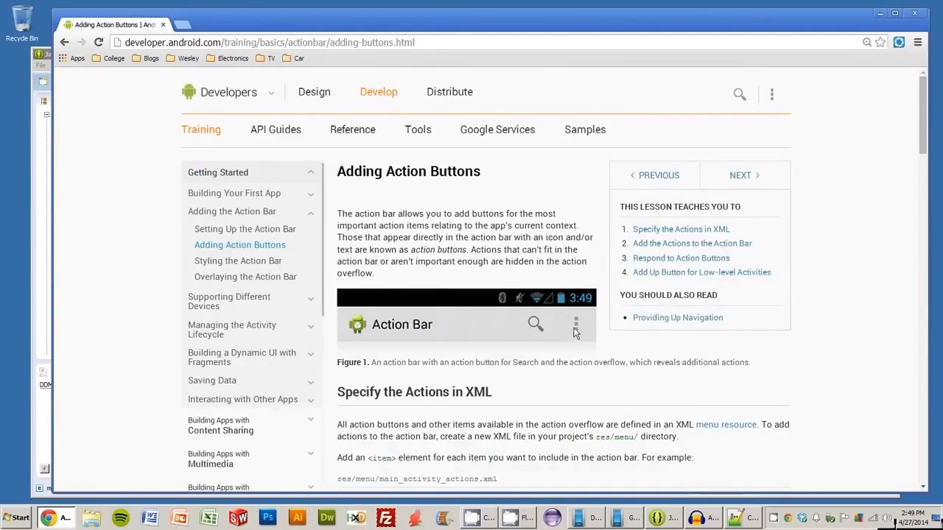
mouse_move(47, 72)
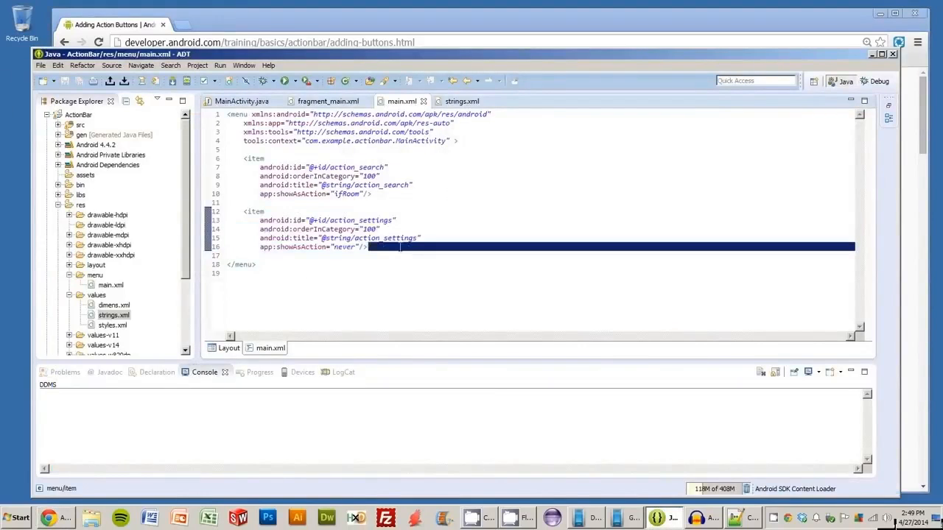
Check the settings item's showAsAction value in main.xml and switch to MainActivity.java.
double_click(343, 248)
type("ifRoom")
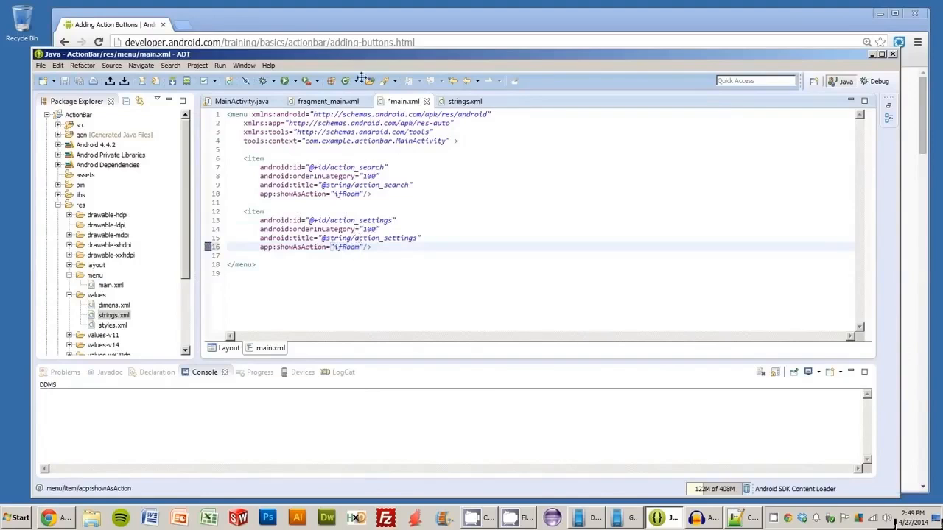
left_click(241, 101)
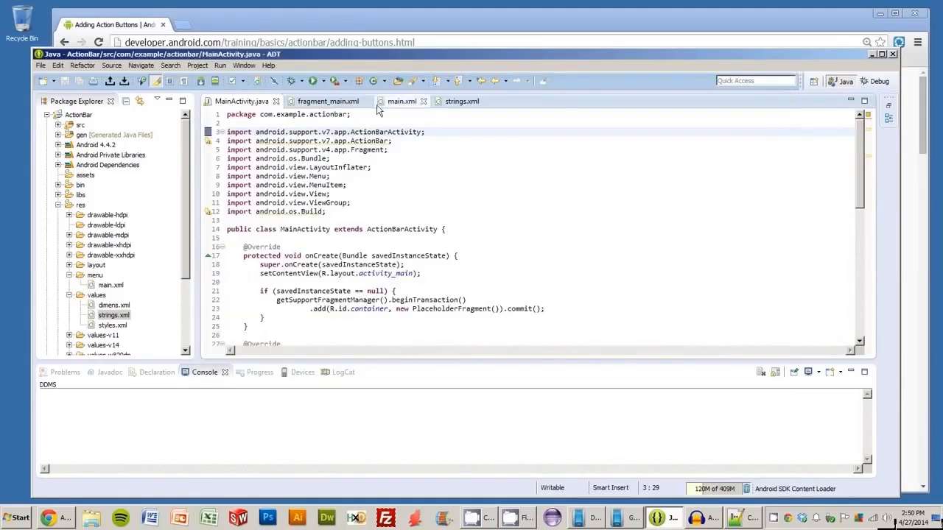
Review the search item's id, orderInCategory 200 and title in main.xml before returning to the guide.
left_click(401, 100)
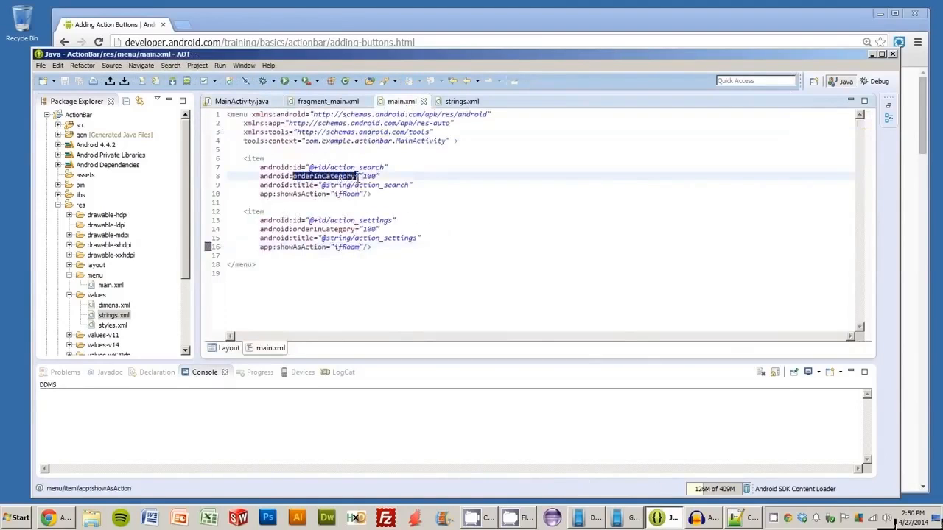
left_click(327, 177)
type("2")
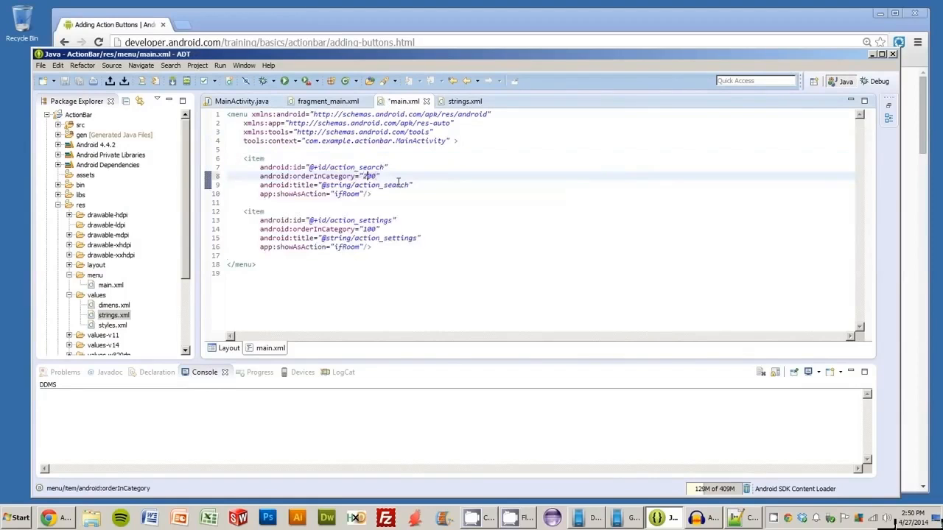
mouse_move(242, 100)
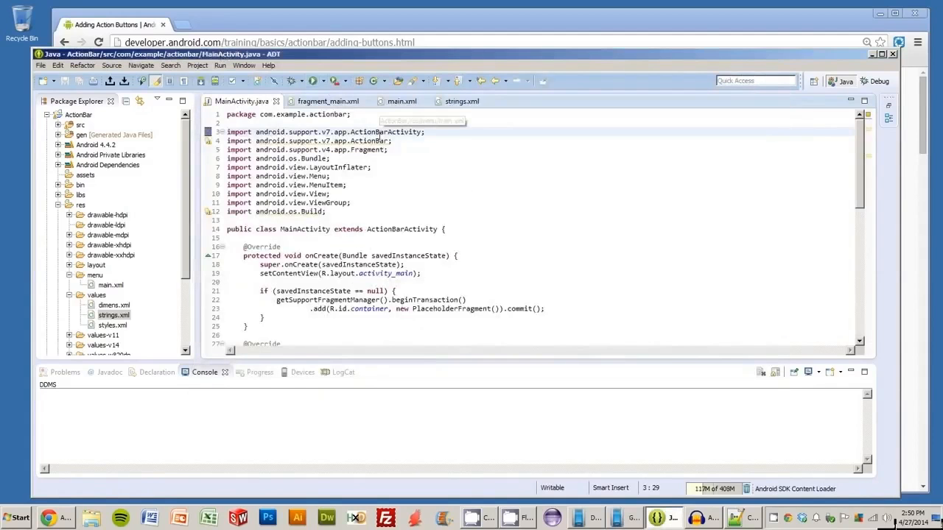
left_click(402, 100)
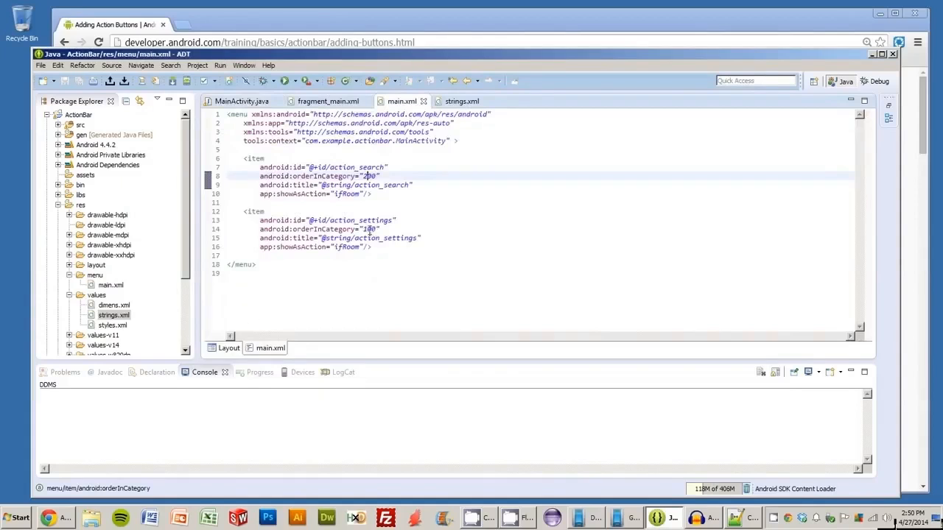
double_click(368, 177)
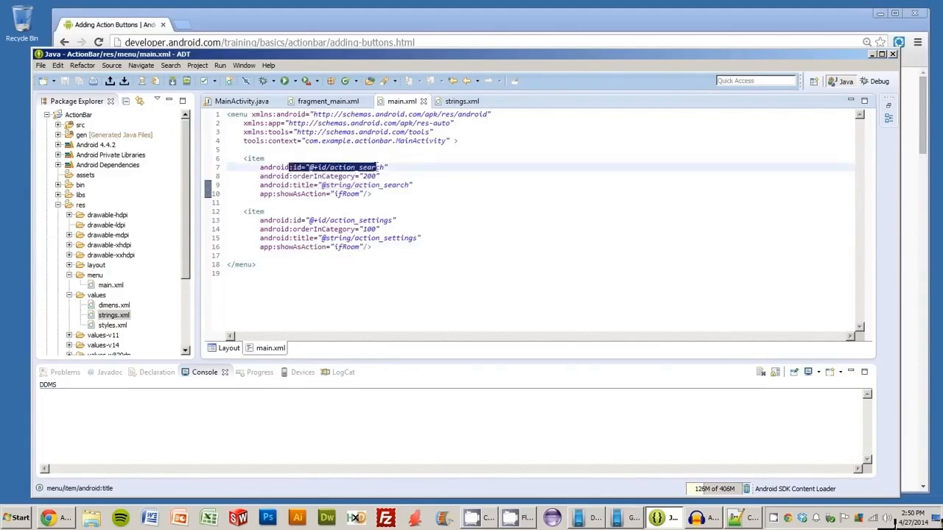
left_click(391, 168)
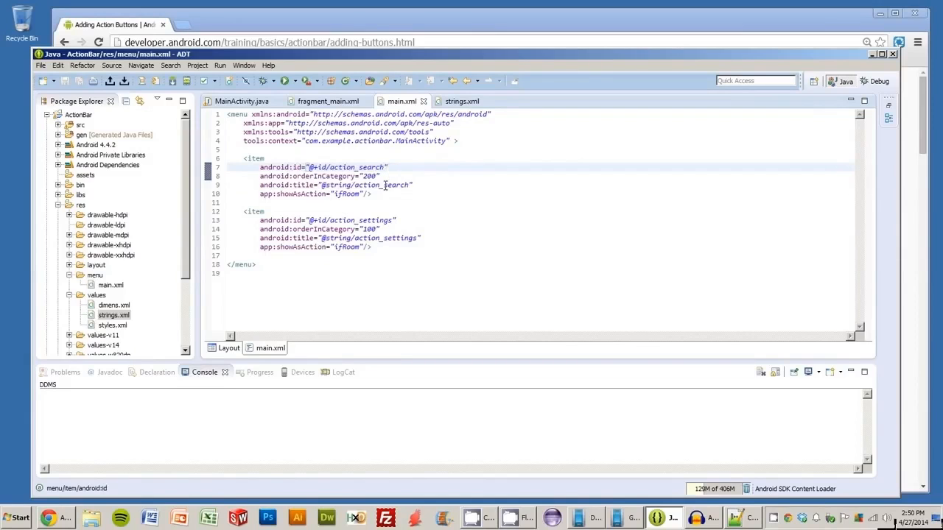
left_click(380, 176)
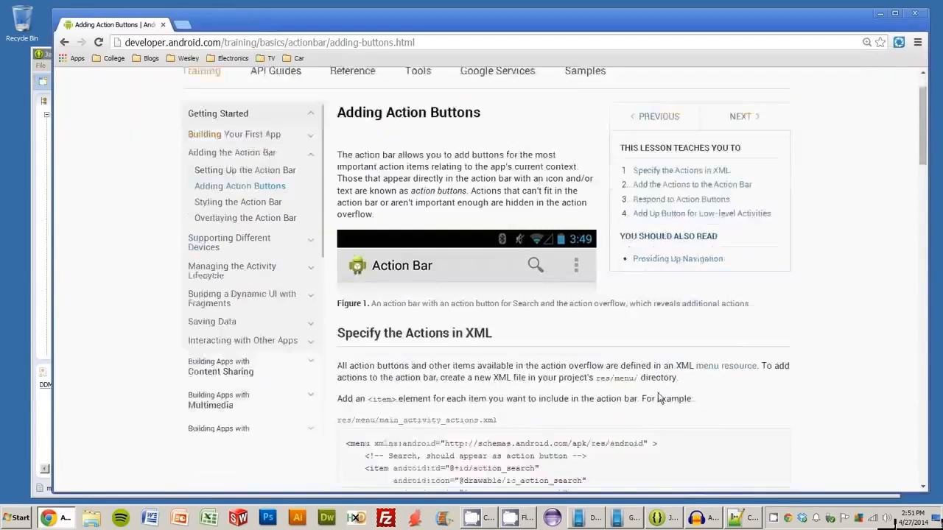
Scroll to the Iconography page's Action Bar section and download the Action Bar Icon Pack.
scroll("down", 3)
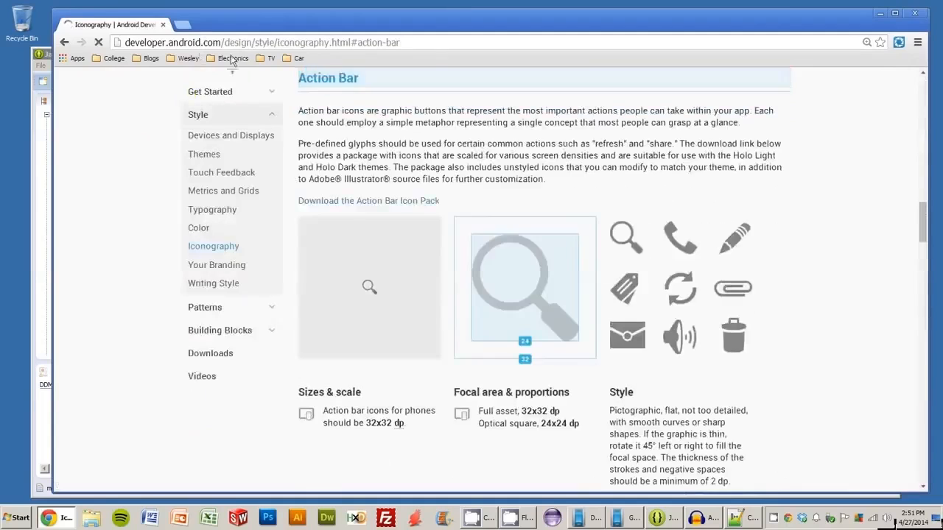
scroll("down", 3)
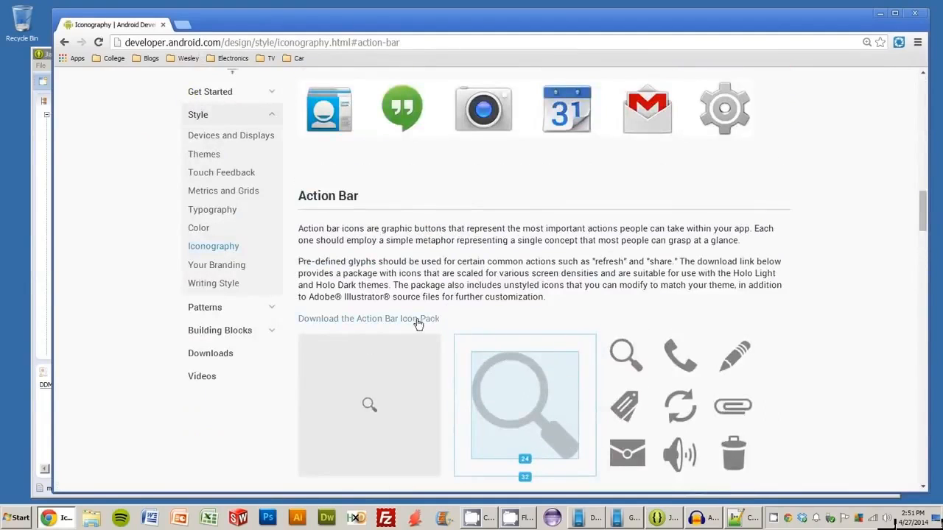
left_click(368, 318)
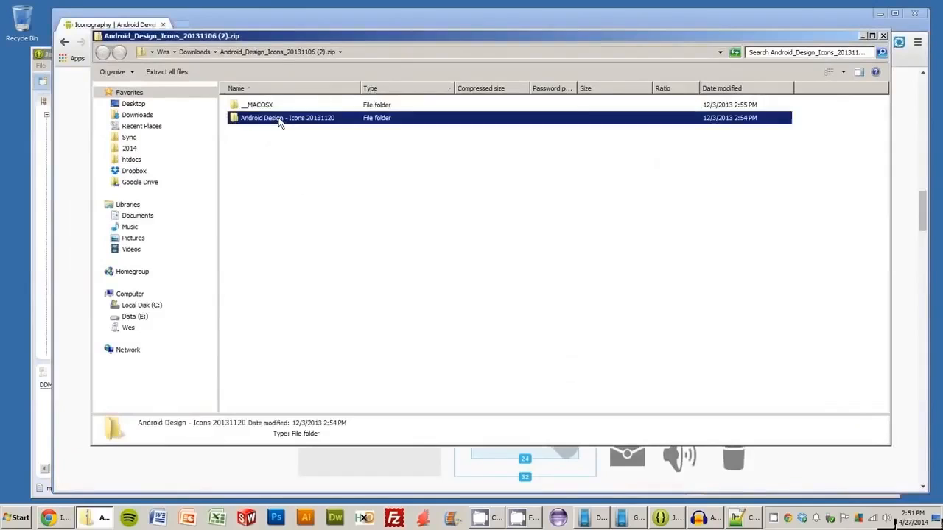
Open Android Design - Icons 20131120, then its Action Bar Icons folder in the zip.
double_click(287, 118)
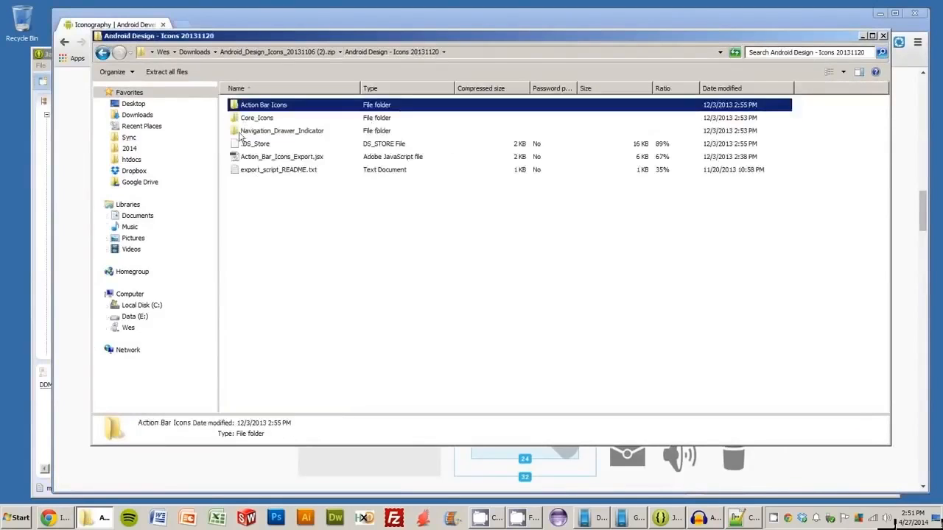
double_click(262, 103)
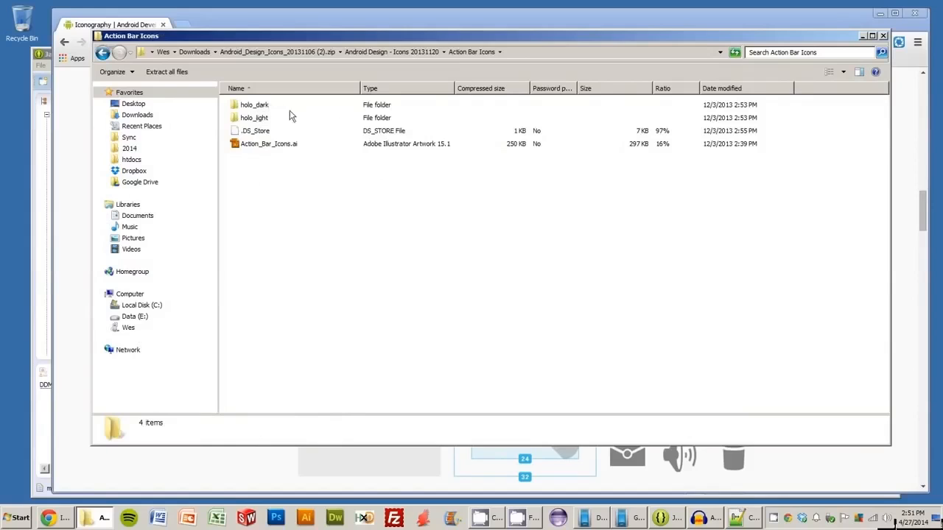
mouse_move(259, 123)
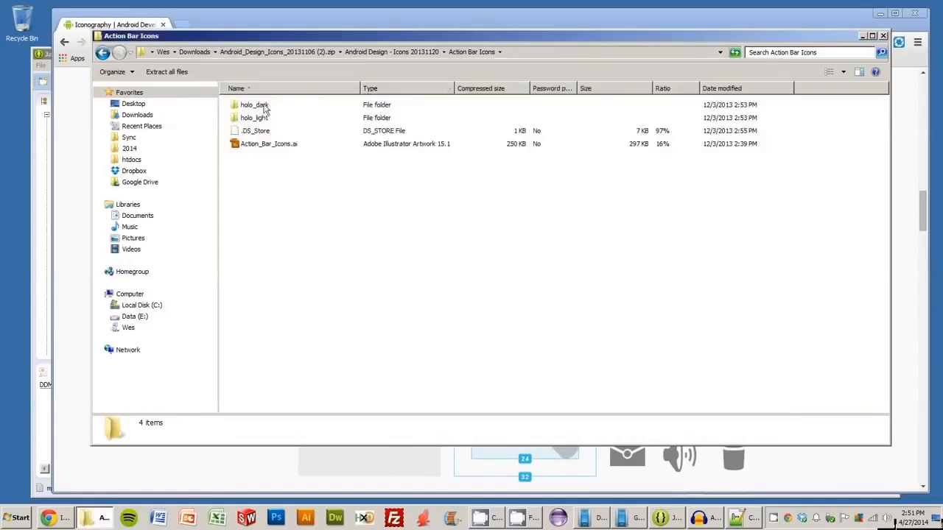
Open holo_dark/01_core_search, check drawable-hdpi holds ic_action_search.png, and go back.
double_click(253, 104)
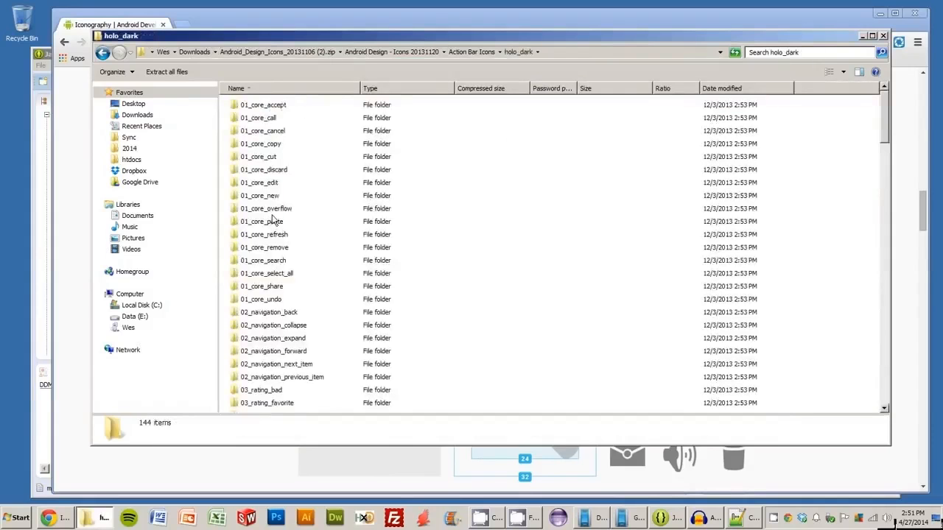
mouse_move(295, 6)
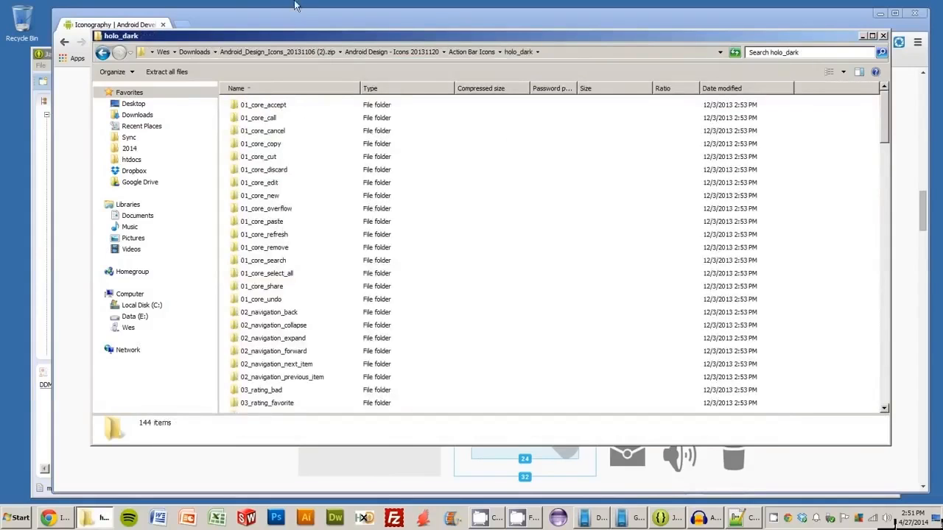
mouse_move(314, 199)
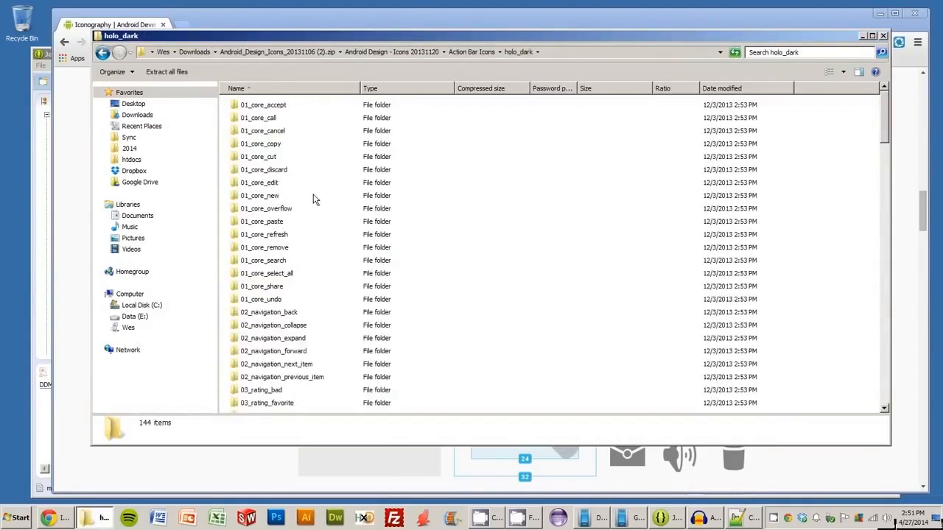
mouse_move(276, 265)
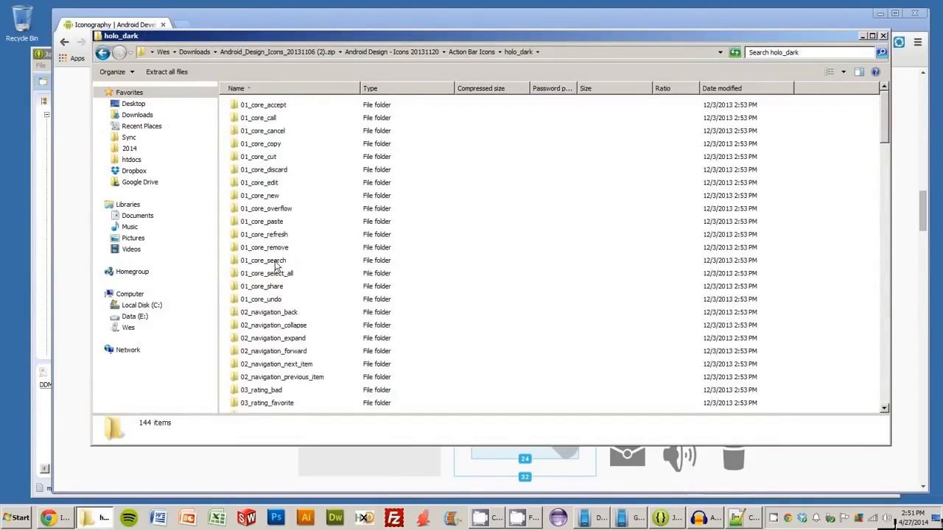
double_click(262, 259)
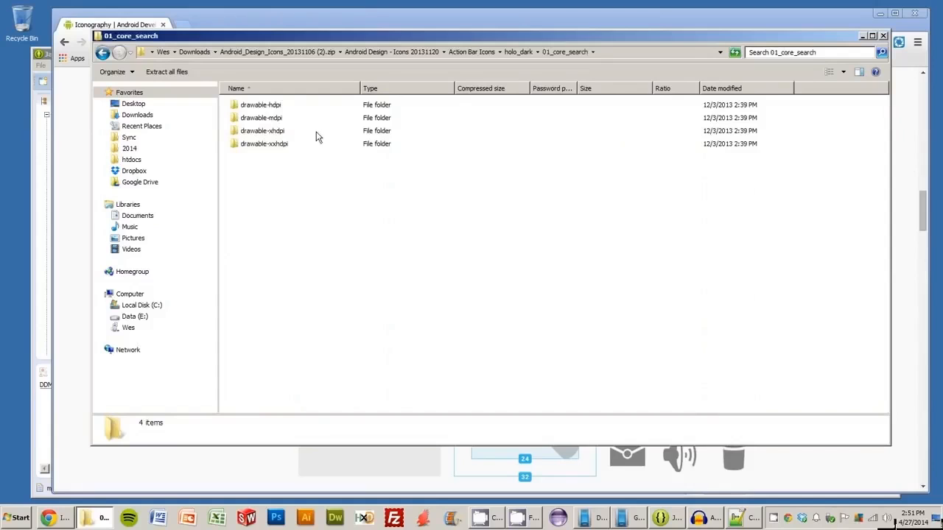
mouse_move(300, 203)
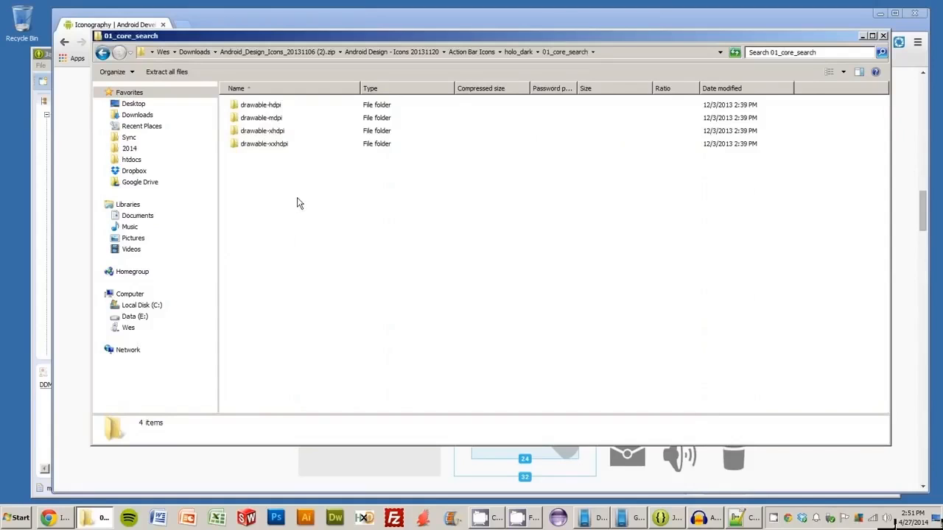
double_click(261, 103)
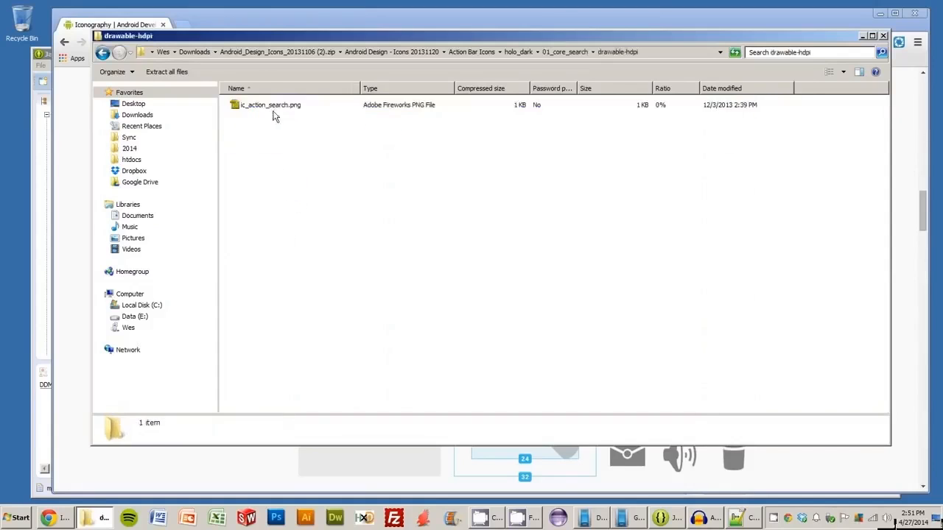
left_click(64, 51)
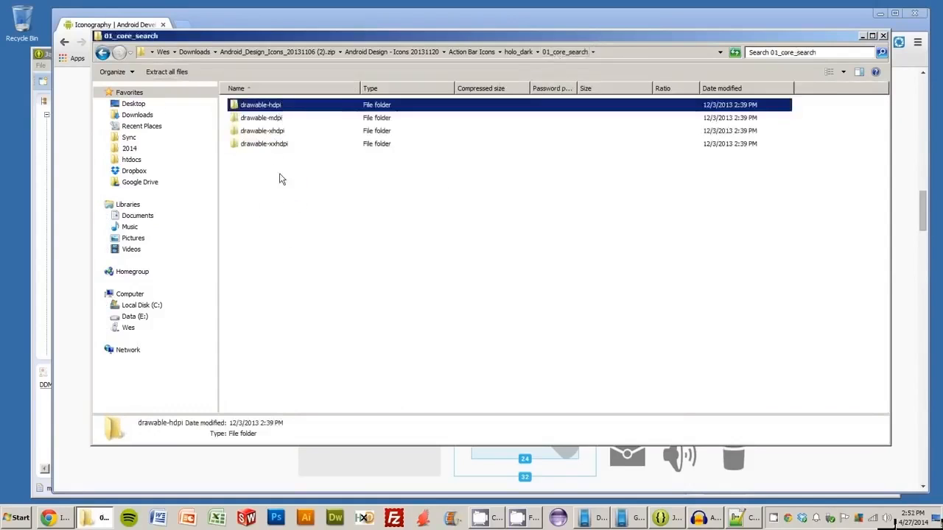
left_click(133, 103)
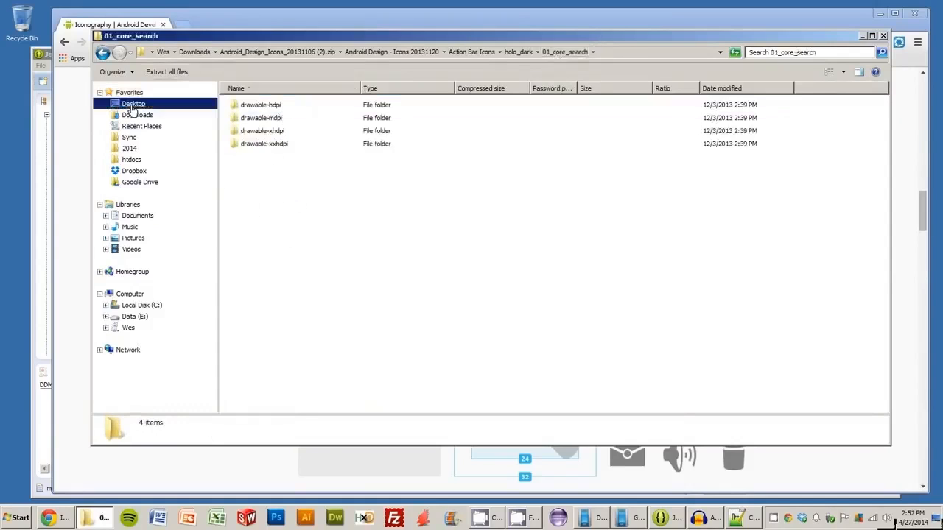
Open a second Explorer window and navigate Wes > workspace > ActionBar project folder.
right_click(132, 103)
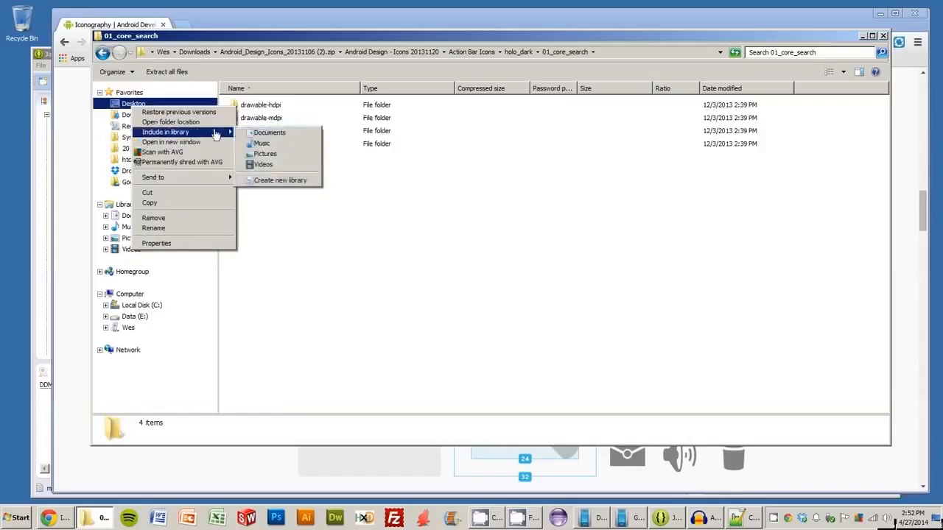
mouse_move(169, 120)
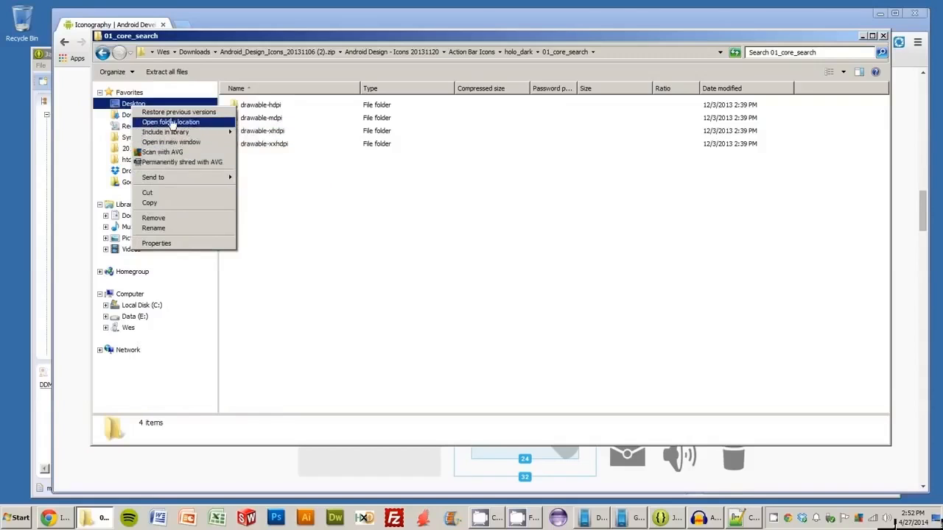
left_click(171, 121)
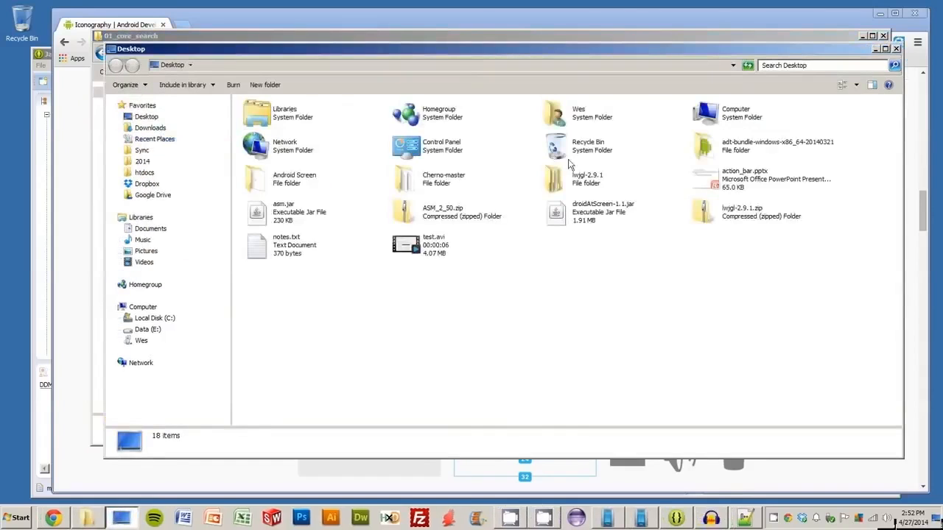
double_click(577, 115)
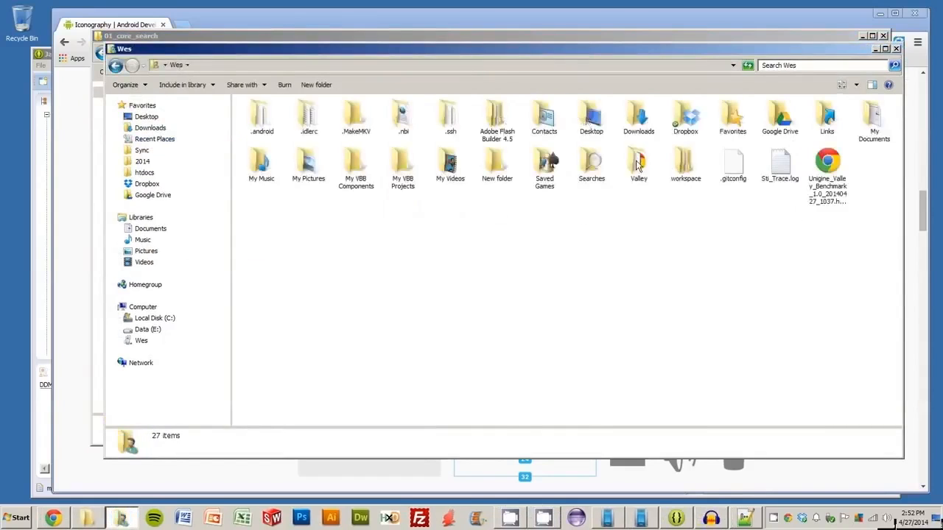
double_click(684, 162)
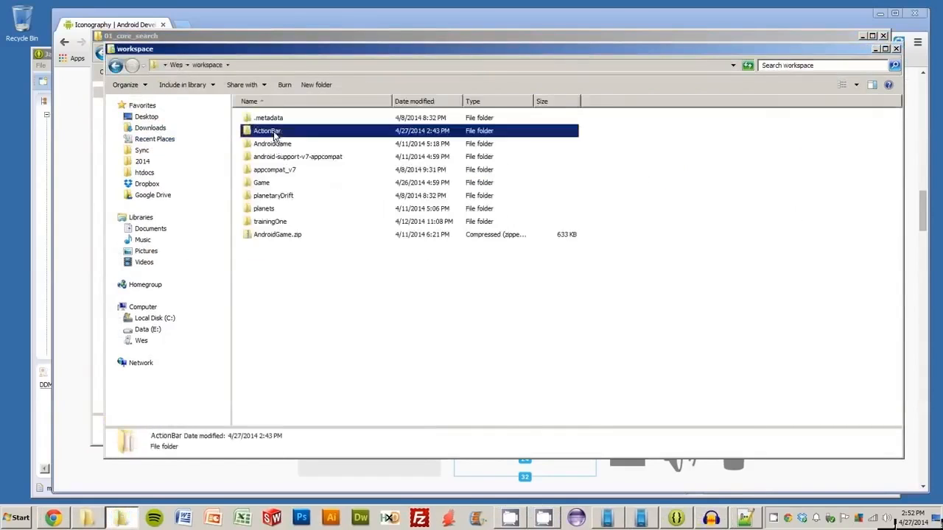
double_click(267, 129)
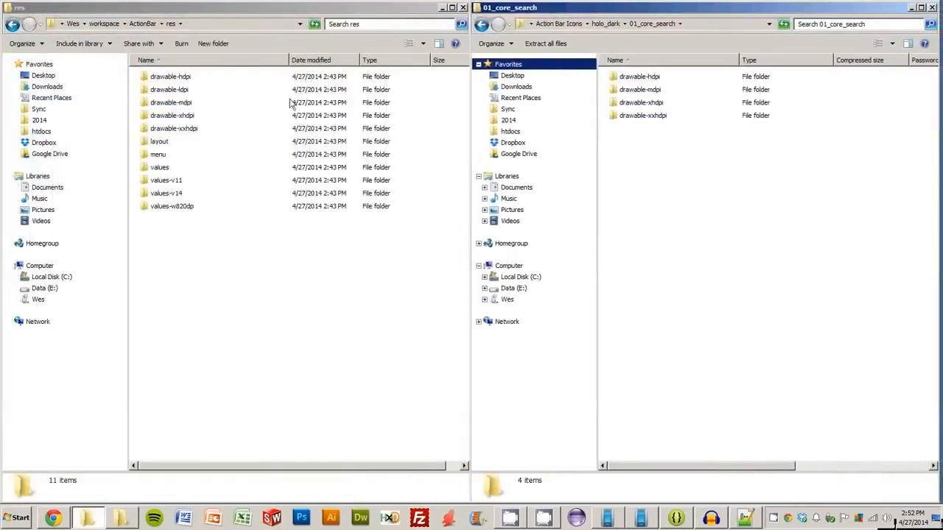
Copy ic_action_search.png into the project's hdpi, mdpi, xhdpi and xxhdpi drawable folders.
double_click(171, 77)
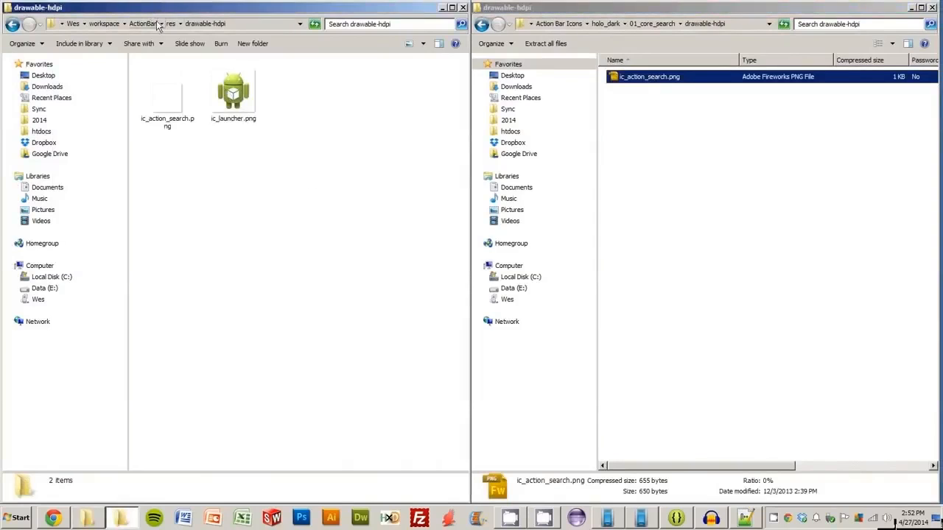
left_click(171, 24)
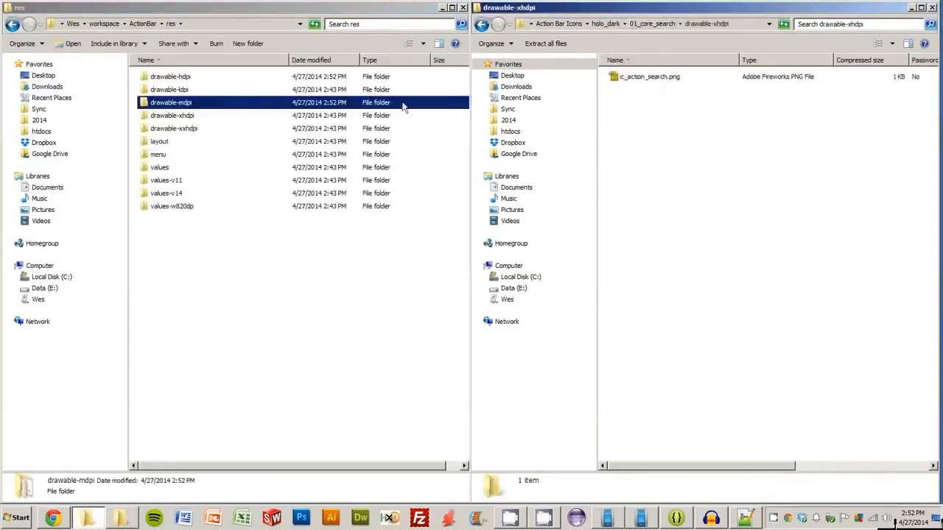
double_click(171, 115)
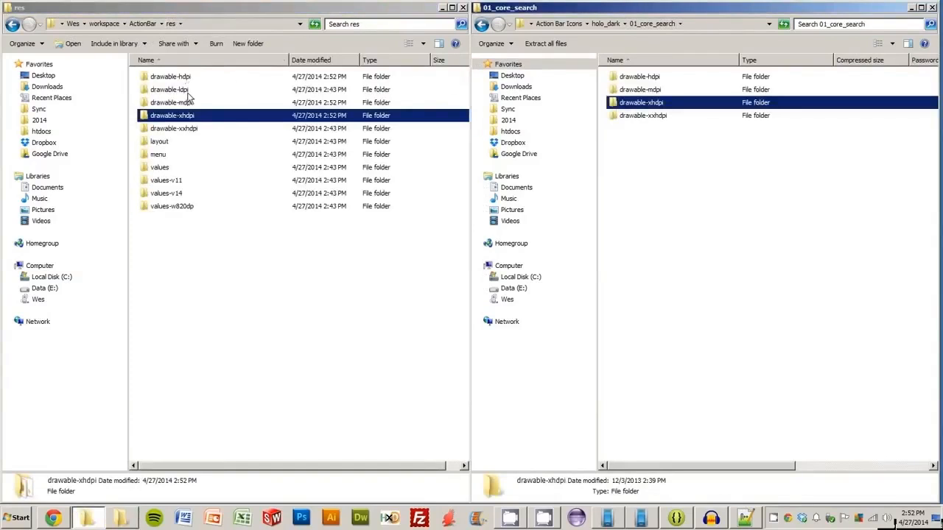
double_click(171, 115)
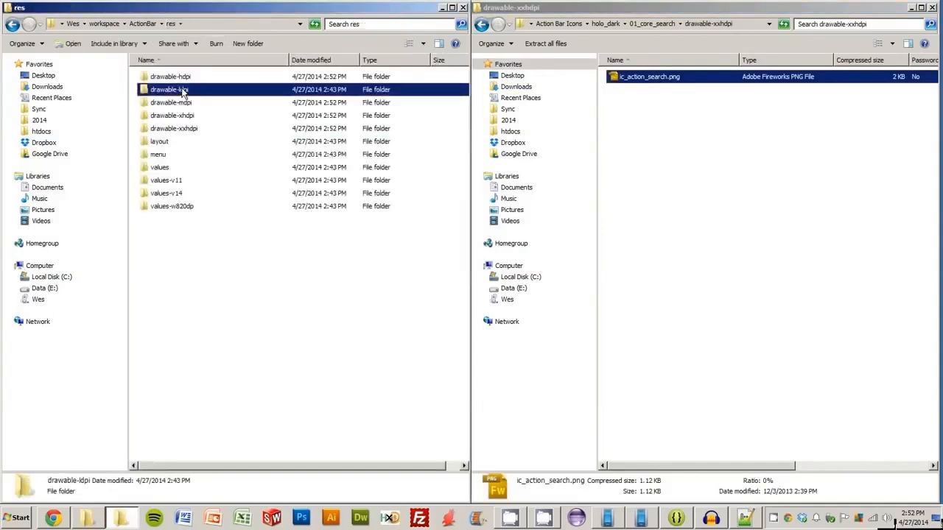
double_click(168, 90)
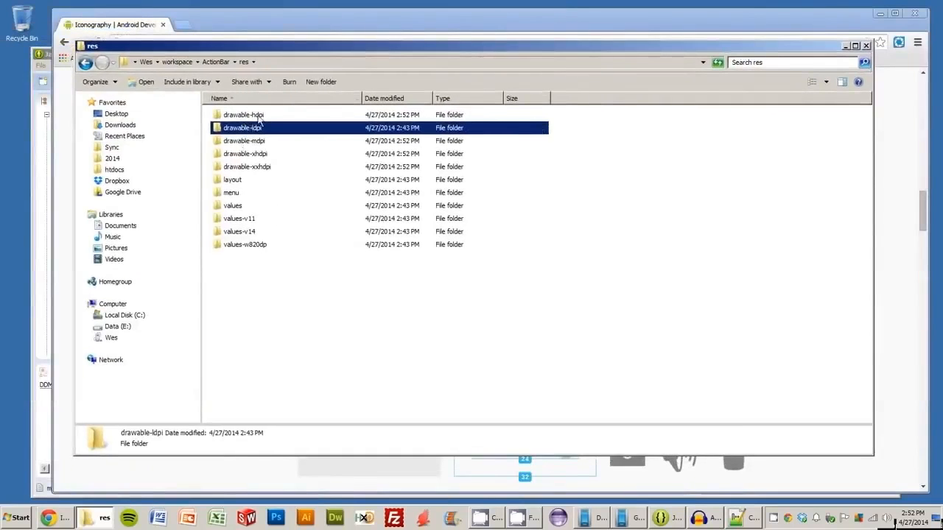
Check the project's drawable-ldpi folder is empty, then review the Adding Action Buttons tutorial.
double_click(242, 126)
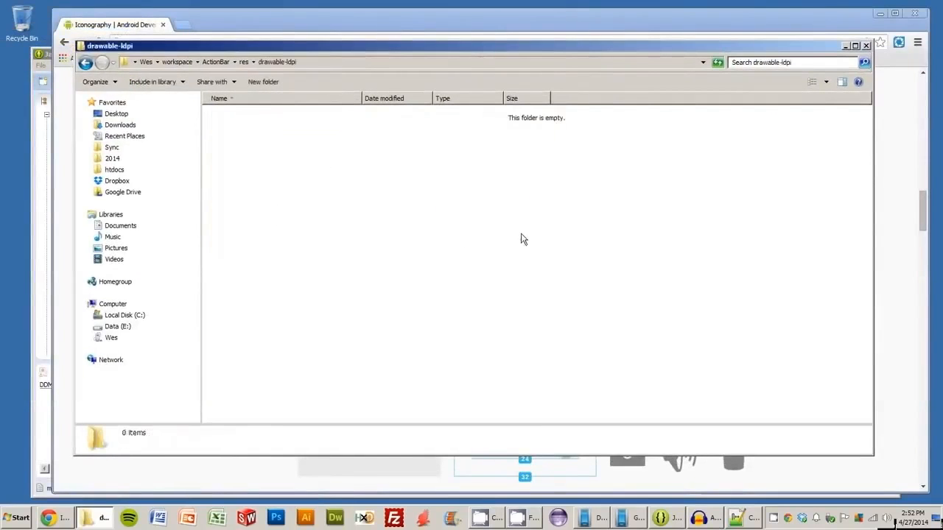
mouse_move(766, 292)
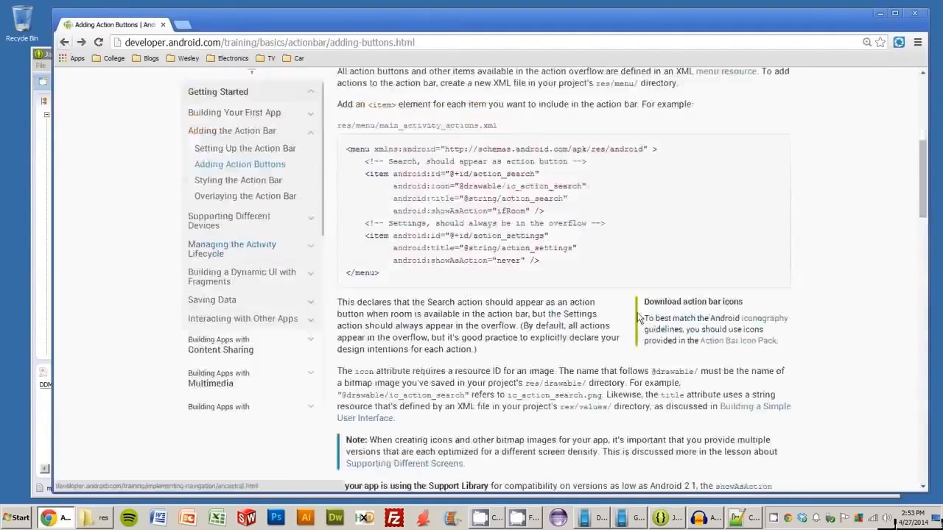
scroll("down", 3)
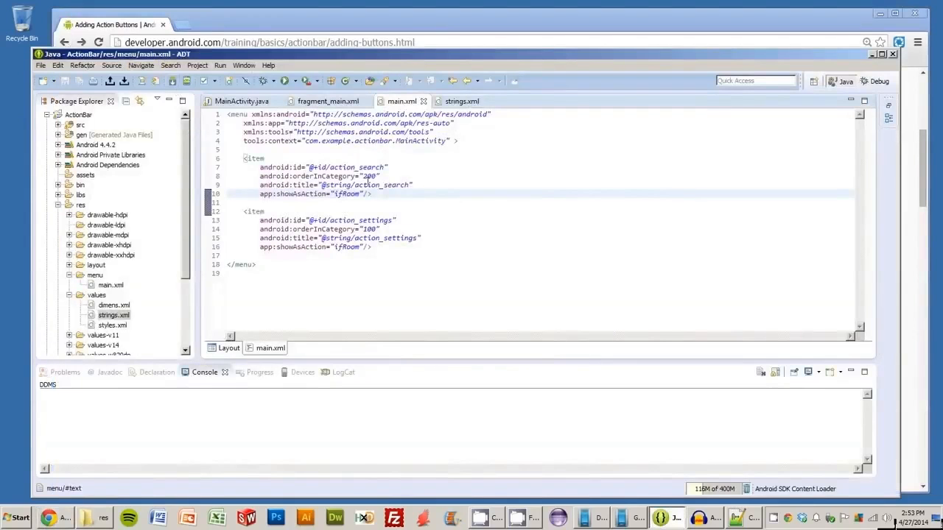
type("android:icon=\"@drawable/ic_action_search\"")
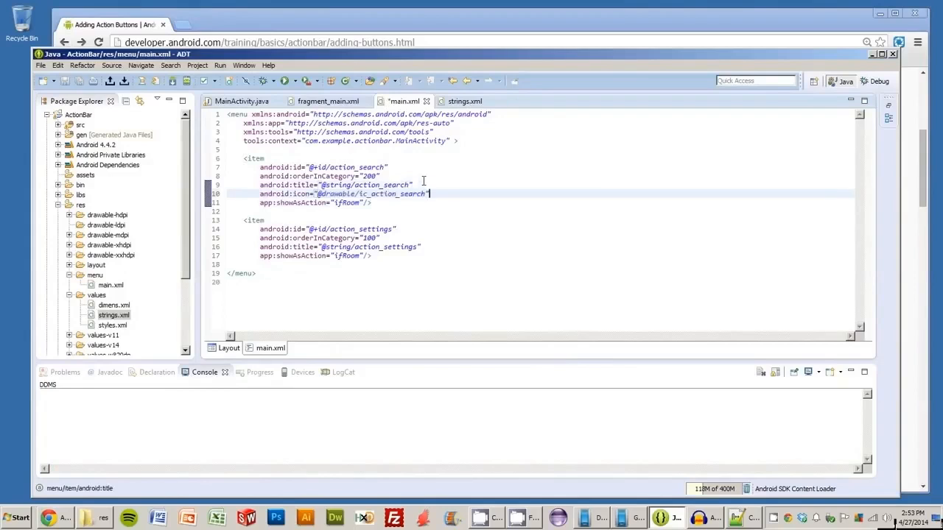
double_click(346, 256)
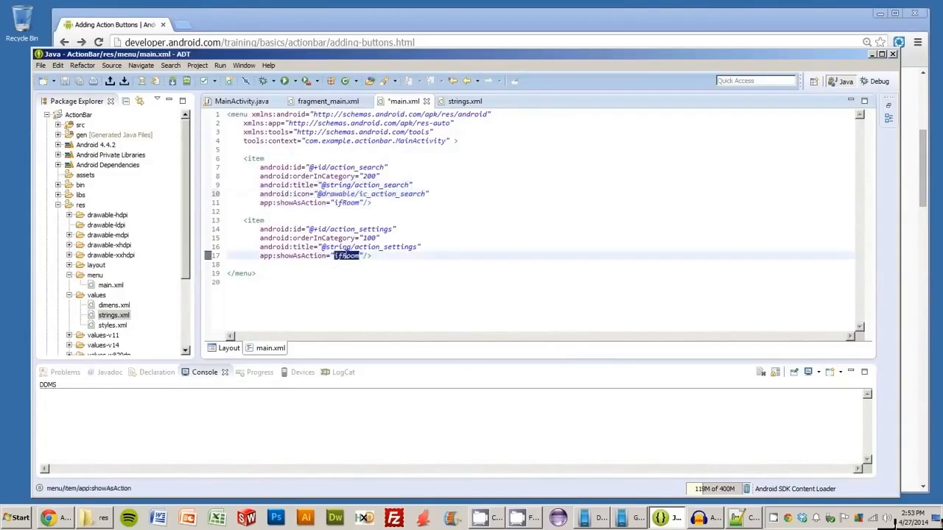
type("never")
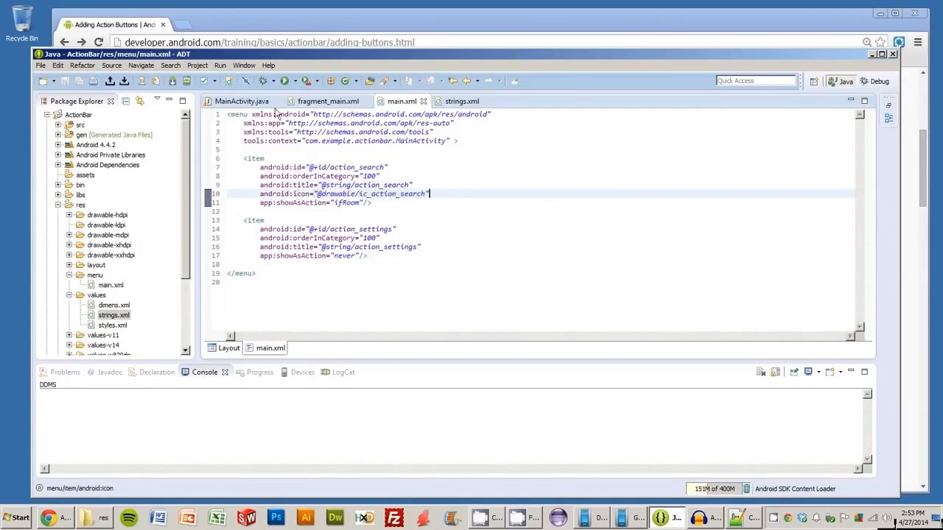
left_click(241, 101)
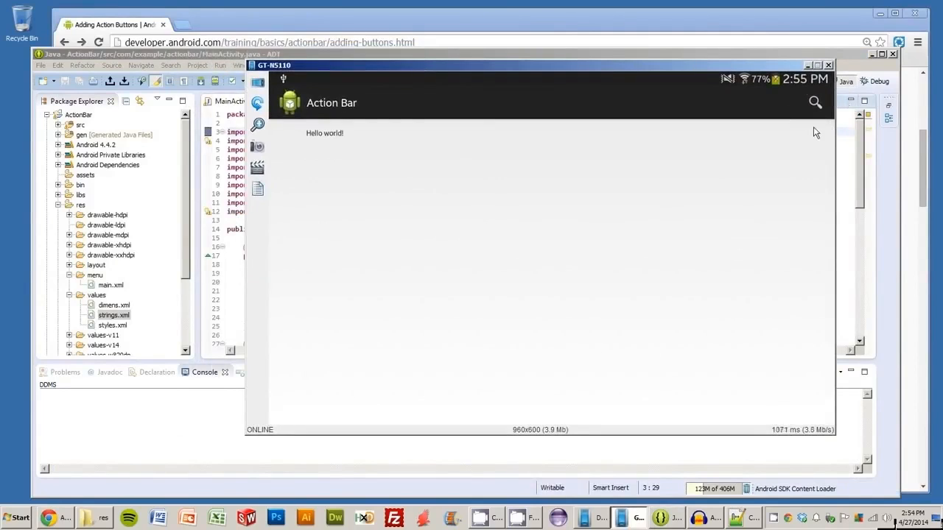
mouse_move(732, 97)
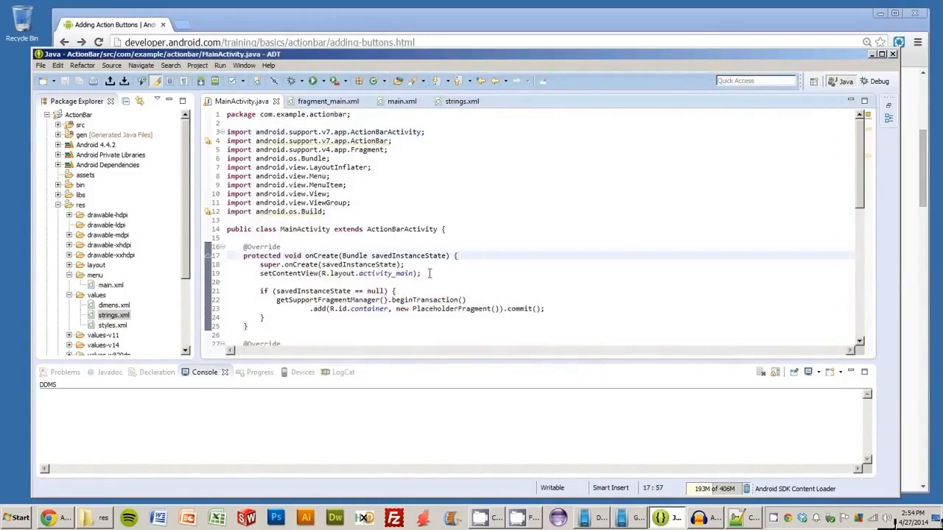
left_click(405, 265)
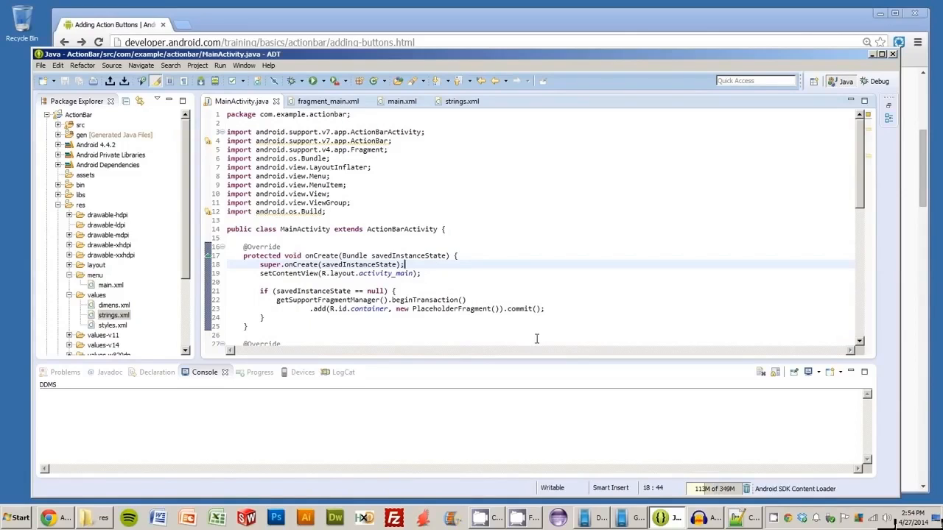
mouse_move(660, 469)
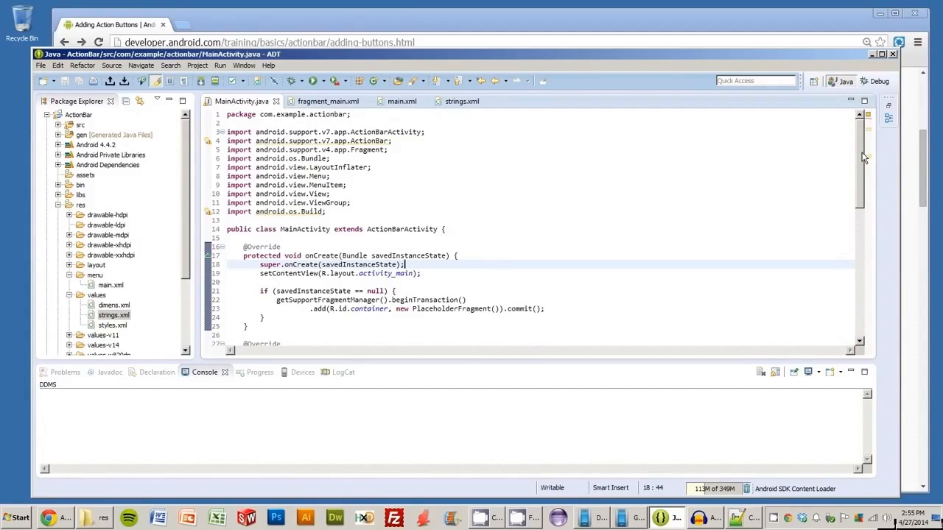
mouse_move(862, 159)
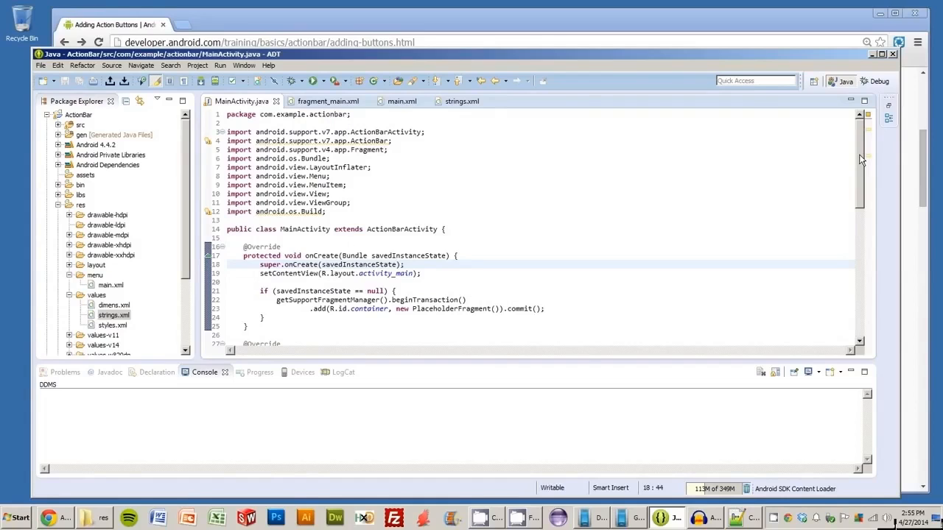
mouse_move(801, 150)
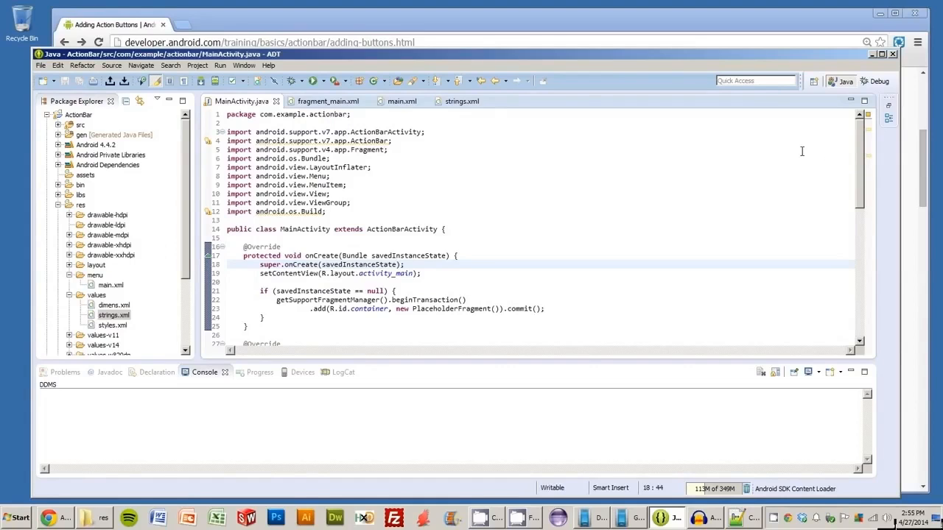